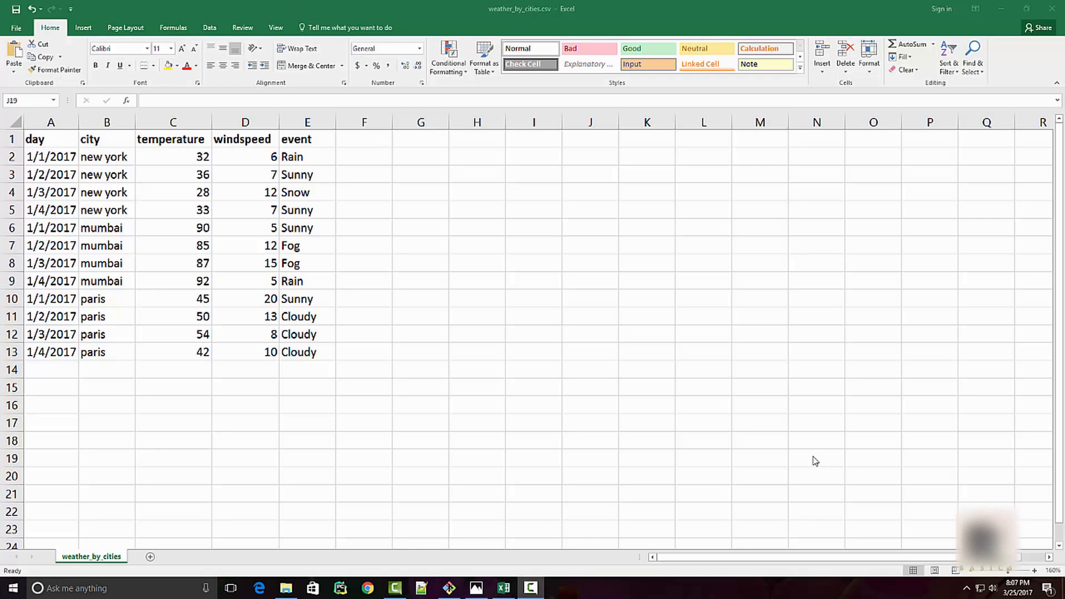
Get to the Jupyter file tree from the other open windows
{"action": "left_click", "coordinate": [590, 463]}
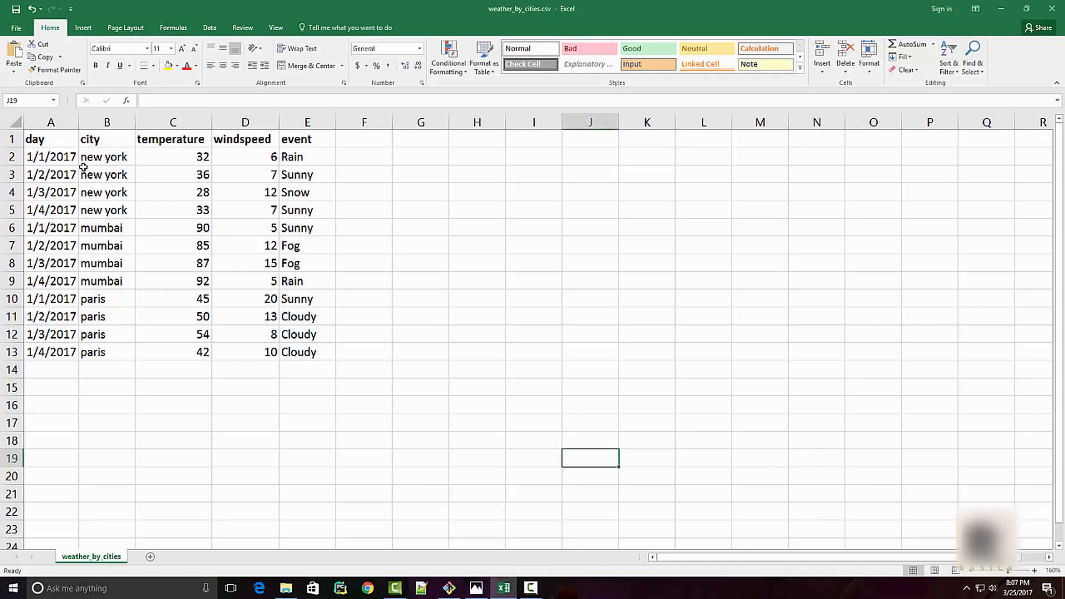
{"action": "left_click_drag", "start_coordinate": [106, 157], "coordinate": [308, 209]}
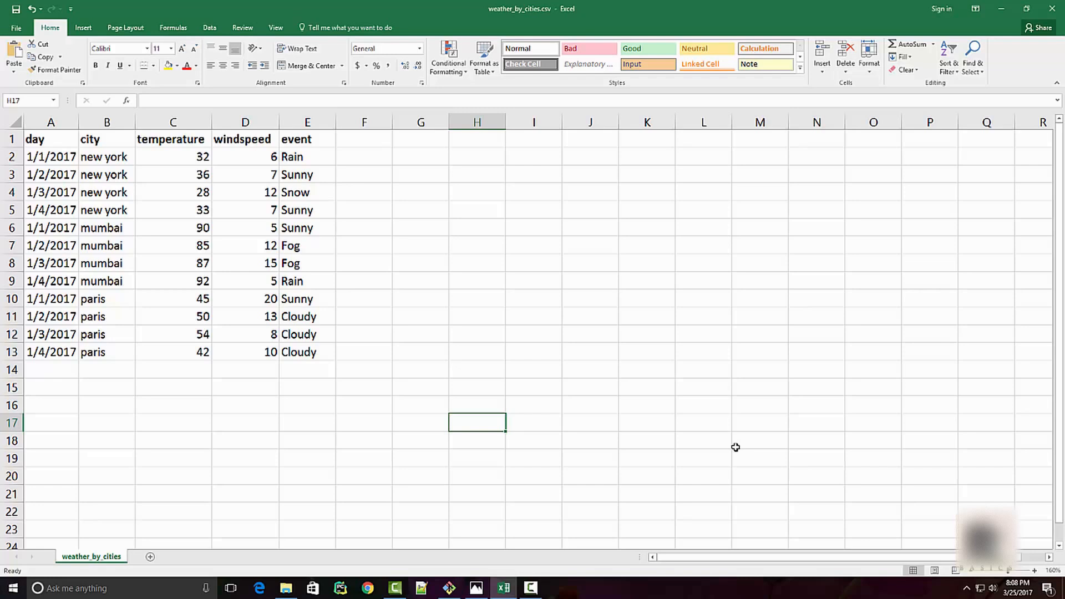
{"action": "left_click", "coordinate": [448, 589]}
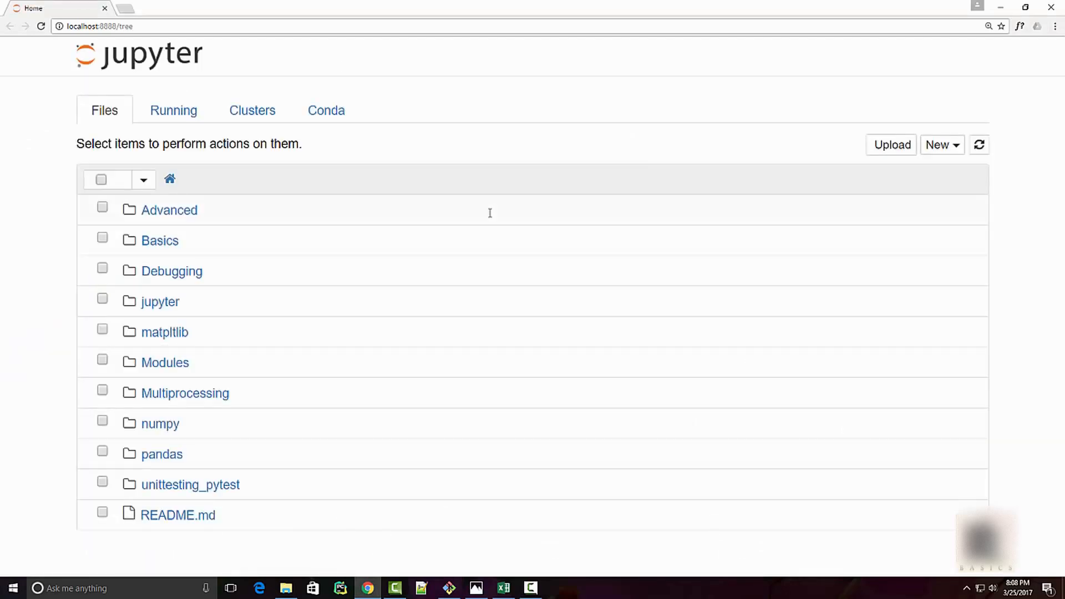
{"action": "mouse_move", "coordinate": [128, 20]}
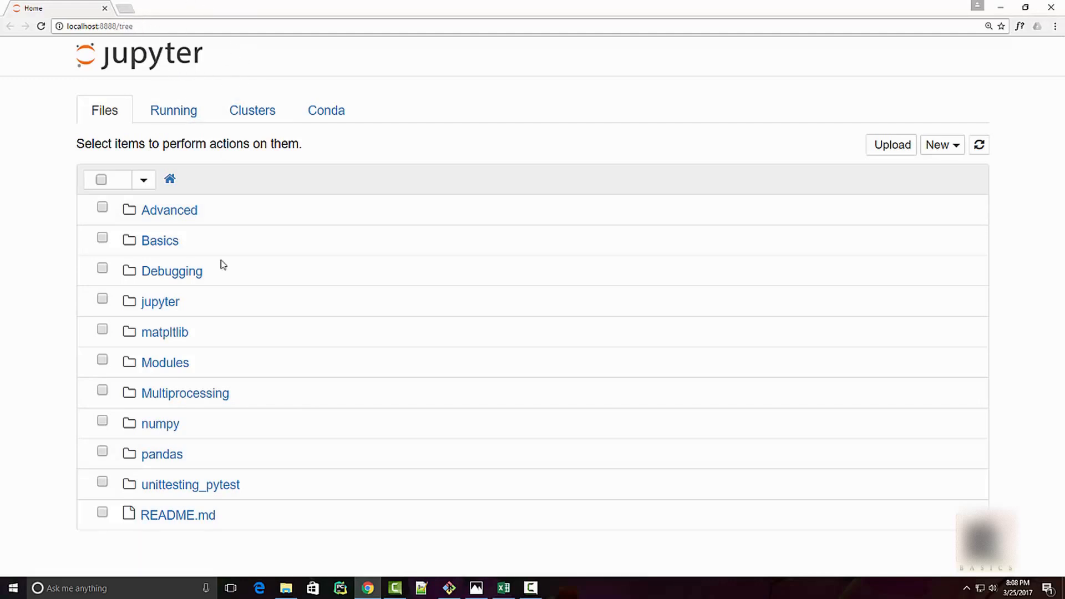
Inside pandas/7_group_by, create a new Python [conda root] notebook
{"action": "left_click", "coordinate": [162, 454]}
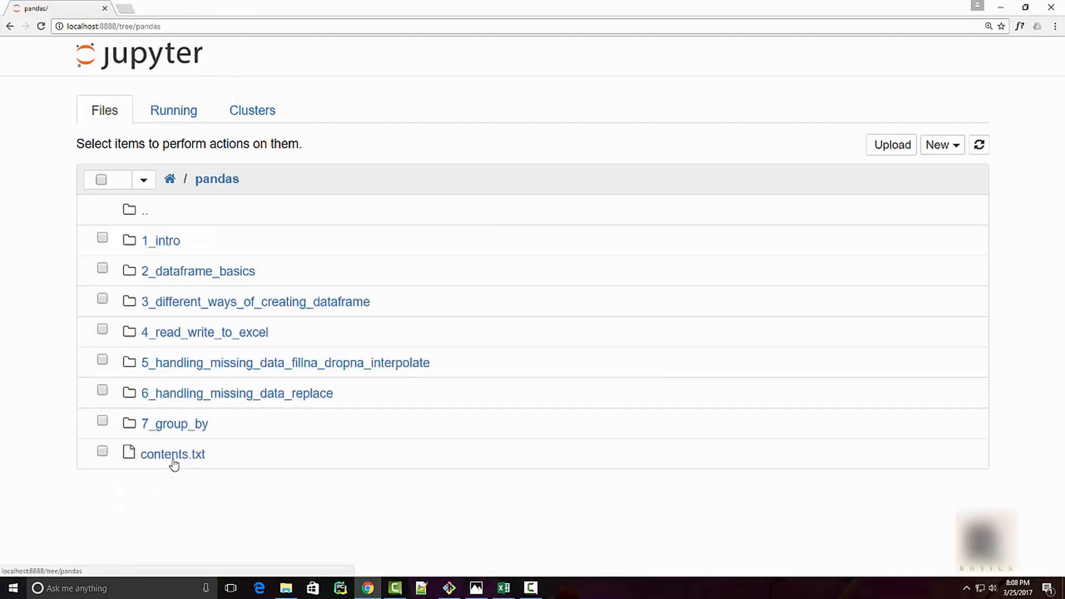
{"action": "left_click", "coordinate": [173, 424]}
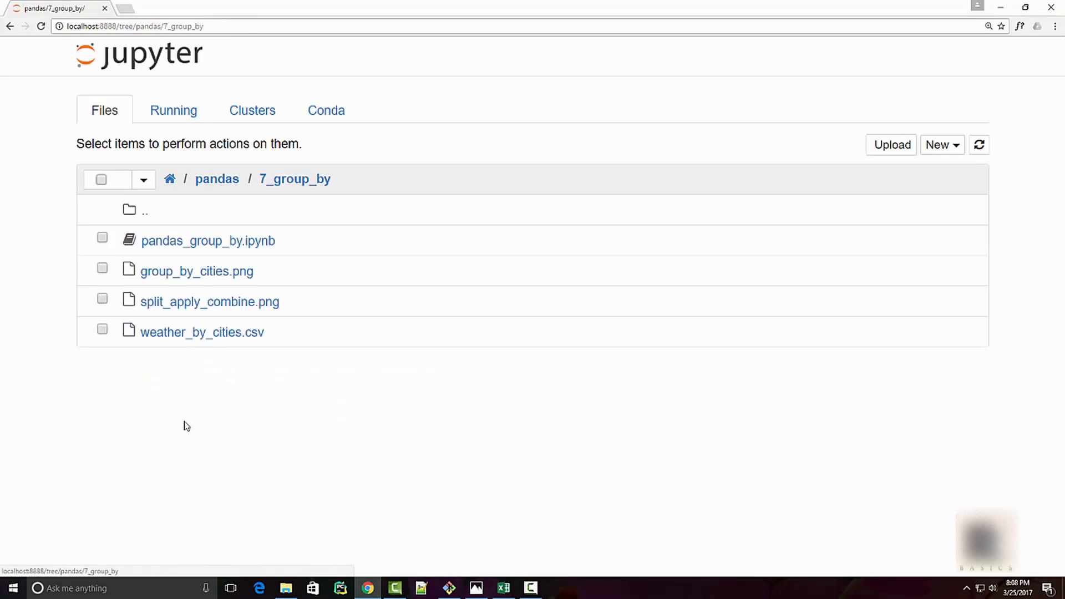
{"action": "mouse_move", "coordinate": [954, 152]}
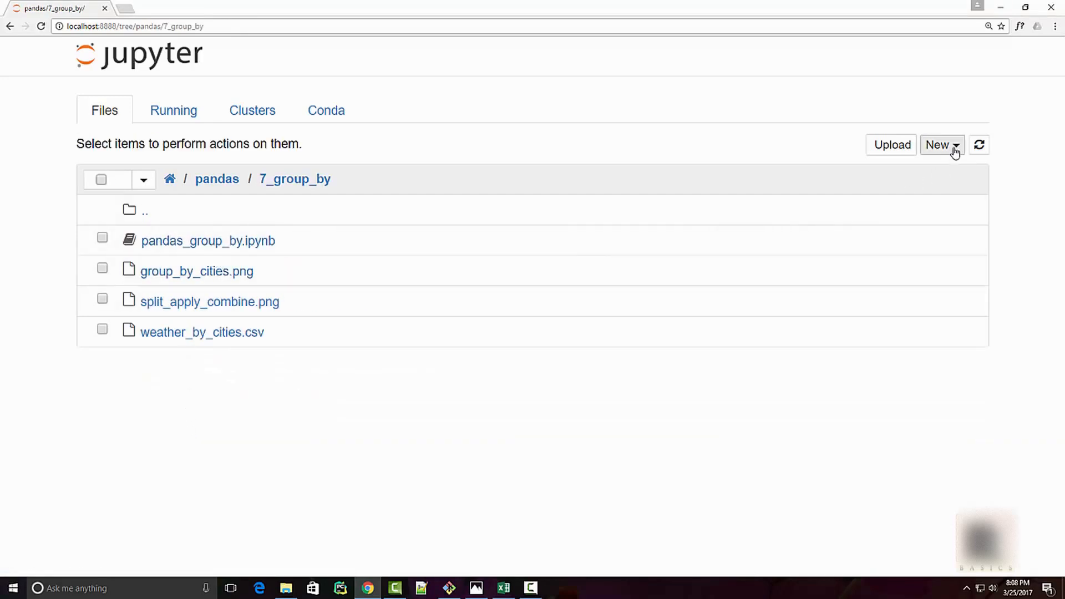
{"action": "left_click", "coordinate": [941, 144]}
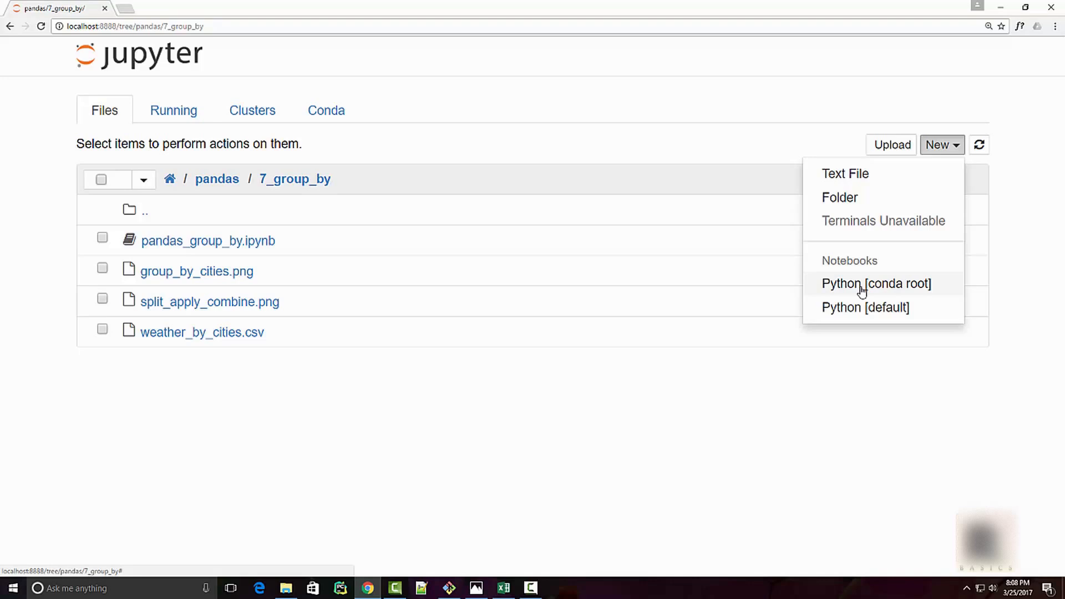
{"action": "left_click", "coordinate": [876, 284]}
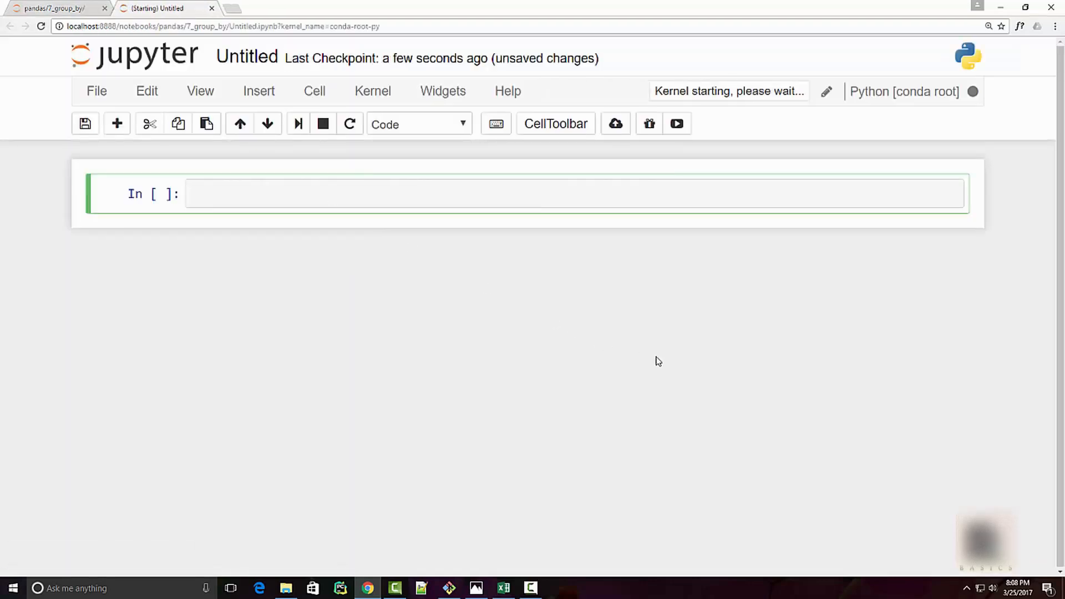
Write a cell importing pandas and reading weather_data.csv into df
{"action": "type", "text": "im"}
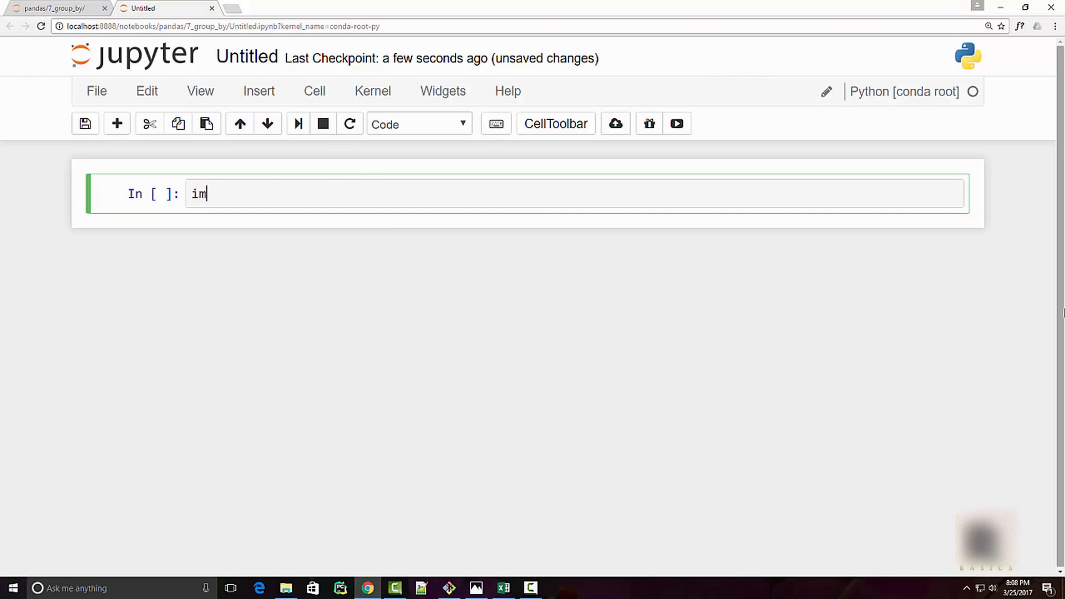
{"action": "type", "text": "port pandas as"}
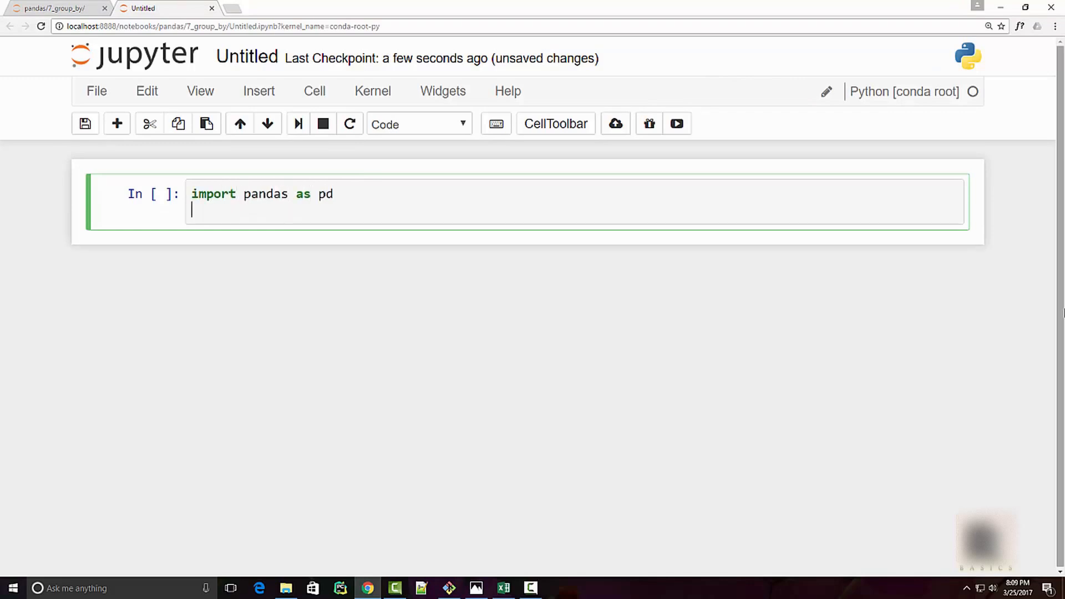
{"action": "type", "text": "pd.read_c"}
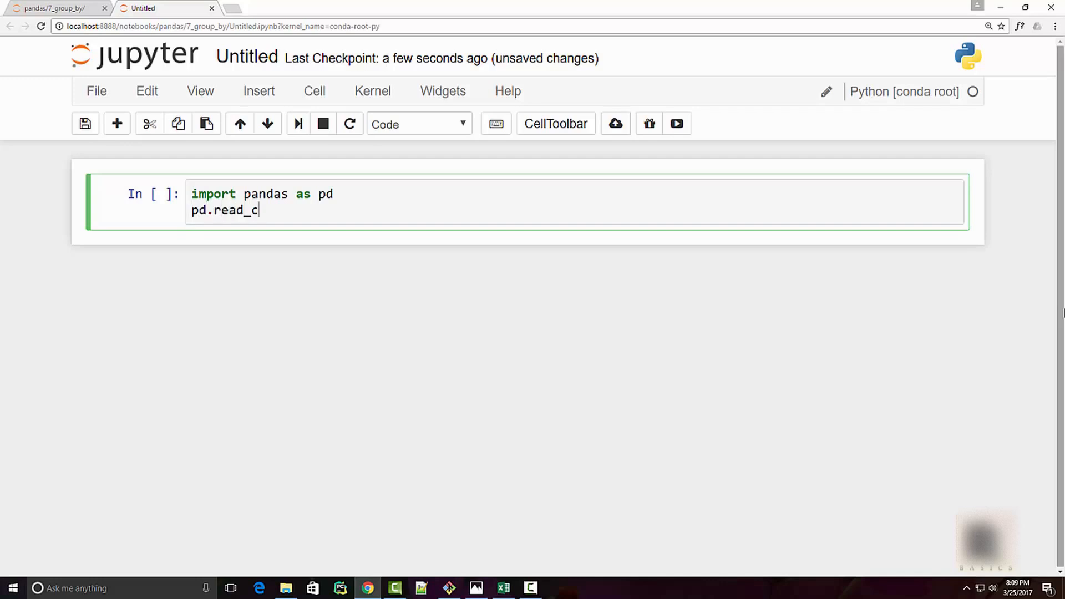
{"action": "type", "text": "sv(\"we\")"}
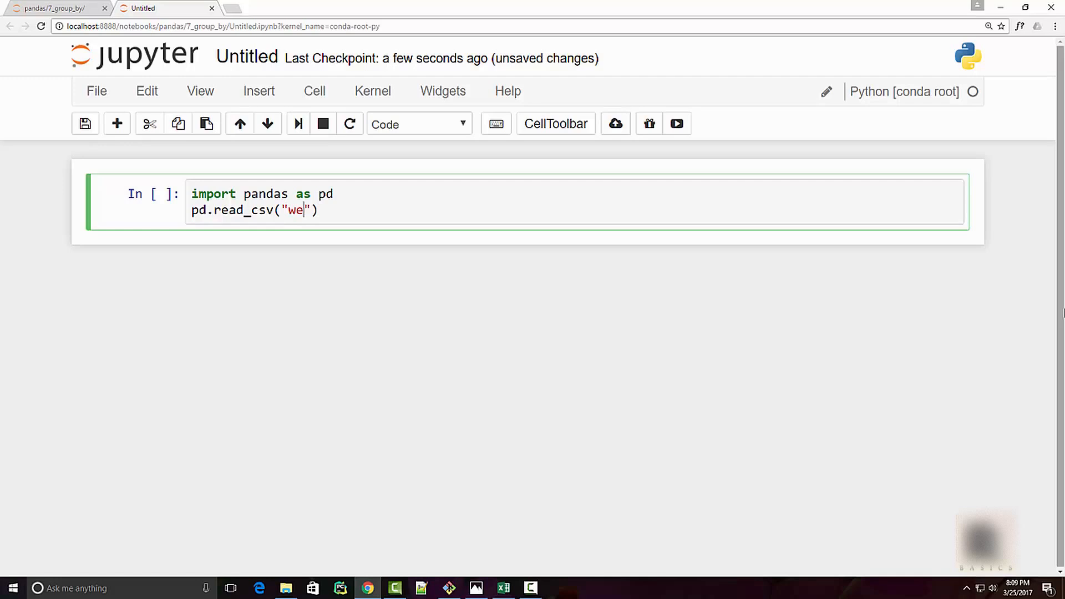
{"action": "type", "text": "ather_da"}
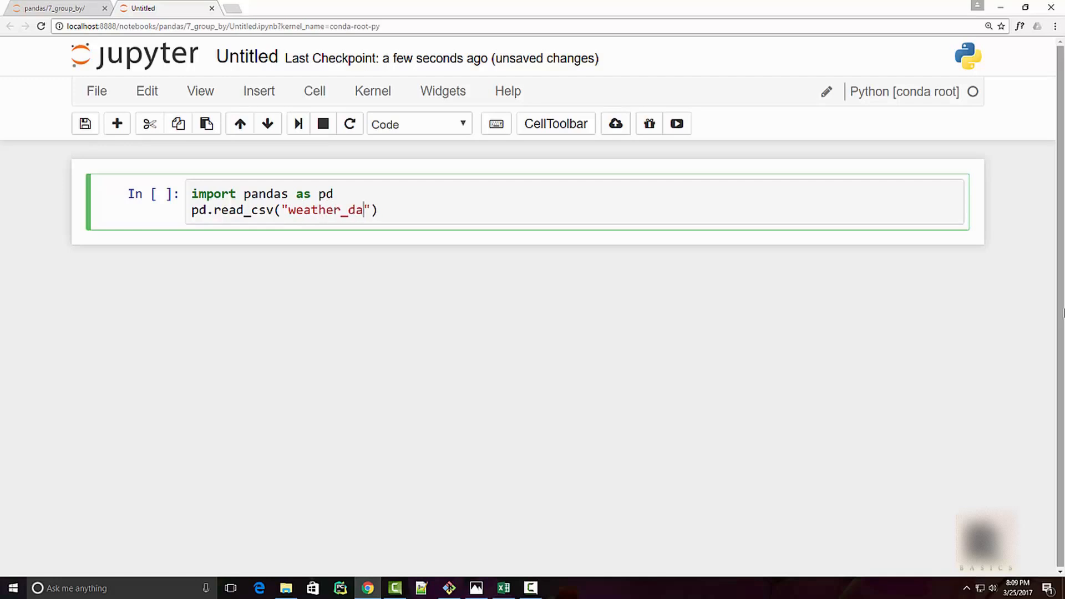
{"action": "type", "text": "ta.csv"}
{"action": "type", "text": "df"}
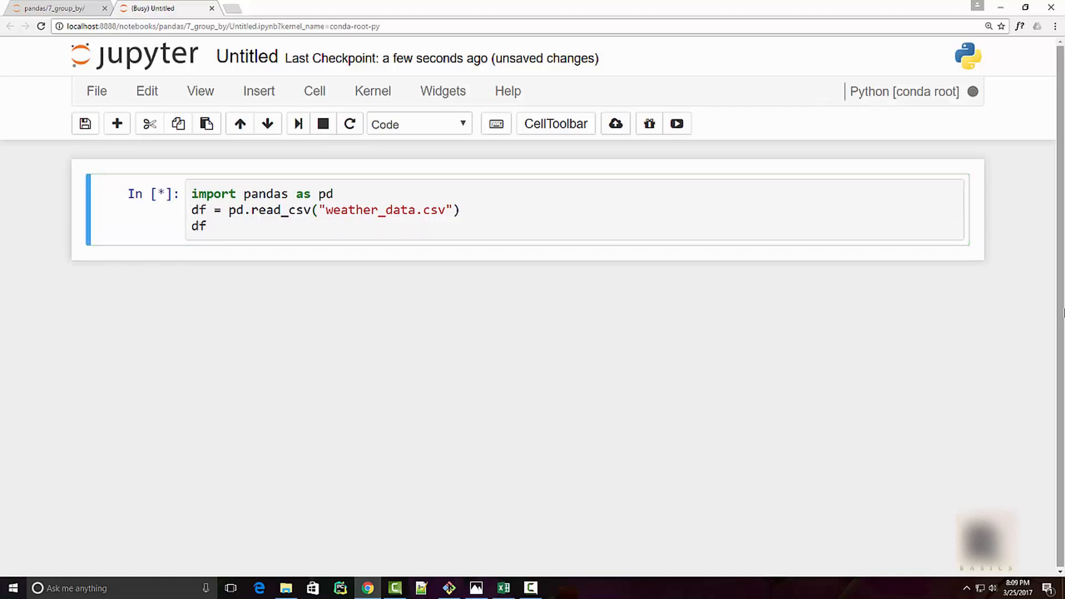
{"action": "mouse_move", "coordinate": [783, 528]}
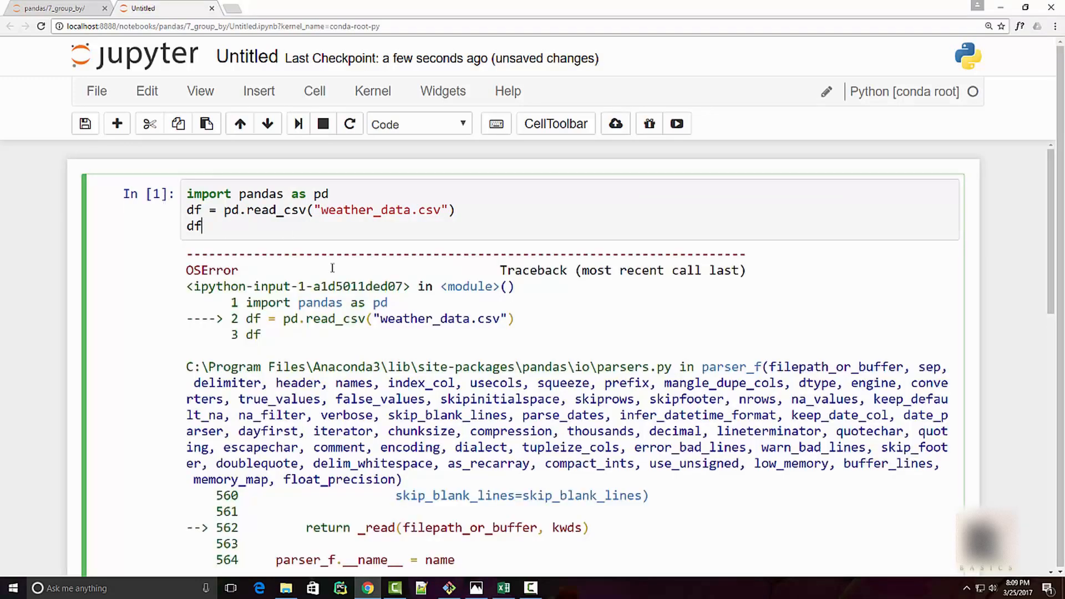
Run it, see the OSError, and switch to the spreadsheet to check the file name
{"action": "scroll", "scroll_direction": "down", "scroll_amount": 3}
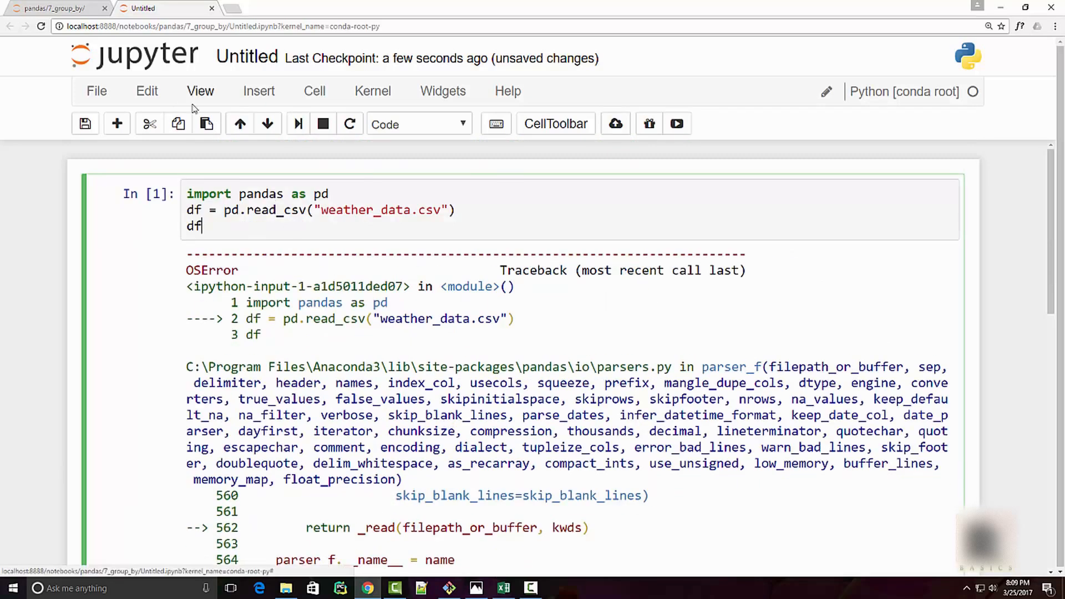
{"action": "left_click", "coordinate": [504, 588]}
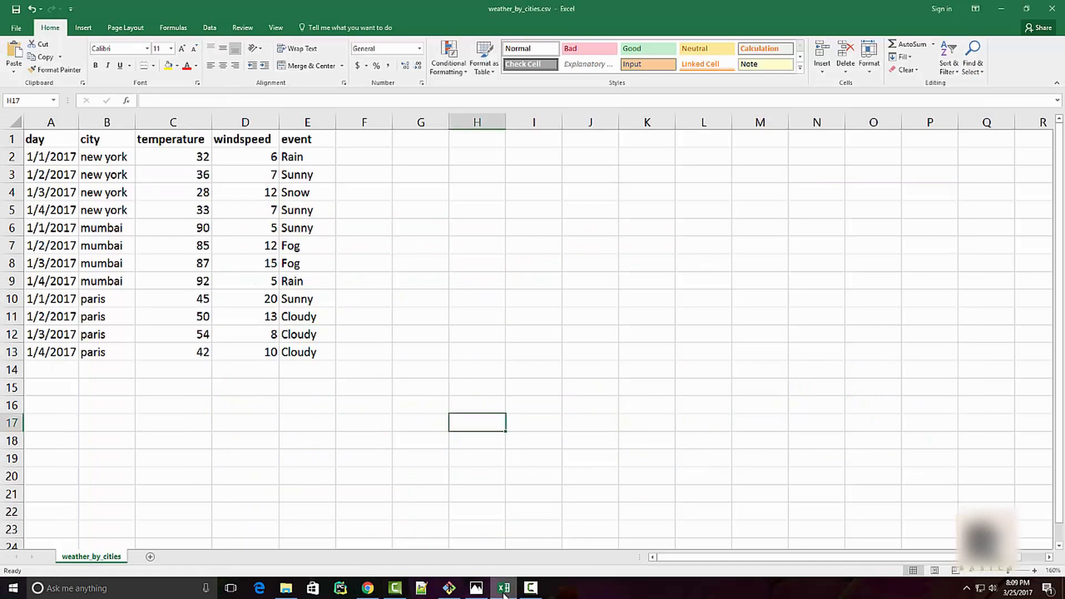
{"action": "mouse_move", "coordinate": [523, 17]}
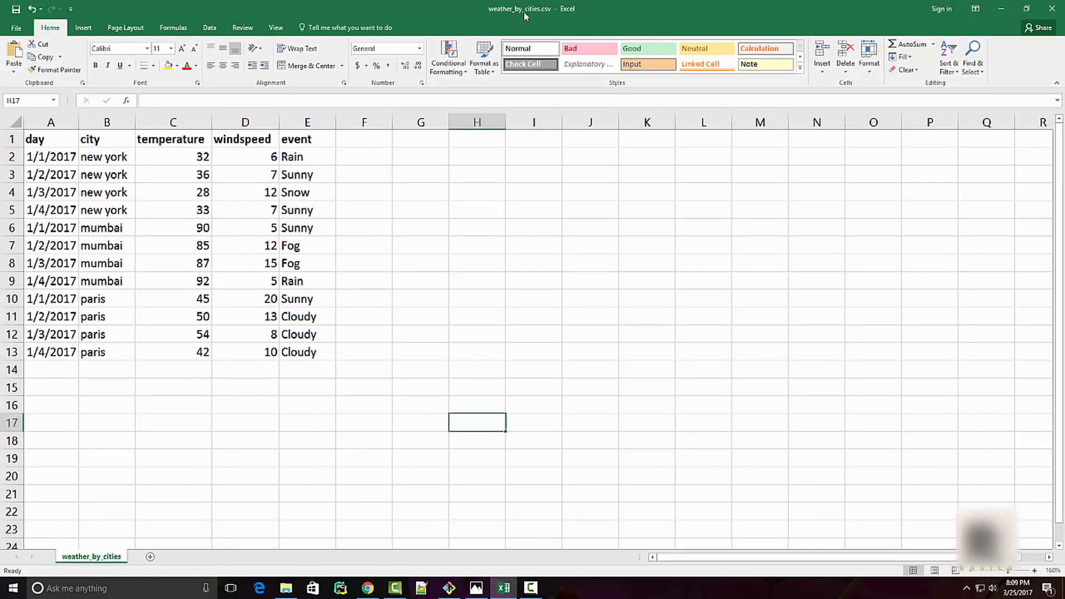
{"action": "mouse_move", "coordinate": [941, 7]}
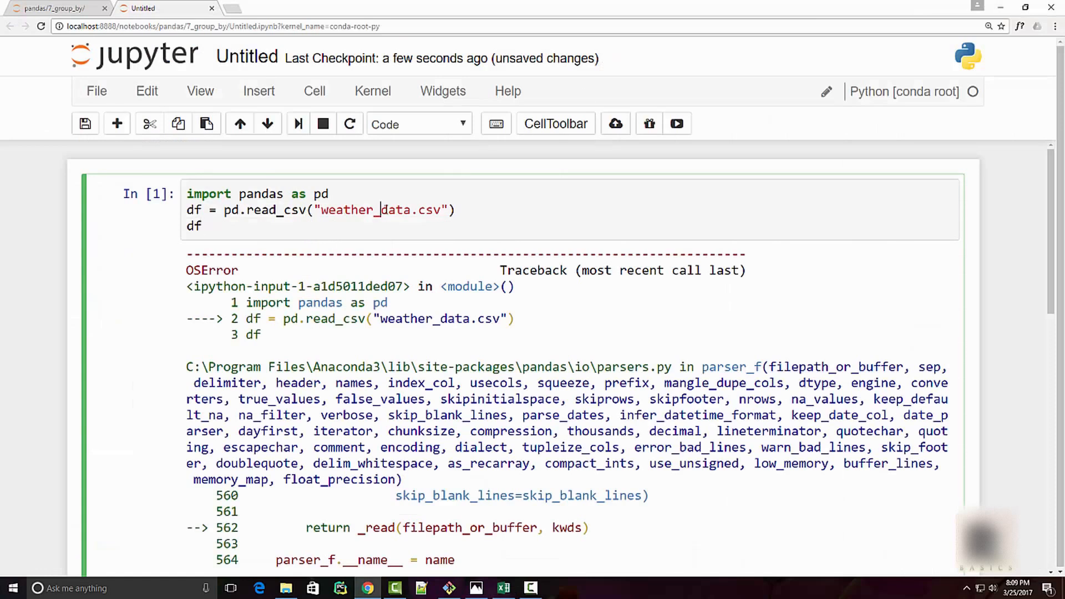
Change the file to weather_by_cities.csv and rerun to show the 12-row DataFrame
{"action": "type", "text": "by_c"}
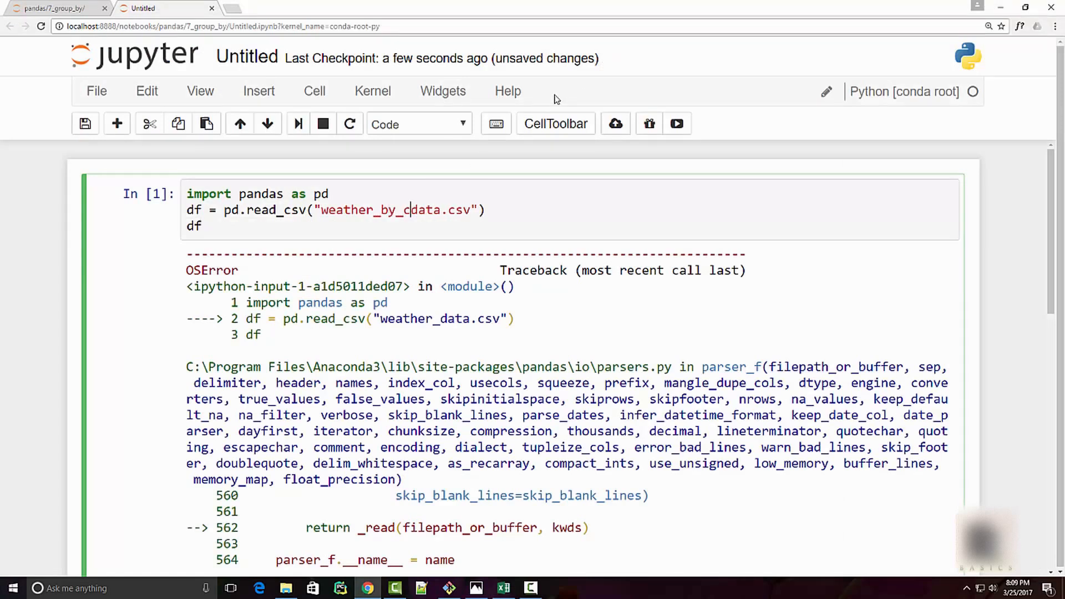
{"action": "type", "text": "ities"}
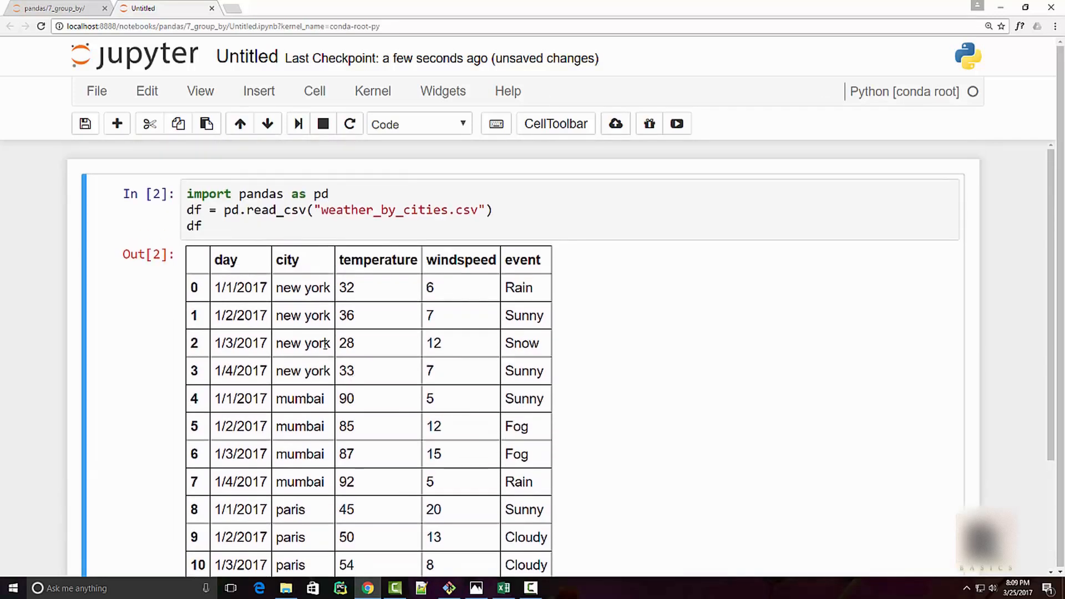
{"action": "scroll", "scroll_direction": "down", "scroll_amount": 3}
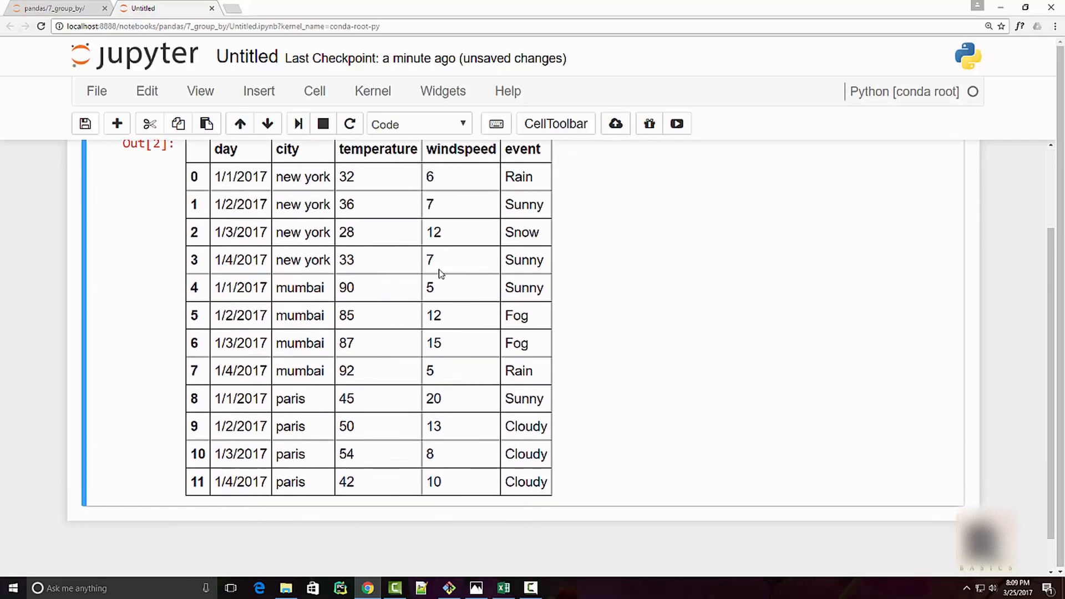
{"action": "mouse_move", "coordinate": [343, 431]}
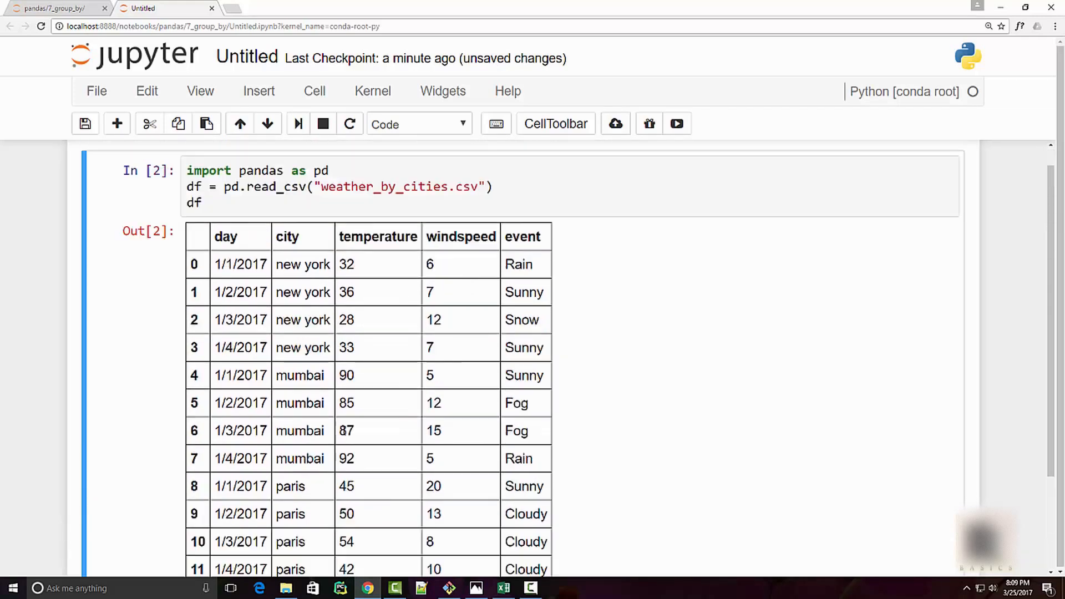
{"action": "scroll", "scroll_direction": "down", "scroll_amount": 3}
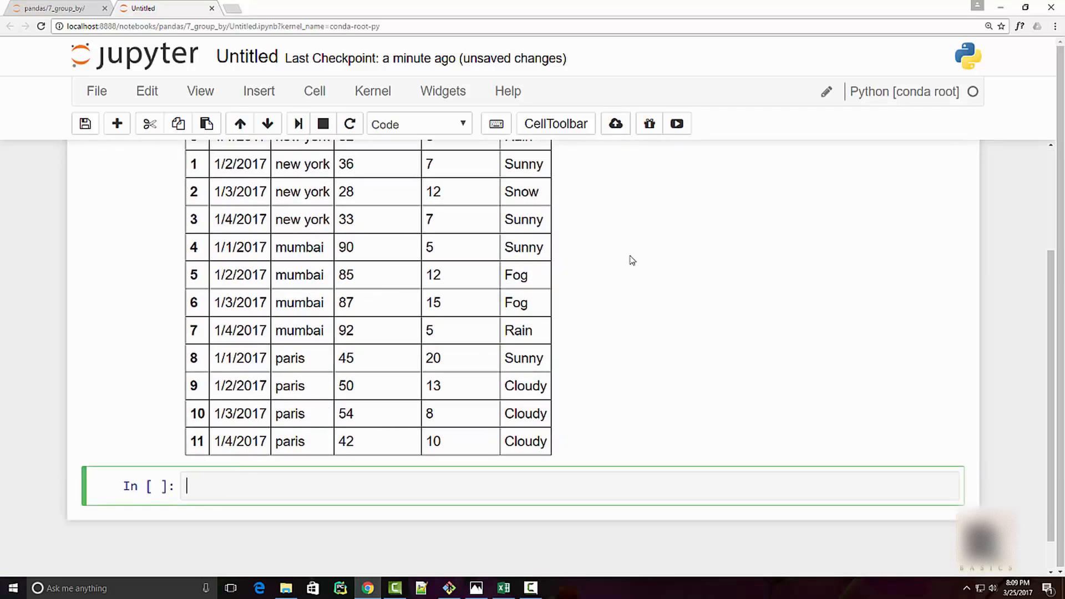
Run g = df.groupby('city') and g to output a DataFrameGroupBy object
{"action": "type", "text": "g = df.gr"}
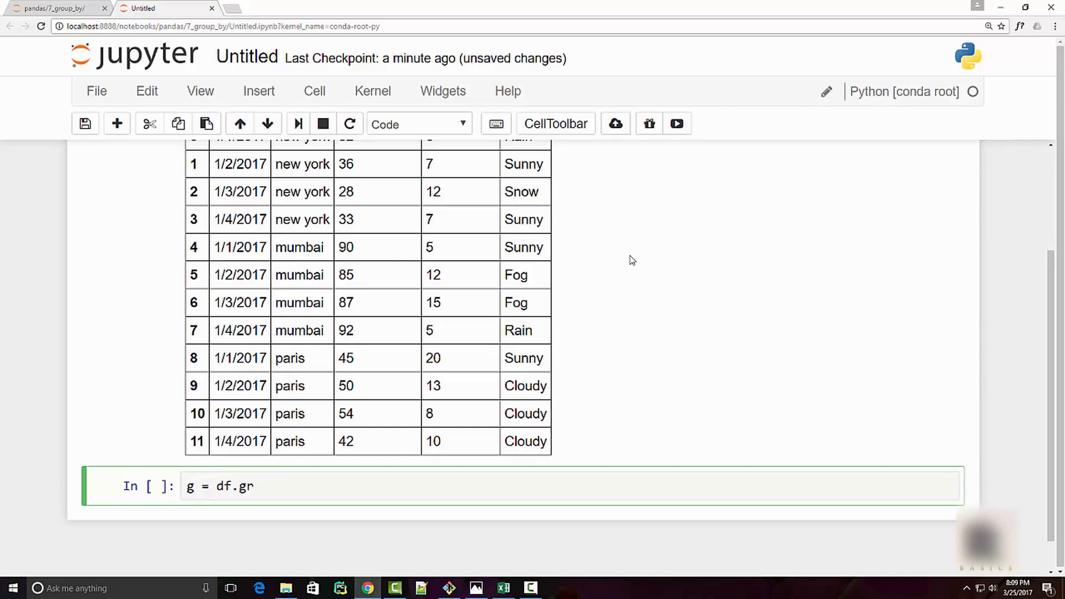
{"action": "type", "text": "oup"}
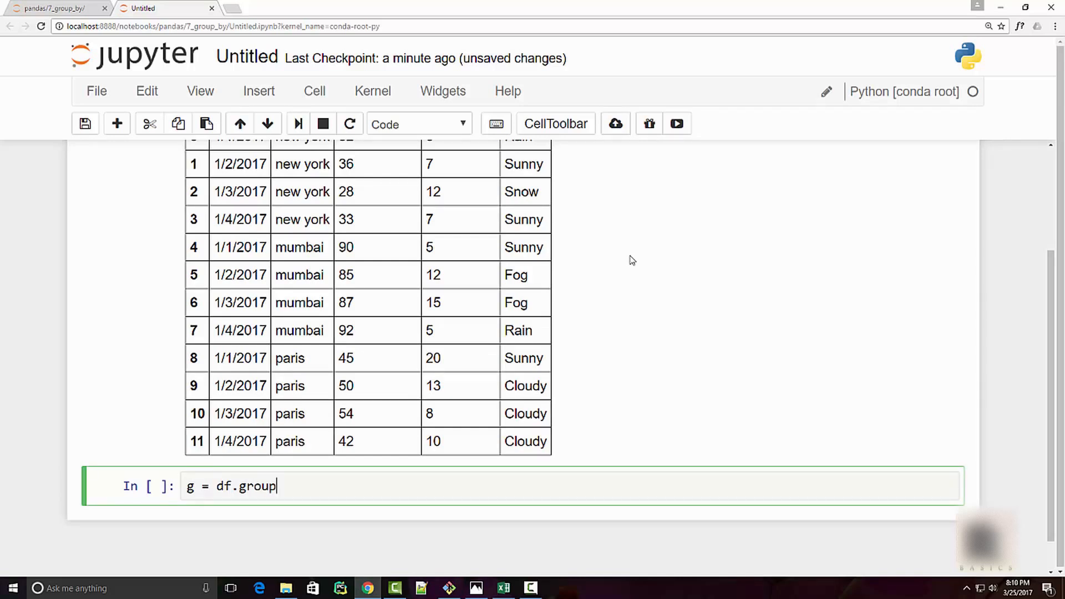
{"action": "type", "text": "by"}
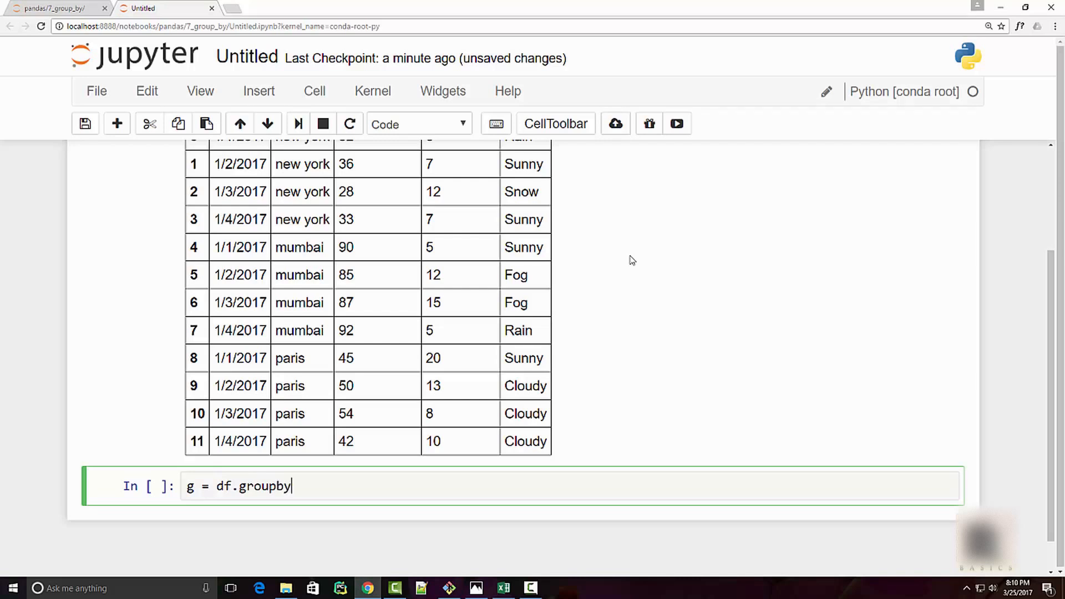
{"action": "type", "text": "('')"}
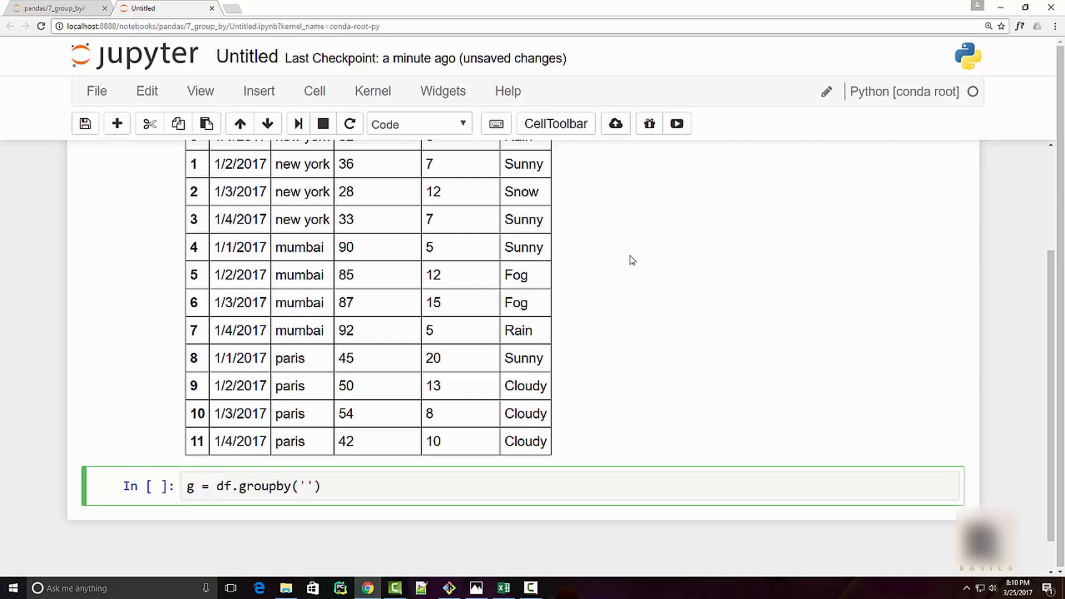
{"action": "type", "text": "c"}
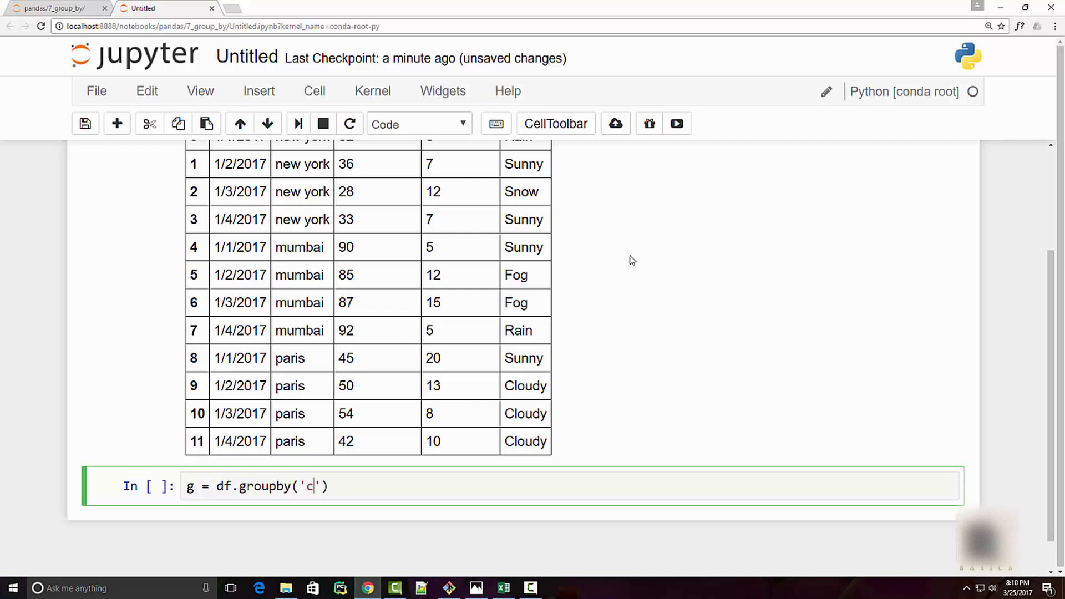
{"action": "type", "text": "ity"}
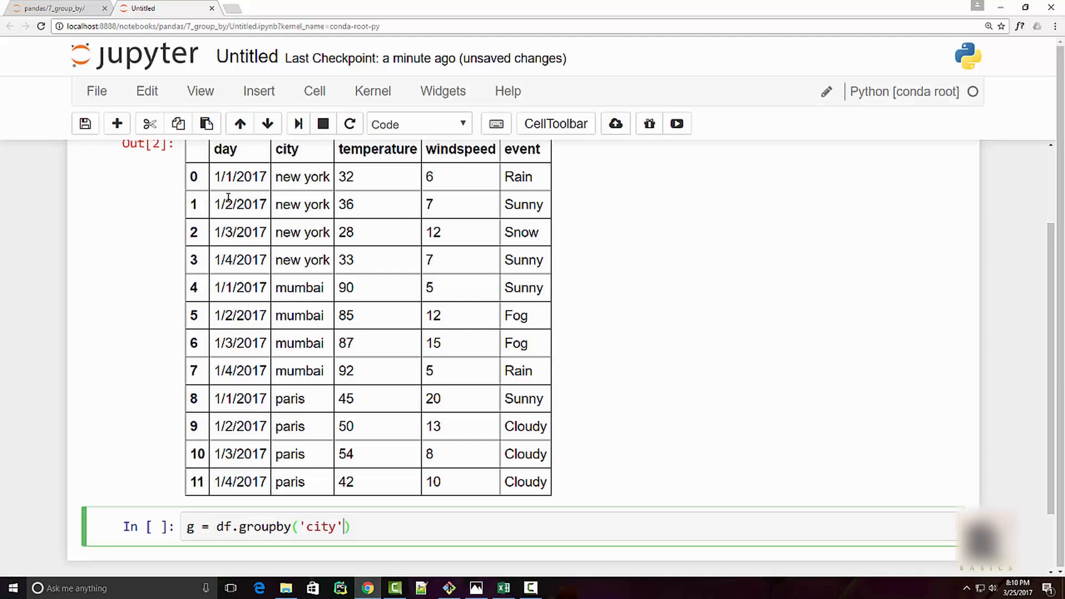
{"action": "double_click", "coordinate": [287, 149]}
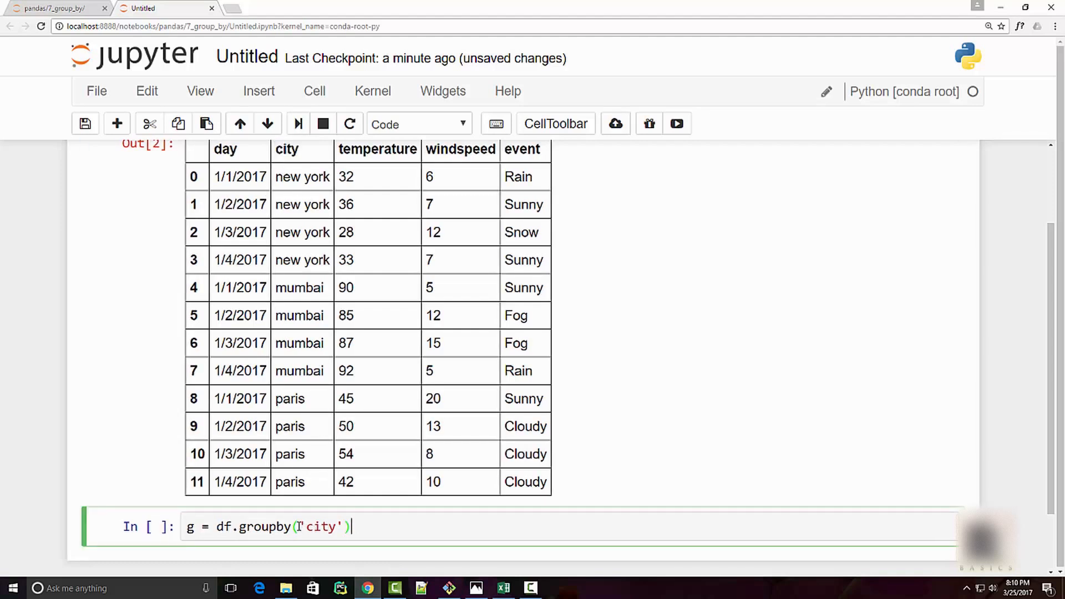
{"action": "scroll", "scroll_direction": "down", "scroll_amount": 3}
{"action": "type", "text": "g"}
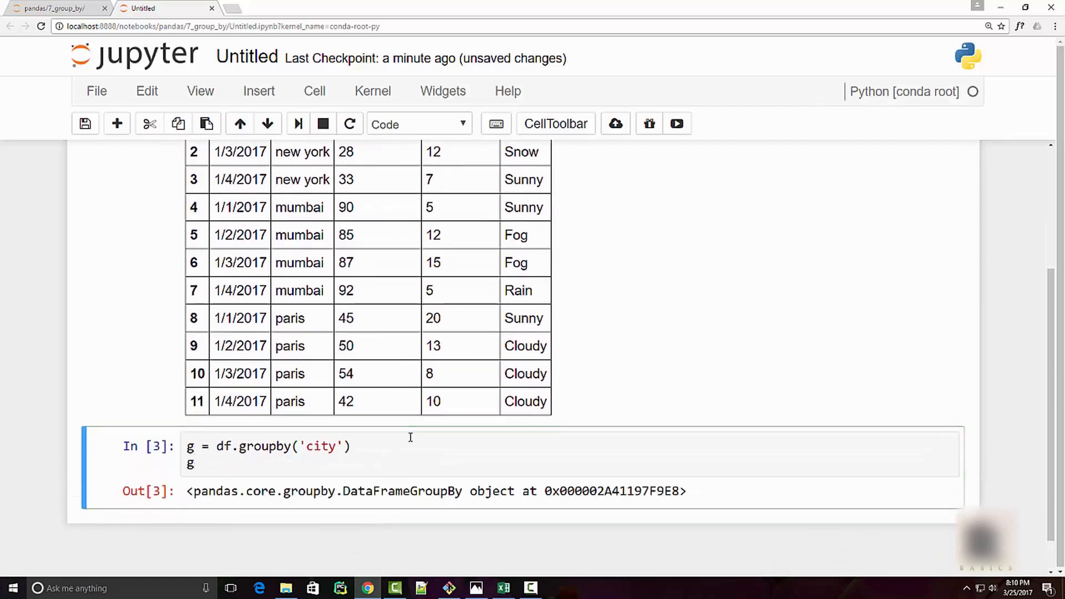
{"action": "scroll", "scroll_direction": "down", "scroll_amount": 3}
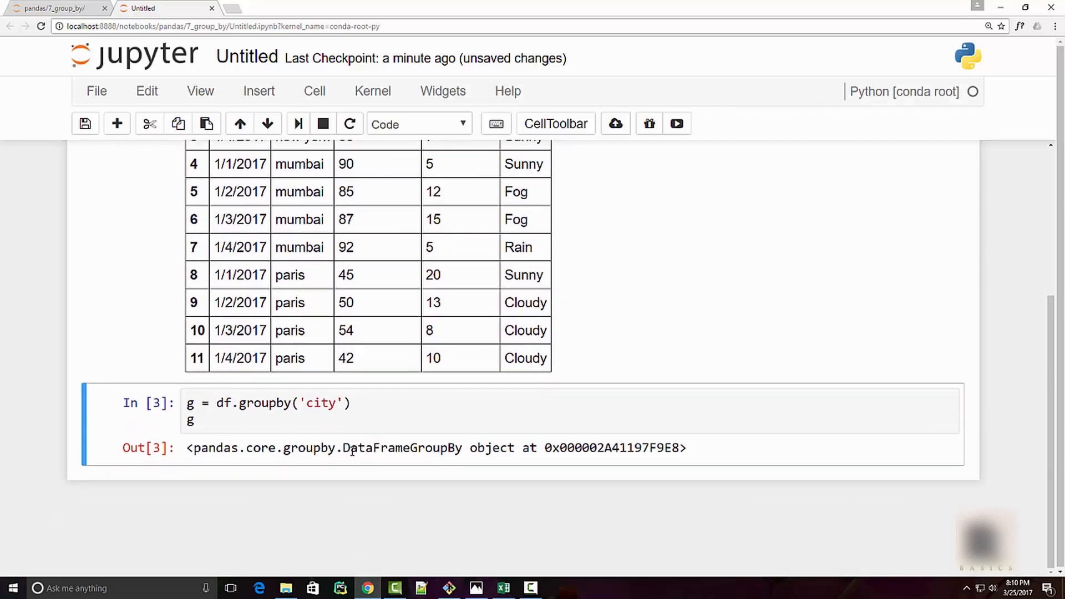
Highlight DataFrameGroupBy in the output and bring up the groupby diagram image
{"action": "double_click", "coordinate": [402, 447]}
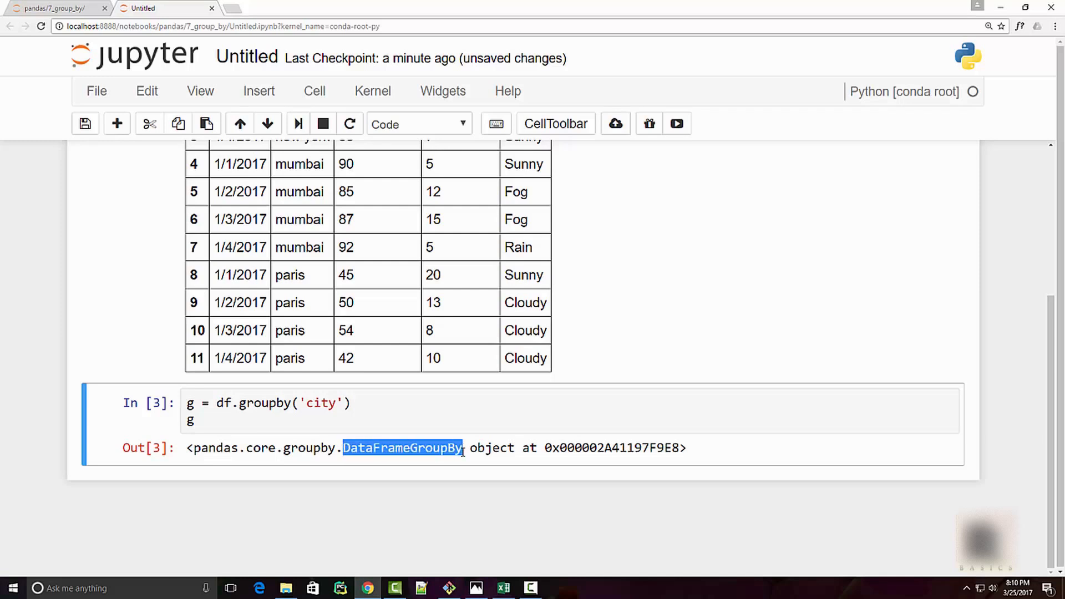
{"action": "left_click", "coordinate": [193, 421]}
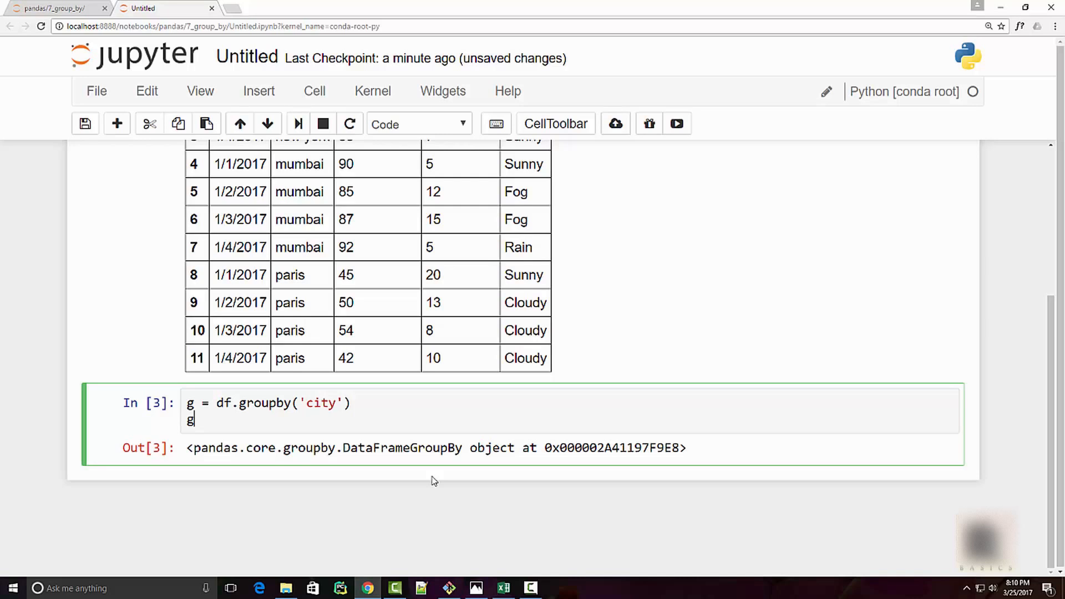
{"action": "mouse_move", "coordinate": [460, 536]}
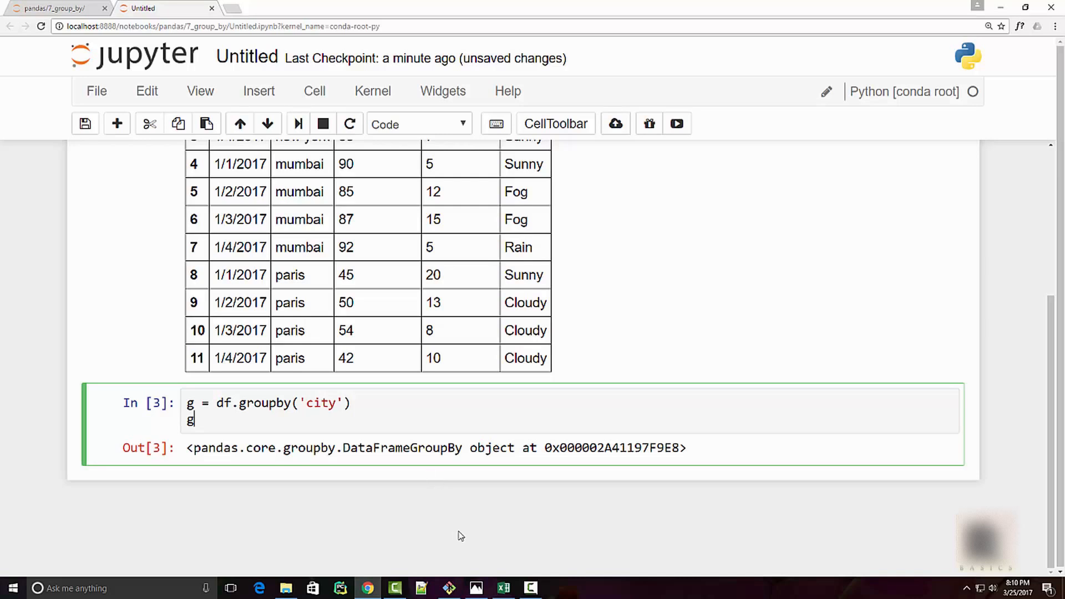
{"action": "left_click", "coordinate": [475, 588]}
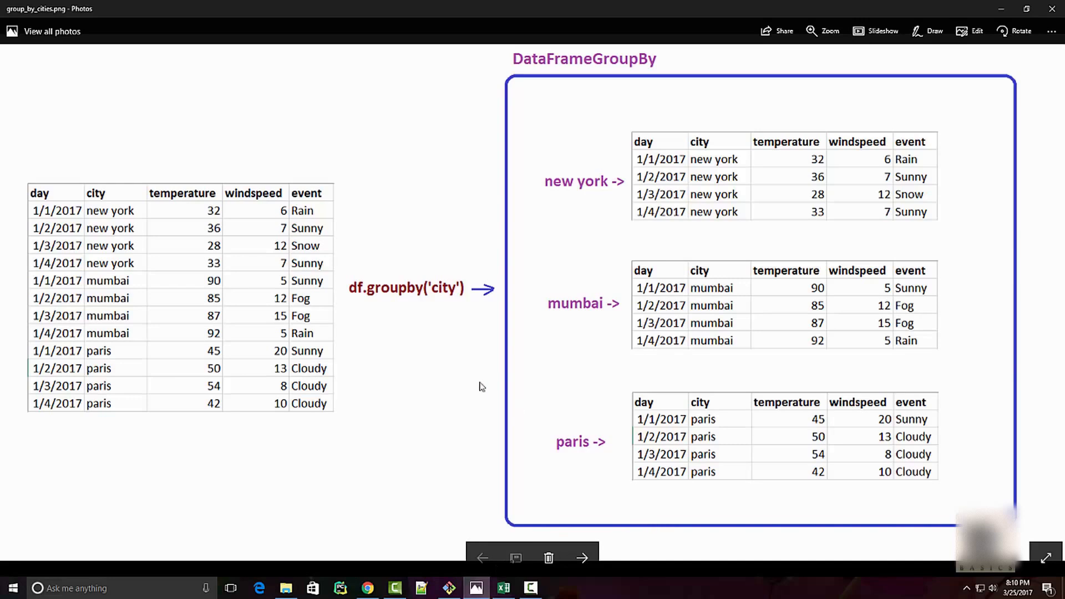
{"action": "mouse_move", "coordinate": [442, 301]}
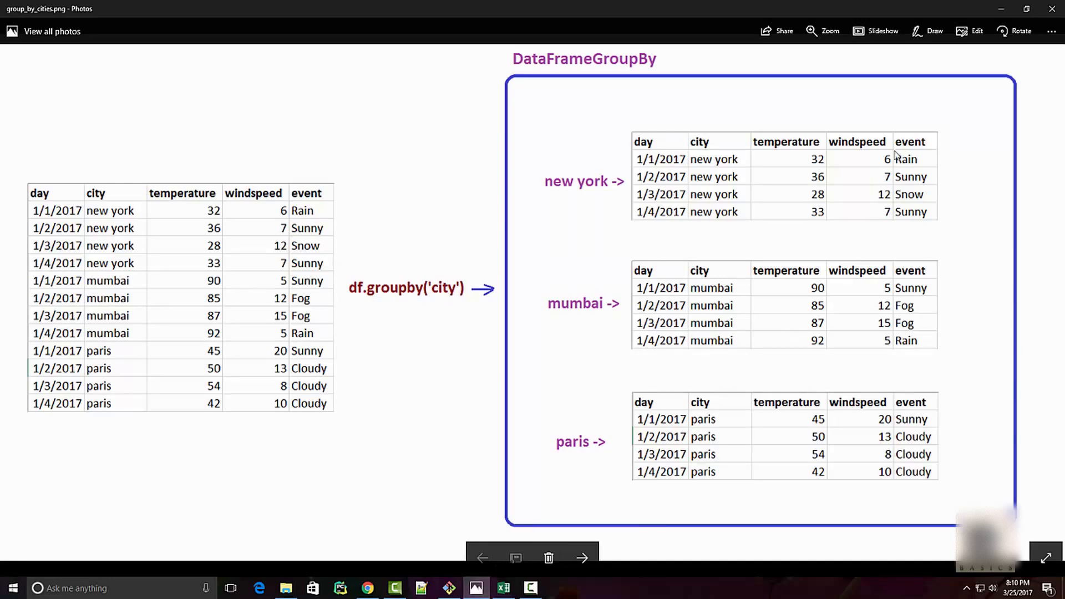
{"action": "mouse_move", "coordinate": [577, 210]}
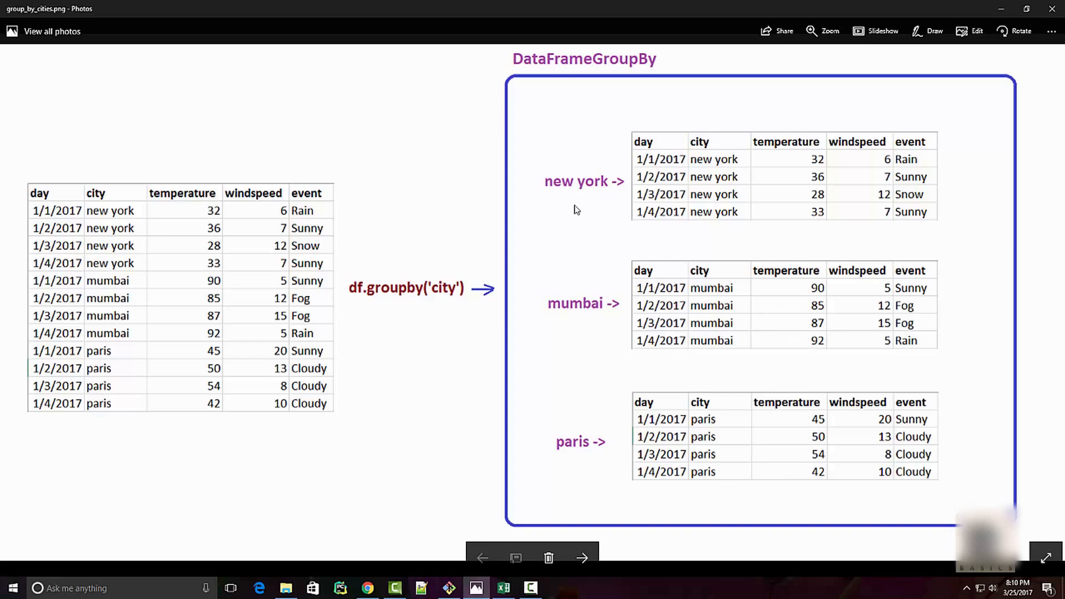
{"action": "mouse_move", "coordinate": [574, 195]}
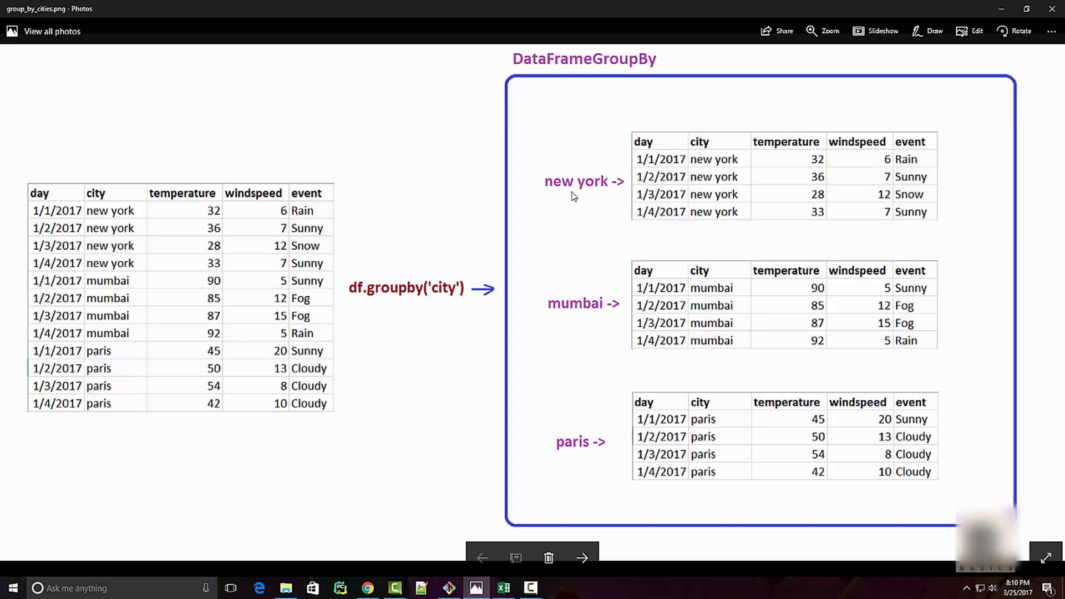
{"action": "mouse_move", "coordinate": [590, 193]}
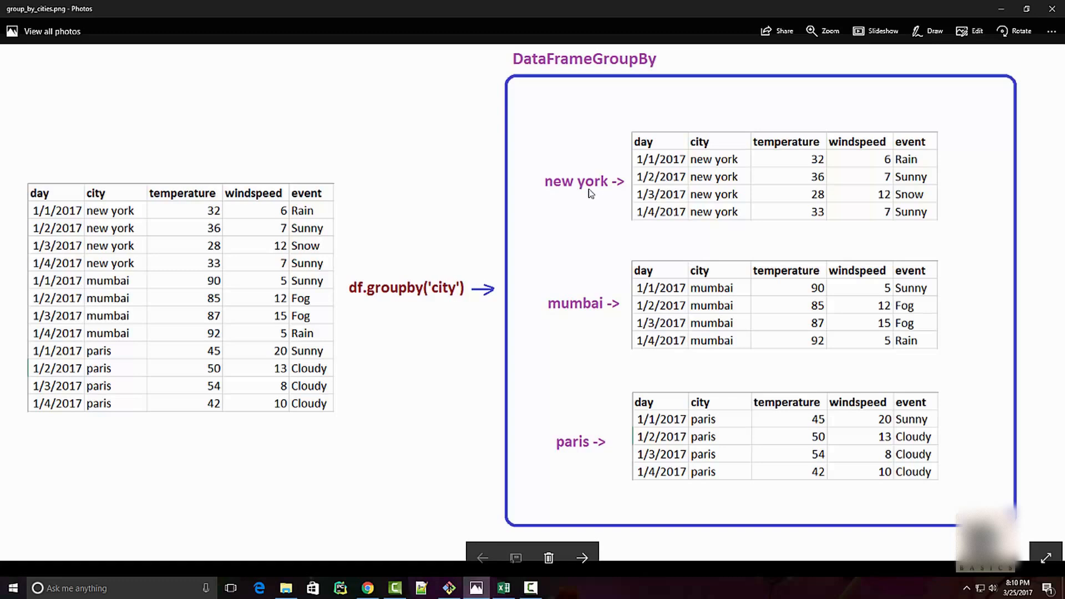
{"action": "mouse_move", "coordinate": [919, 217]}
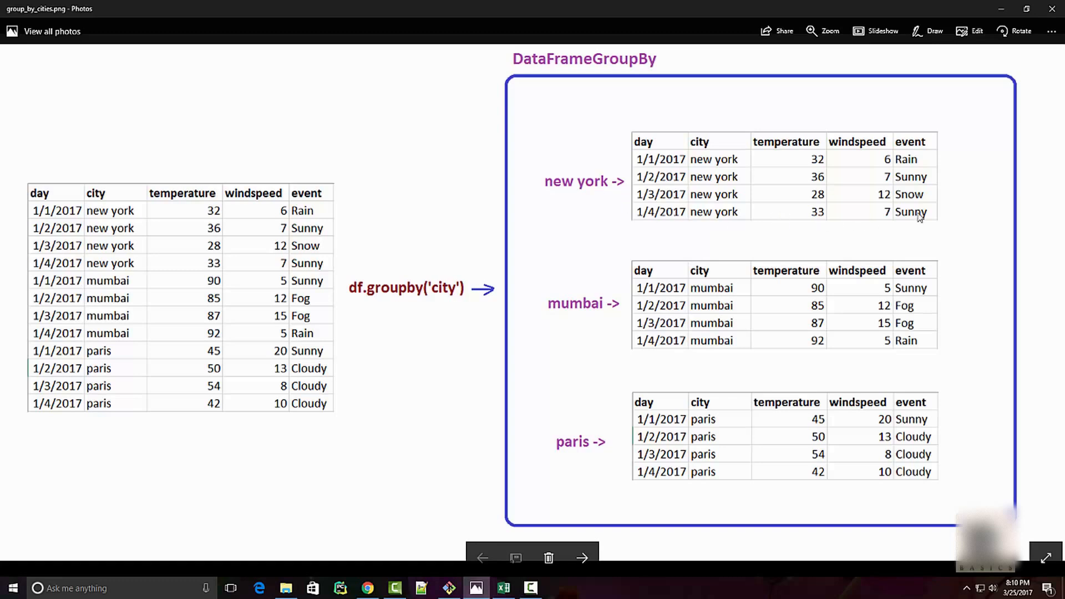
{"action": "mouse_move", "coordinate": [659, 160]}
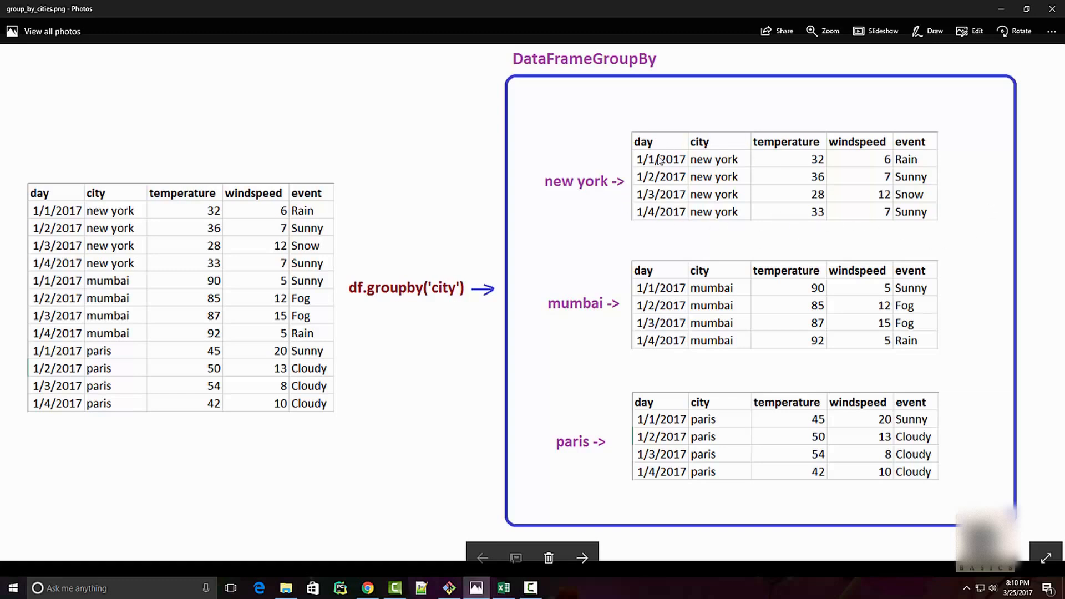
{"action": "mouse_move", "coordinate": [626, 322]}
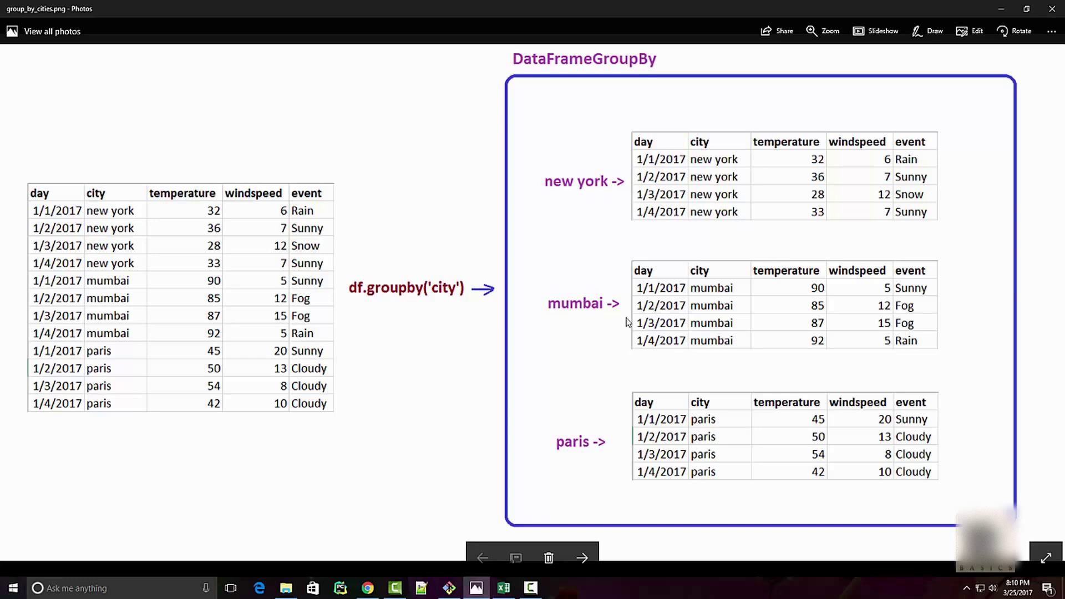
{"action": "mouse_move", "coordinate": [586, 318]}
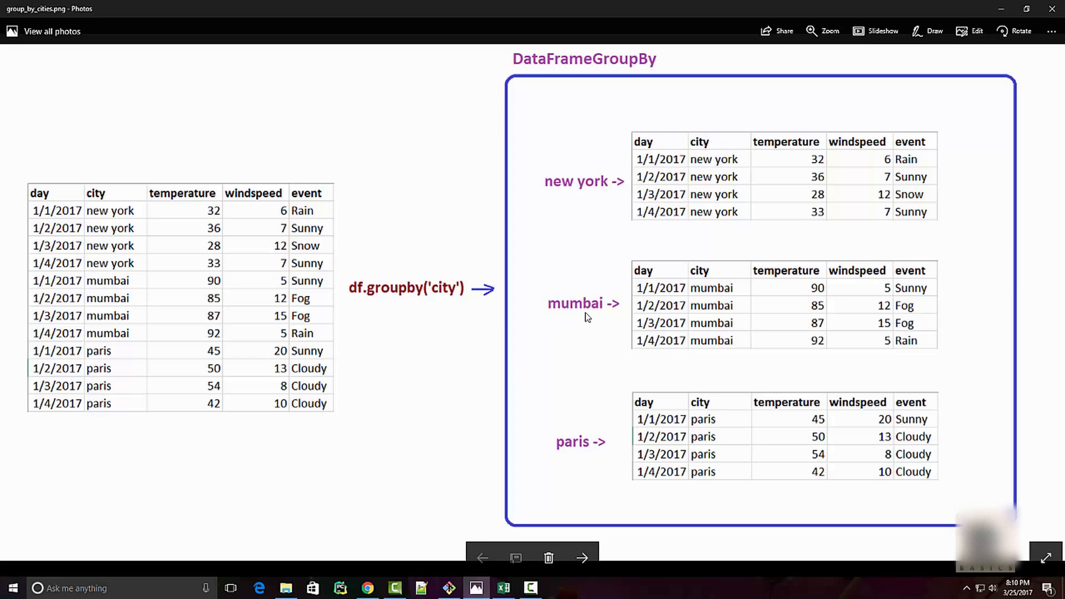
{"action": "mouse_move", "coordinate": [796, 324]}
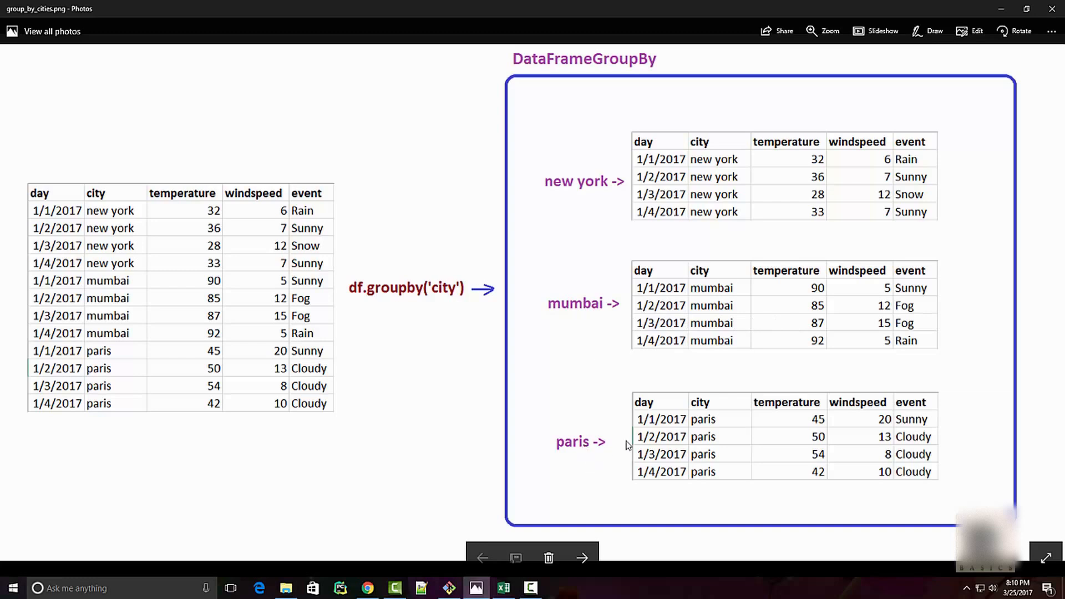
{"action": "mouse_move", "coordinate": [401, 311]}
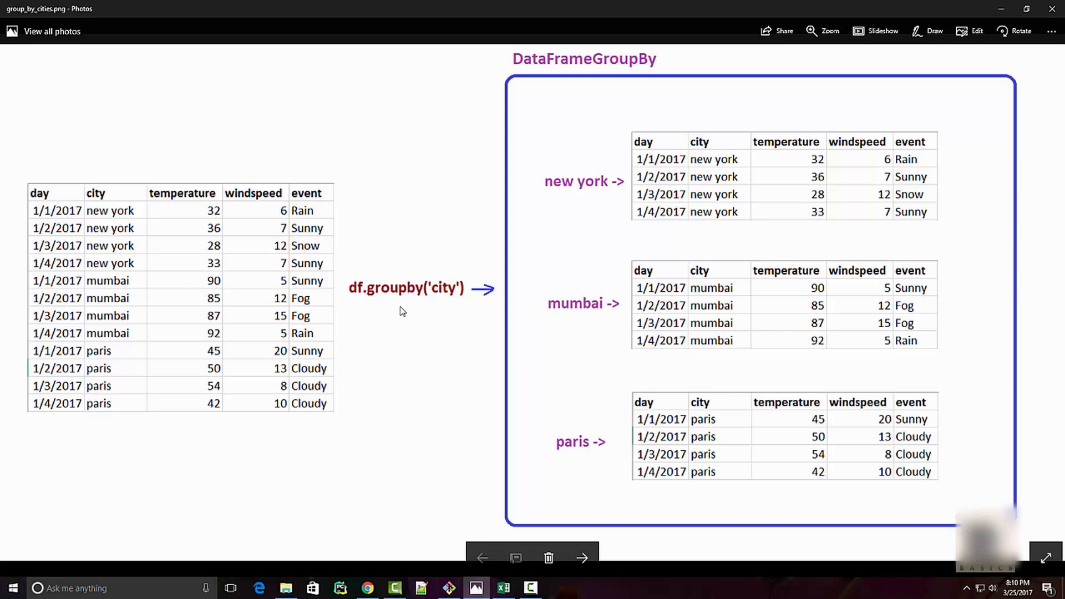
{"action": "mouse_move", "coordinate": [690, 248]}
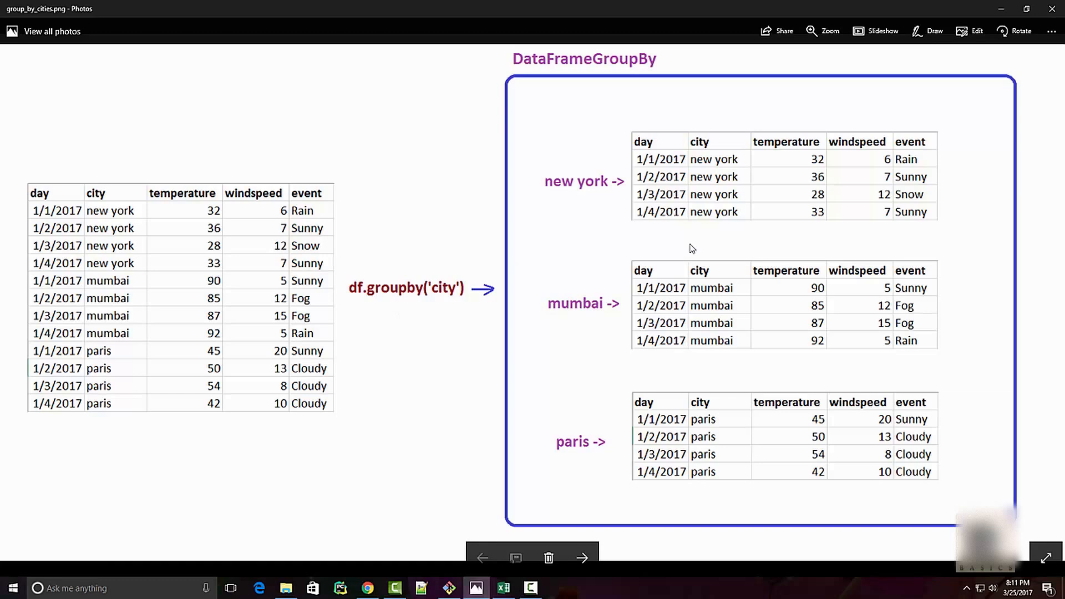
{"action": "mouse_move", "coordinate": [601, 121]}
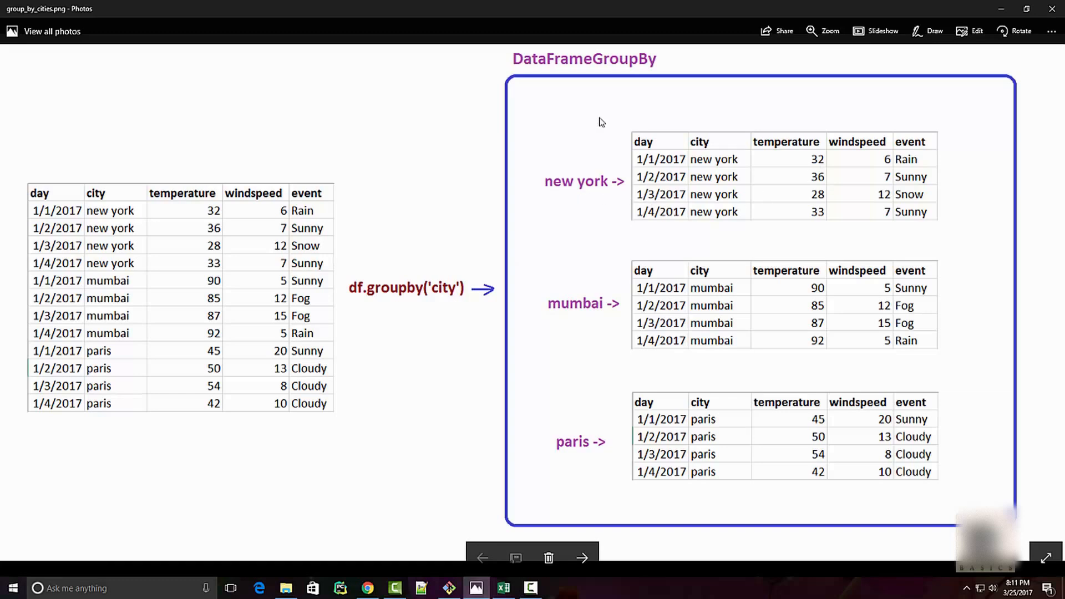
{"action": "mouse_move", "coordinate": [801, 375]}
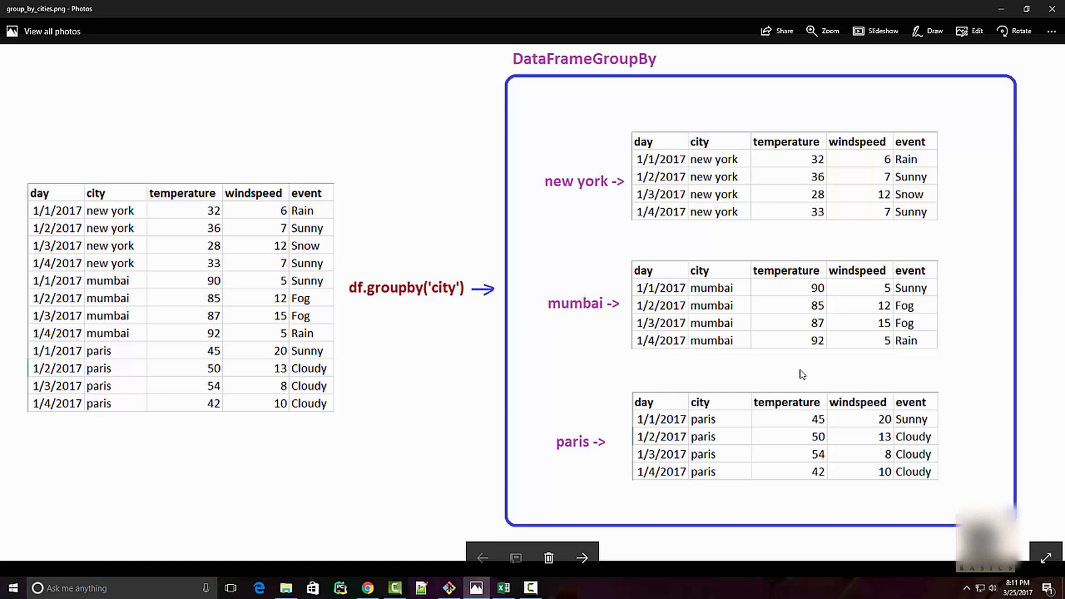
{"action": "mouse_move", "coordinate": [666, 427]}
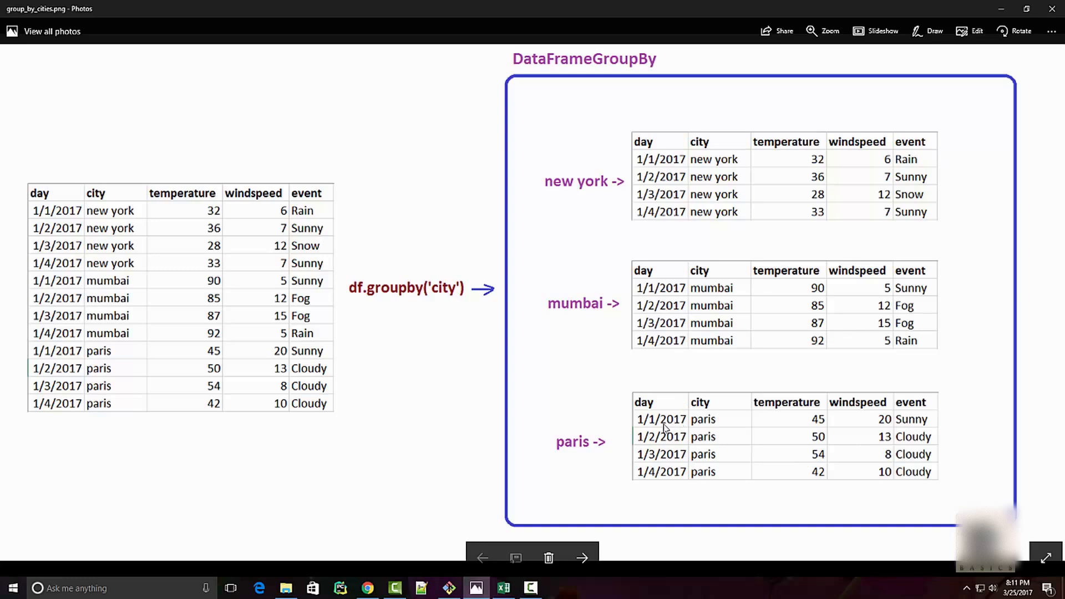
{"action": "mouse_move", "coordinate": [588, 313]}
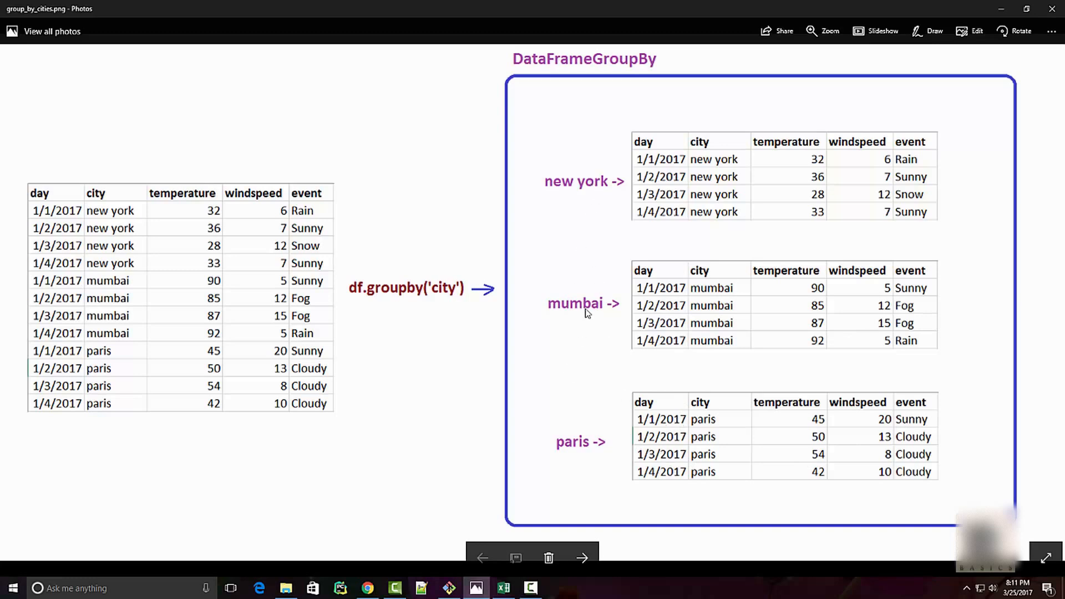
{"action": "mouse_move", "coordinate": [555, 99]}
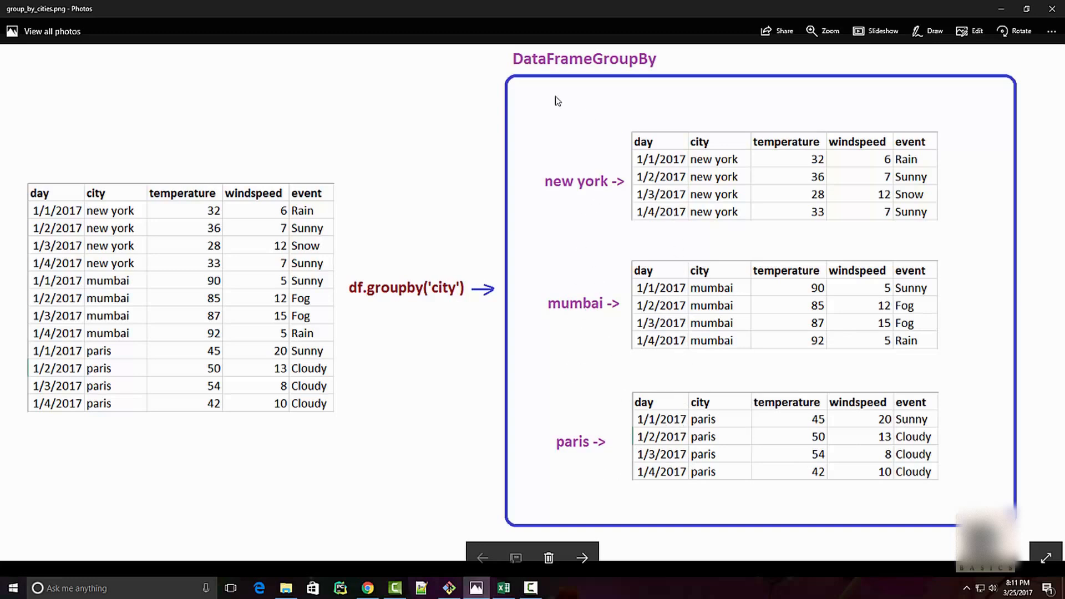
{"action": "mouse_move", "coordinate": [639, 73]}
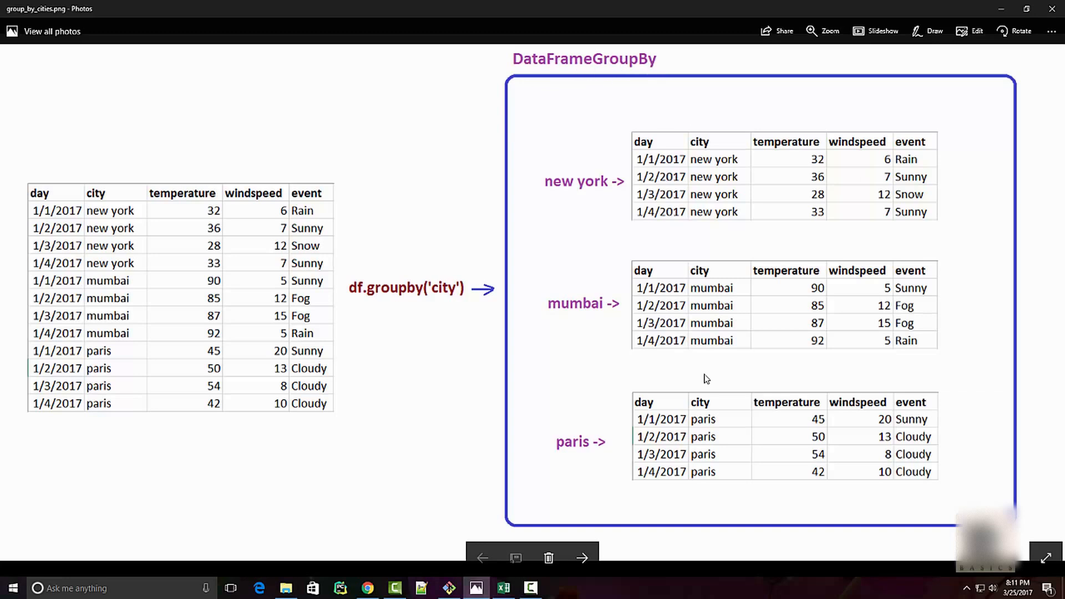
{"action": "mouse_move", "coordinate": [1027, 75]}
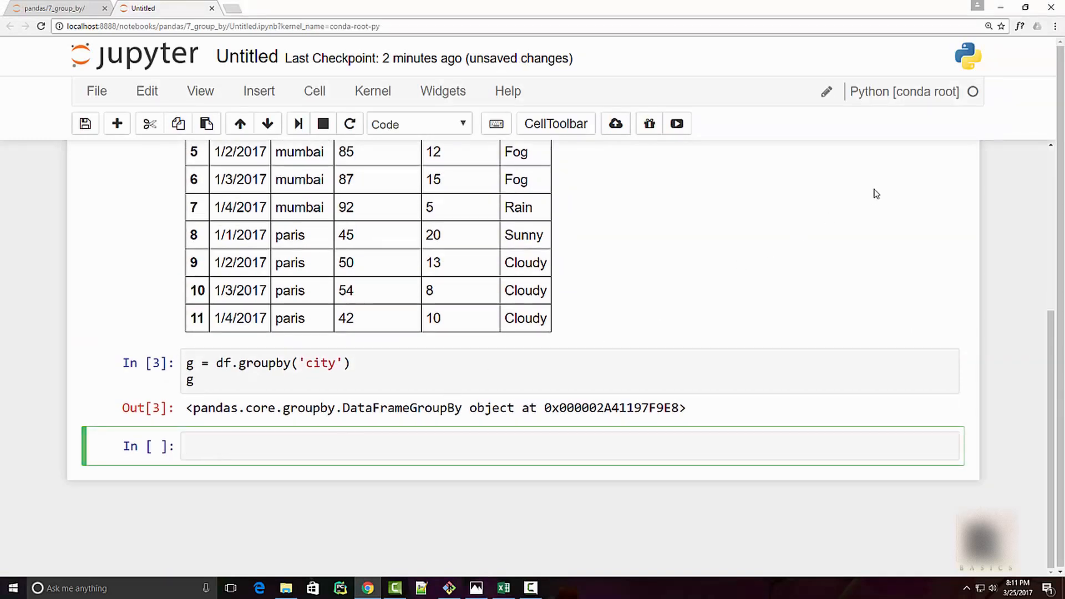
Write a for loop over g printing each city and its city_df
{"action": "type", "text": "for city,"}
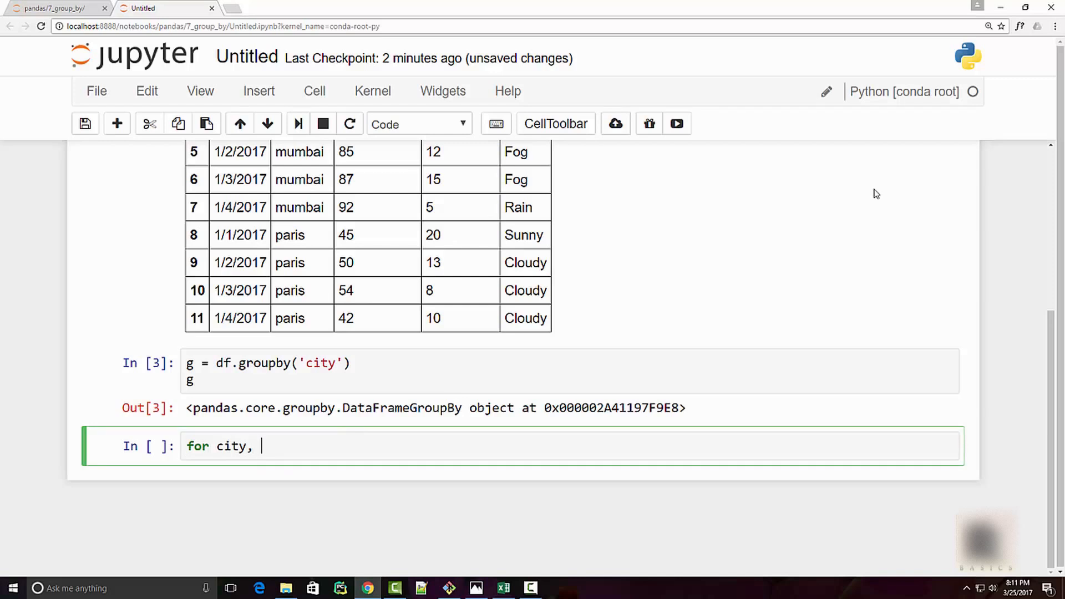
{"action": "type", "text": "city_df"}
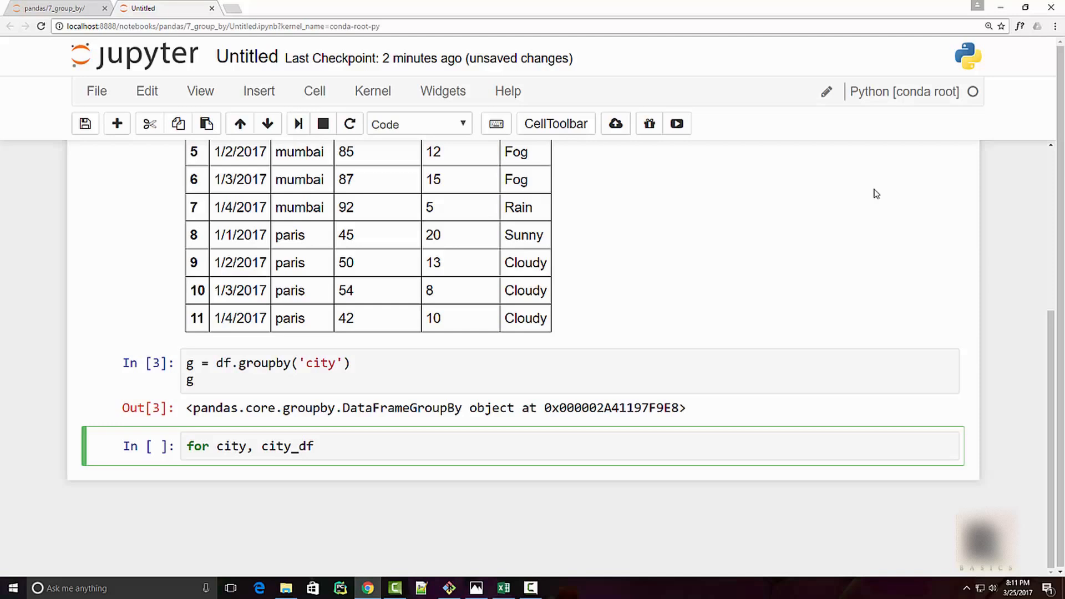
{"action": "type", "text": "in g"}
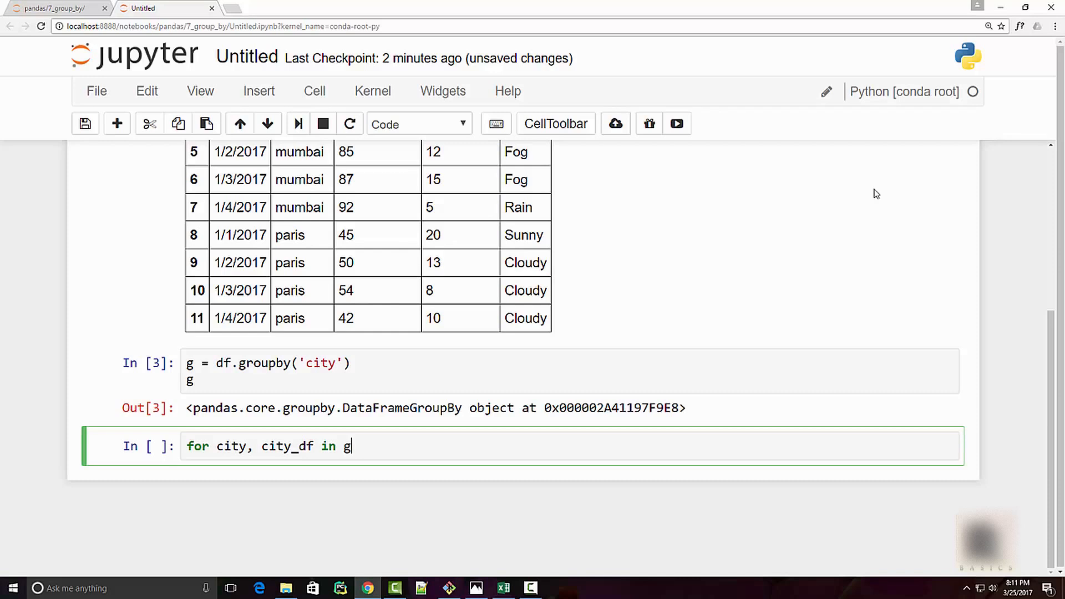
{"action": "type", "text": ":"}
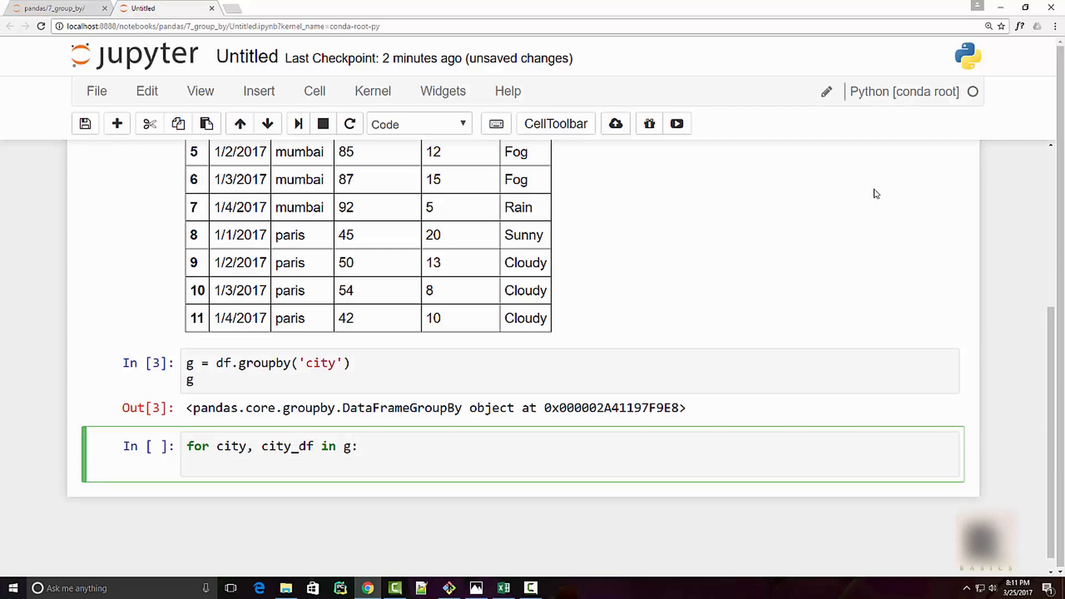
{"action": "type", "text": "print"}
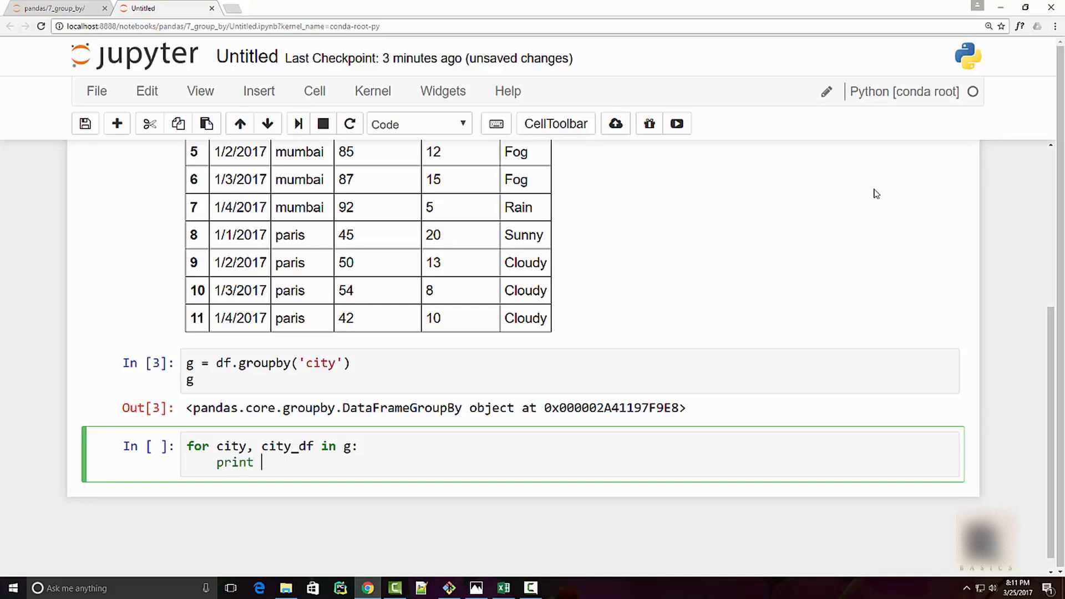
{"action": "type", "text": "(city)"}
{"action": "type", "text": "pri"}
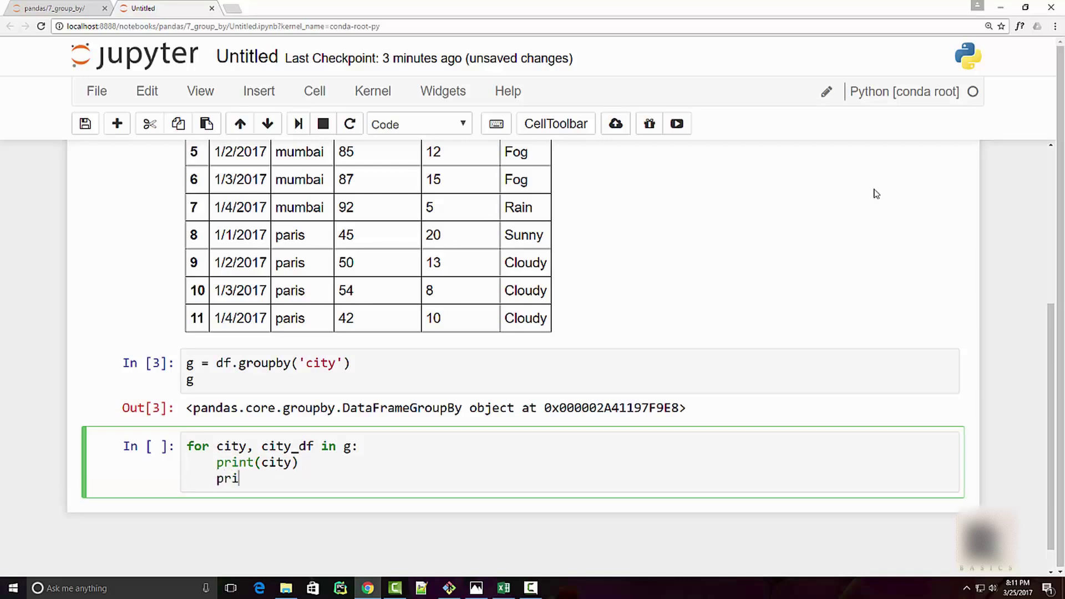
{"action": "type", "text": "nt(city)"}
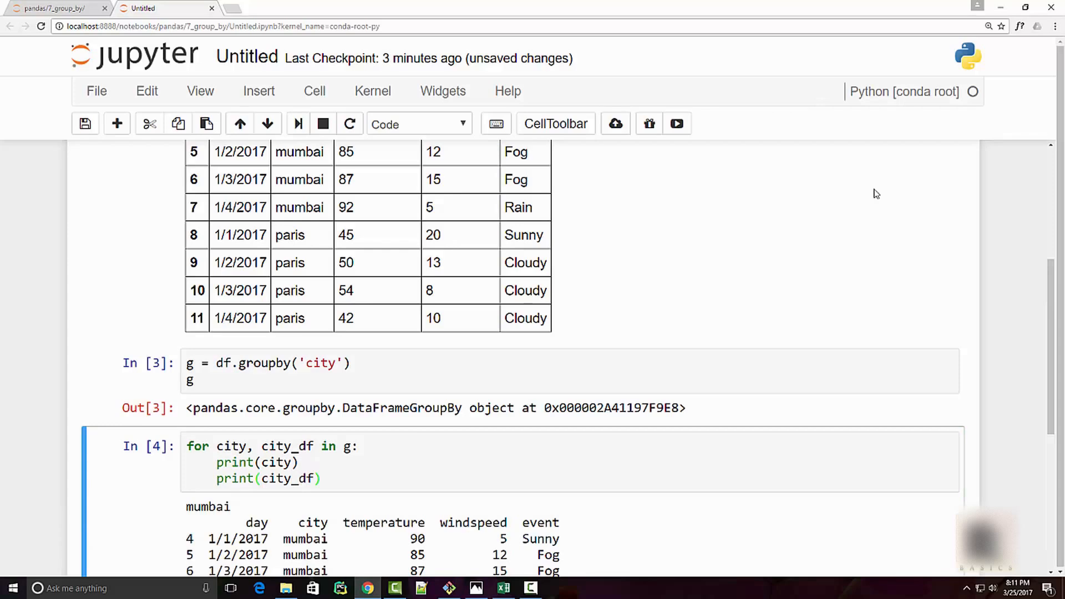
Run the loop and scroll through the mumbai, new york and paris rows
{"action": "scroll", "scroll_direction": "down", "scroll_amount": 3}
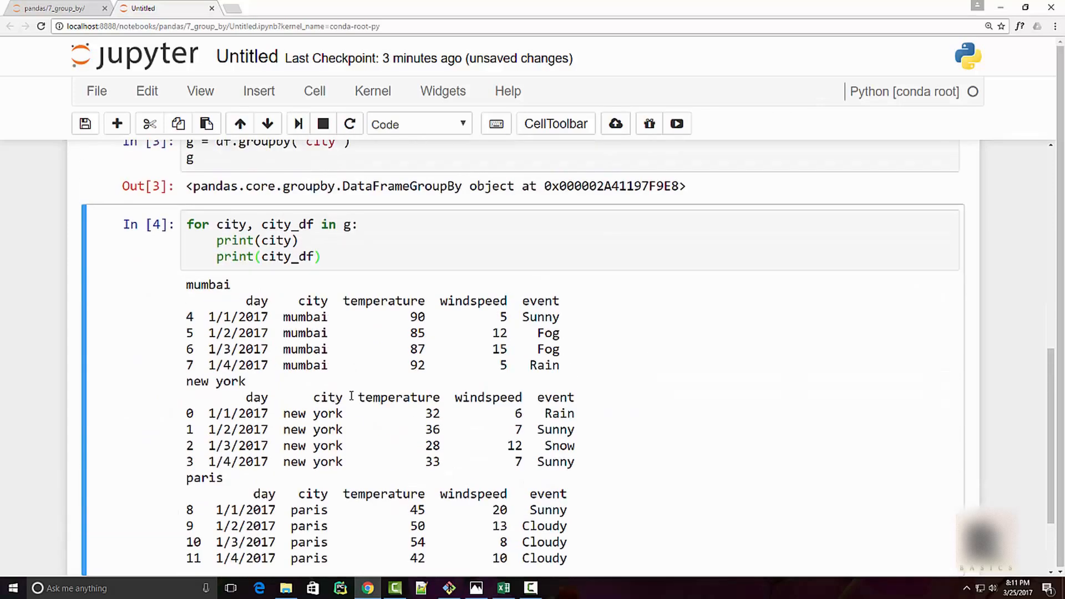
{"action": "double_click", "coordinate": [206, 284]}
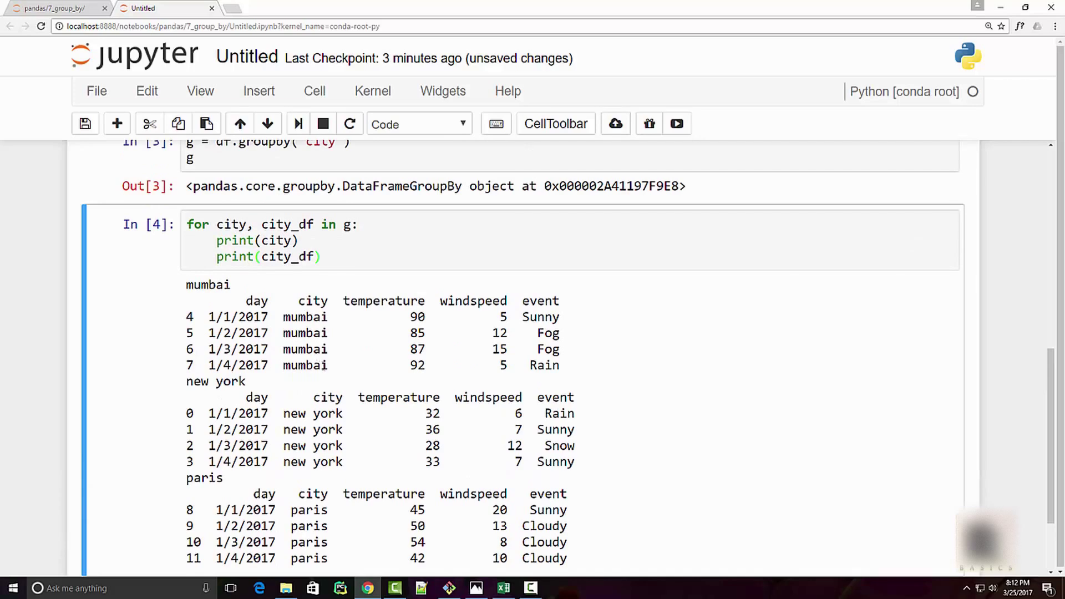
{"action": "scroll", "scroll_direction": "down", "scroll_amount": 3}
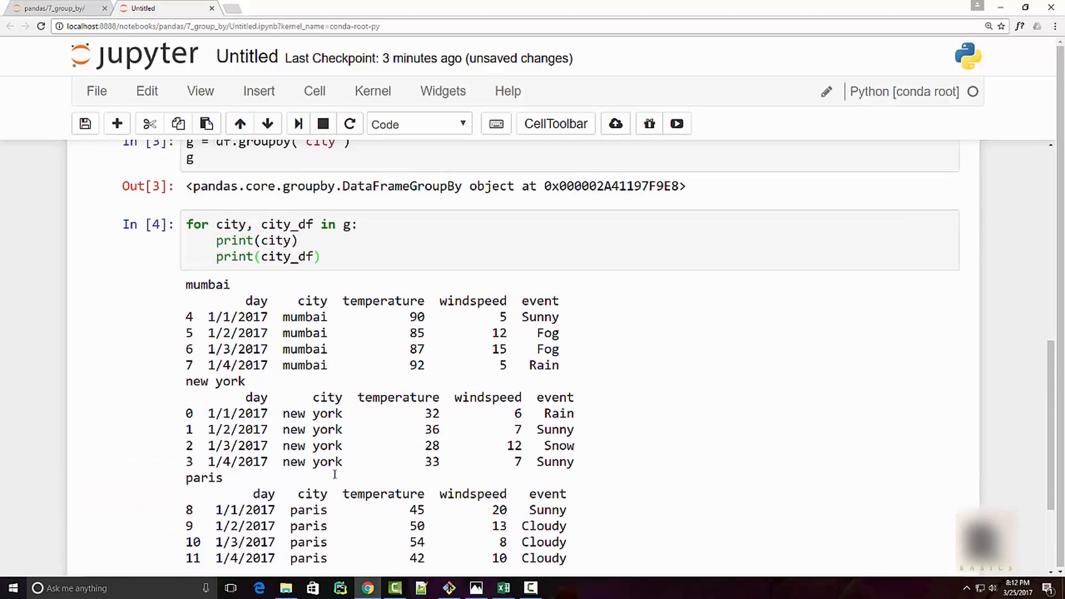
{"action": "scroll", "scroll_direction": "down", "scroll_amount": 3}
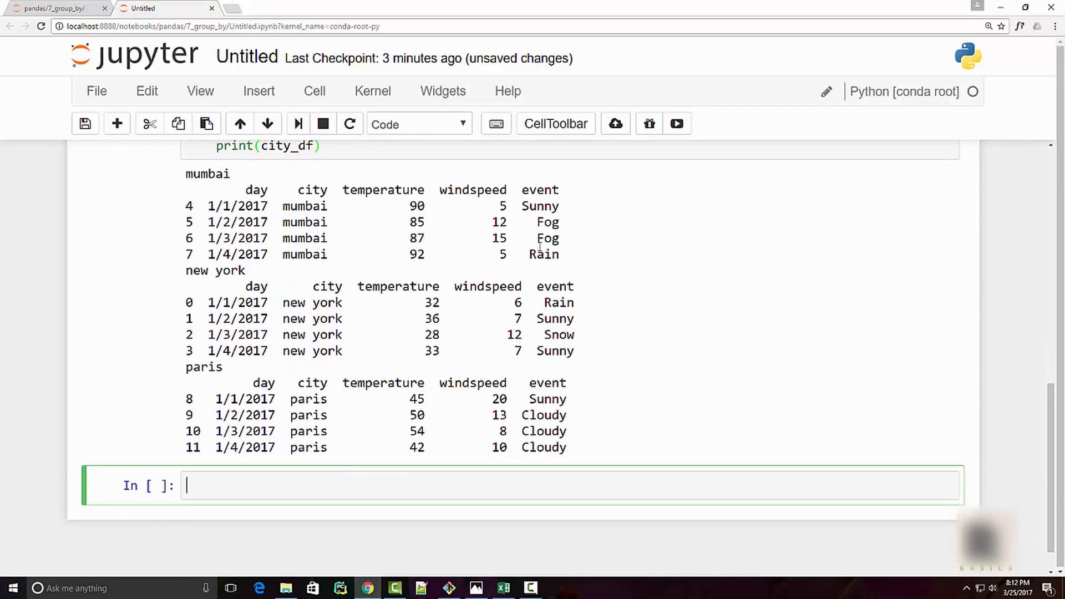
Run g.get_group('mumbai') to display only Mumbai's four rows
{"action": "type", "text": "g.get"}
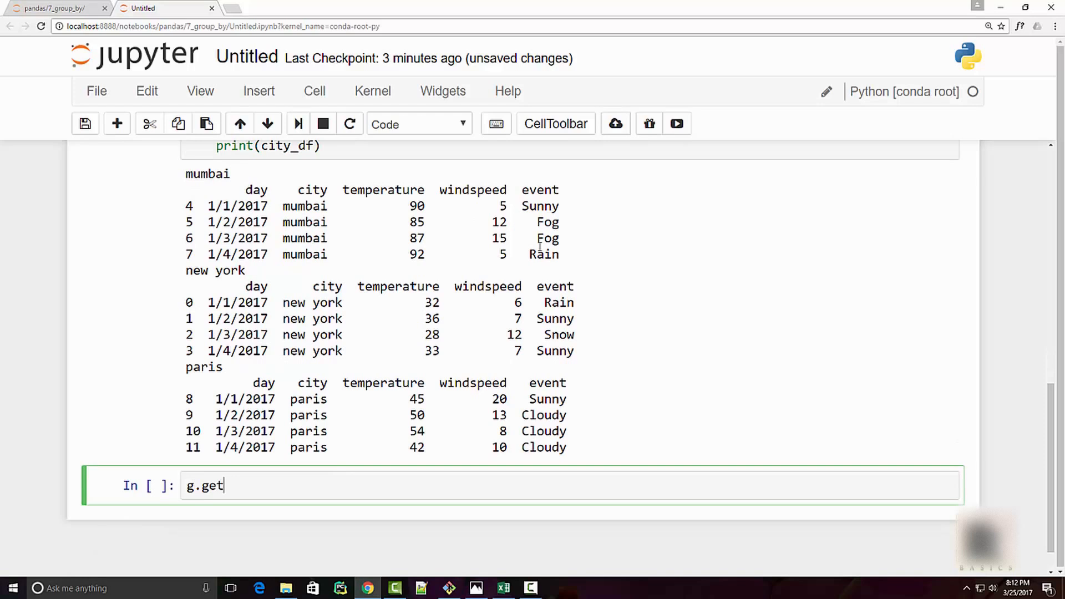
{"action": "type", "text": "_group('mumbai"}
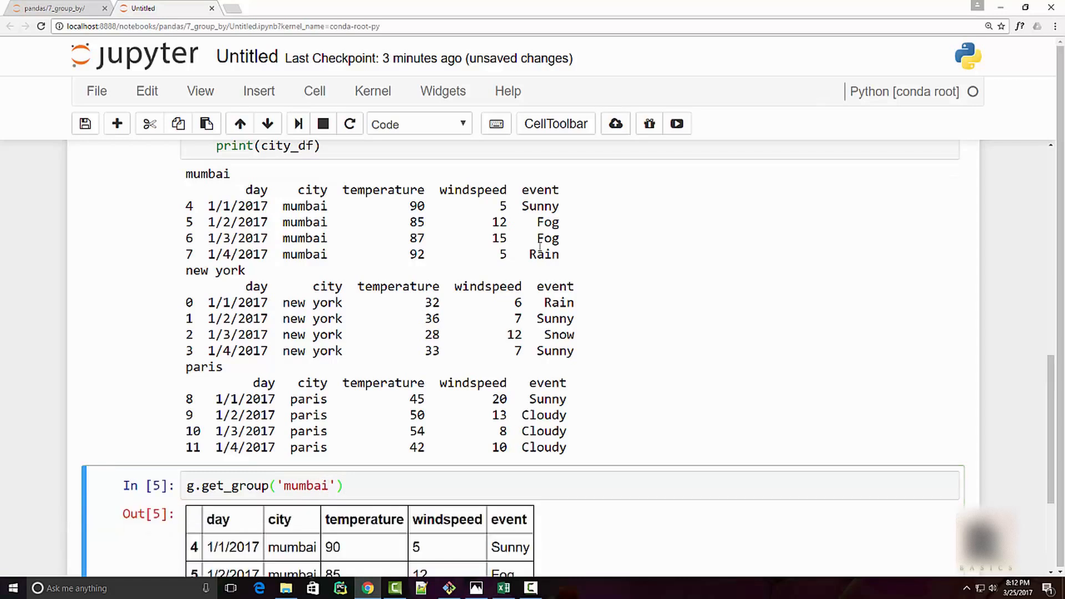
{"action": "scroll", "scroll_direction": "down", "scroll_amount": 3}
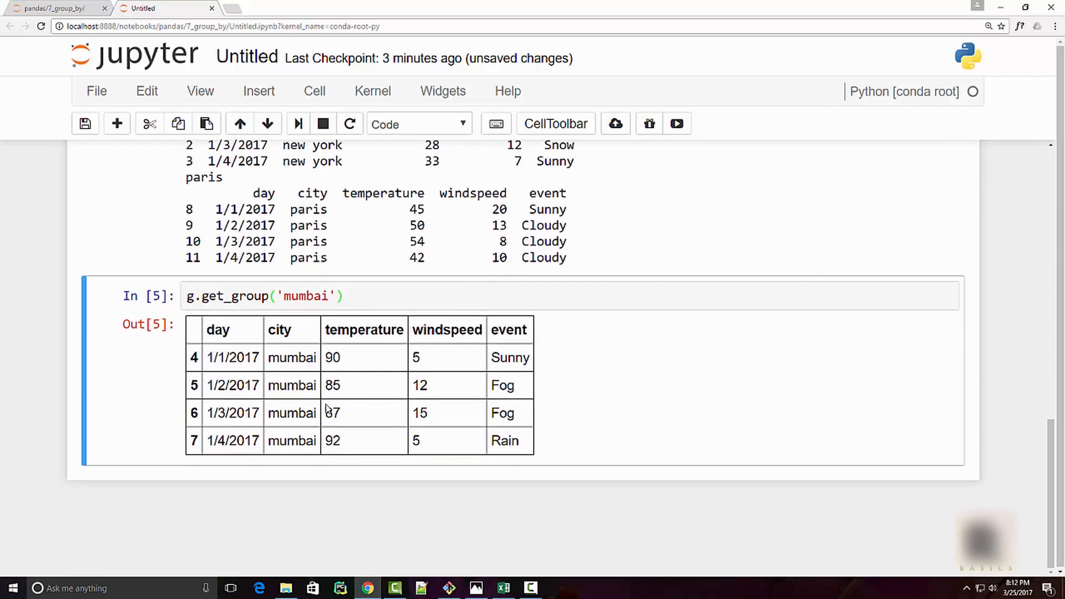
{"action": "mouse_move", "coordinate": [295, 371]}
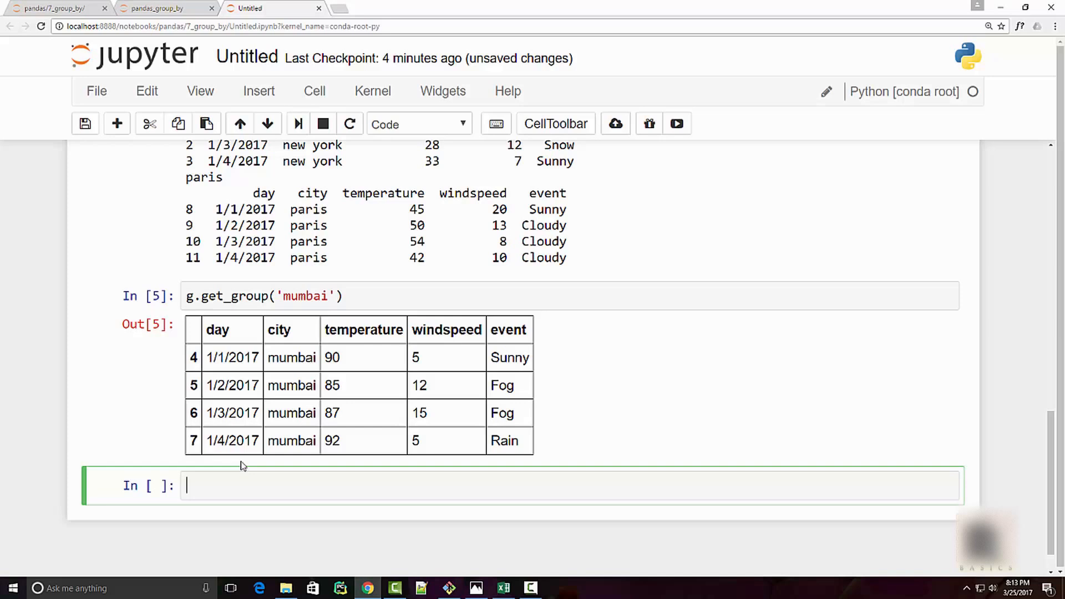
{"action": "type", "text": "SELECT"}
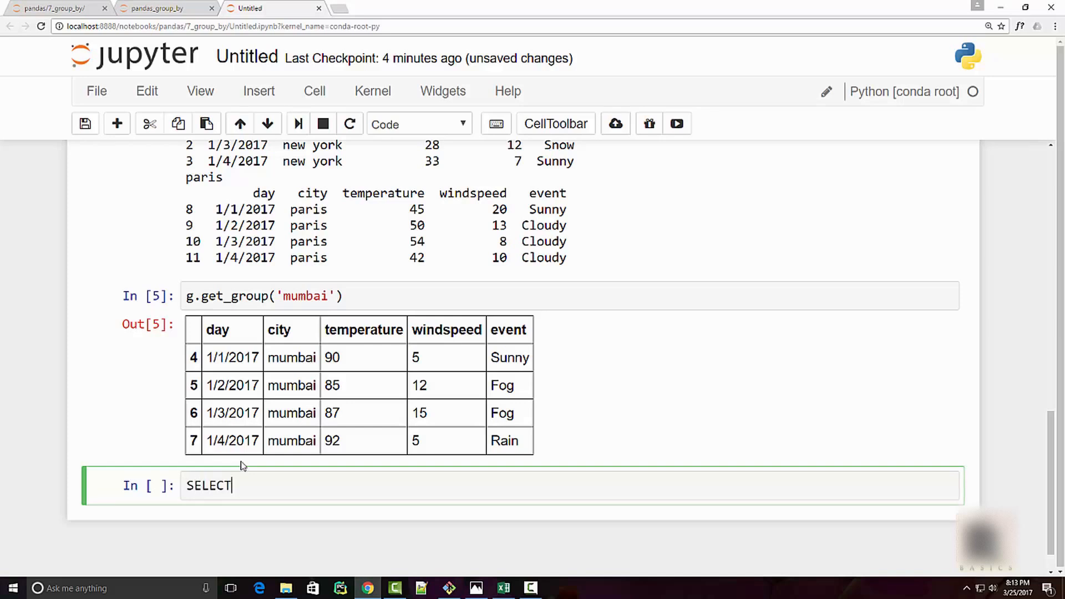
{"action": "type", "text": "* from"}
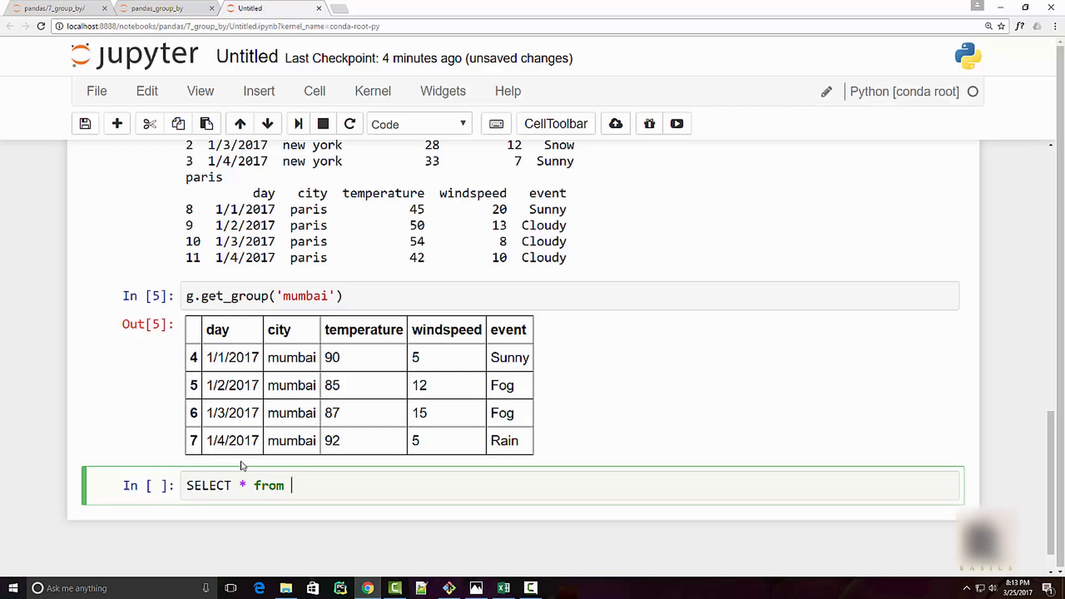
{"action": "type", "text": "city"}
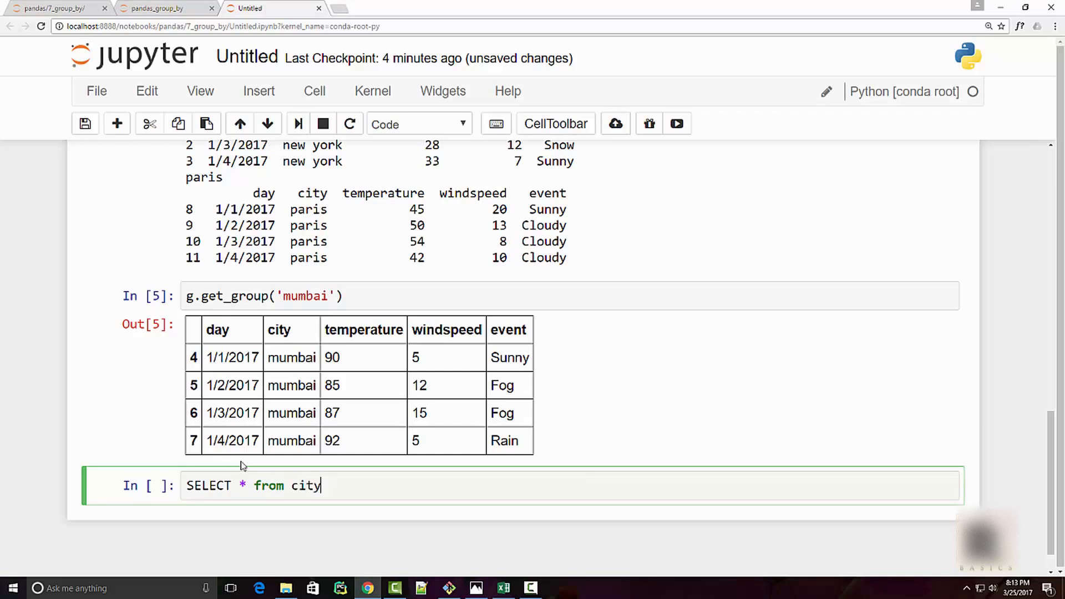
{"action": "type", "text": "_data"}
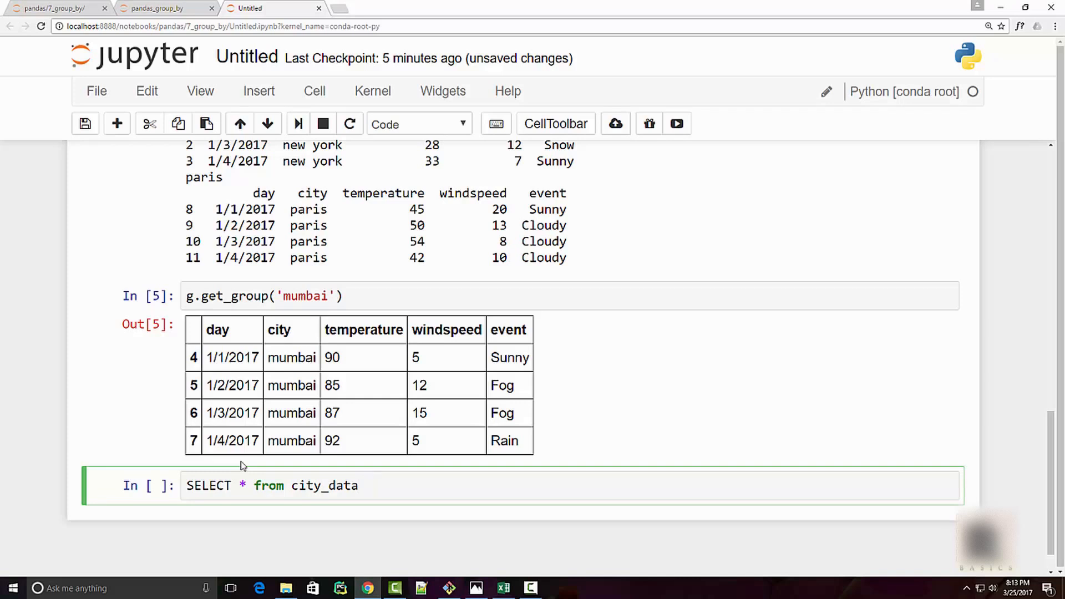
{"action": "type", "text": "GROUP BY cit"}
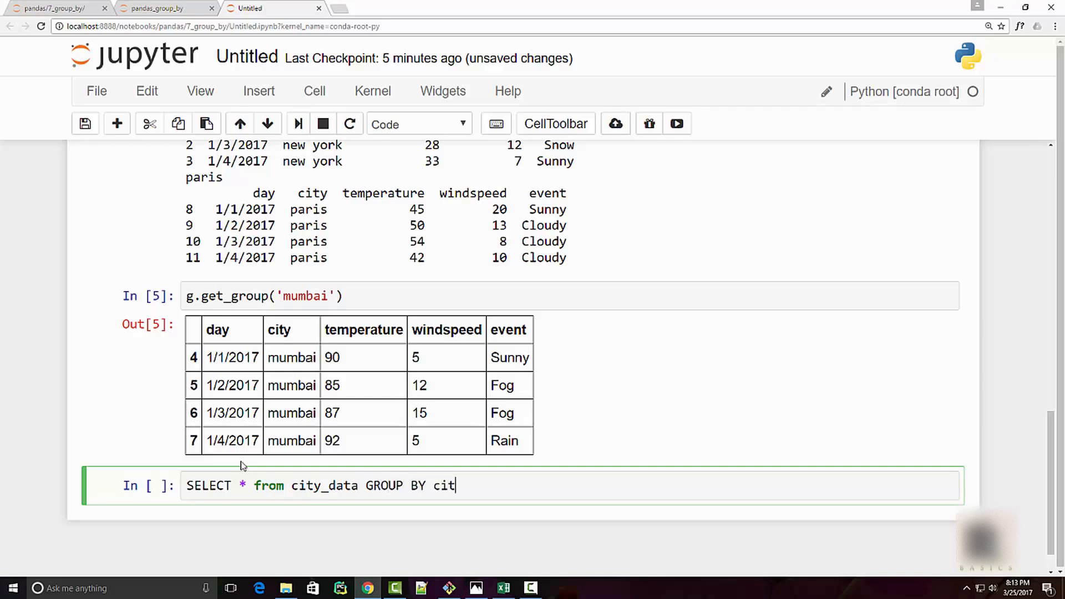
{"action": "type", "text": "y"}
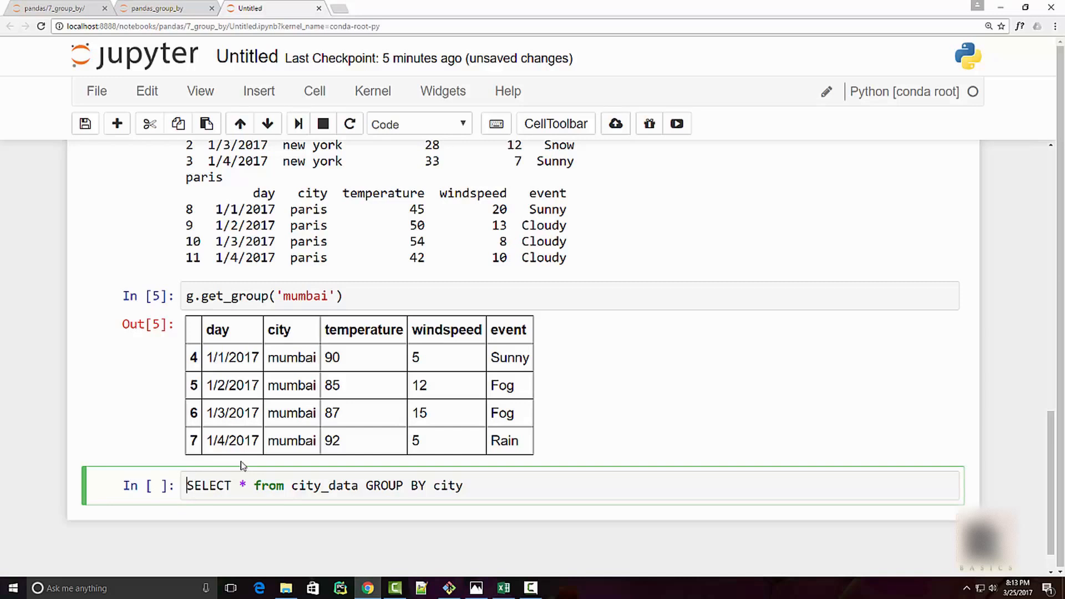
{"action": "scroll", "scroll_direction": "down", "scroll_amount": 3}
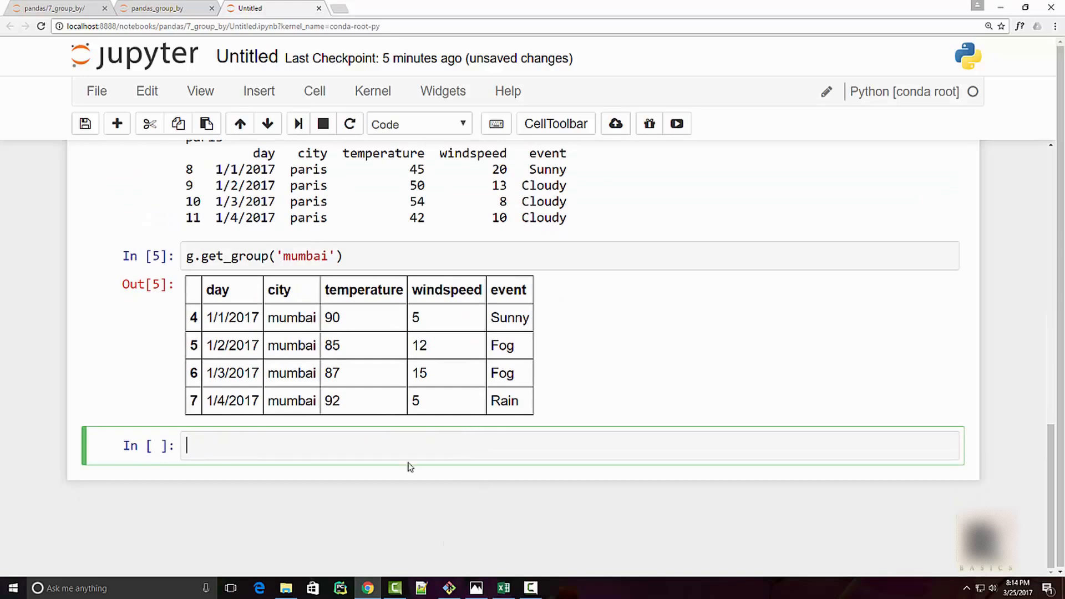
{"action": "mouse_move", "coordinate": [397, 490]}
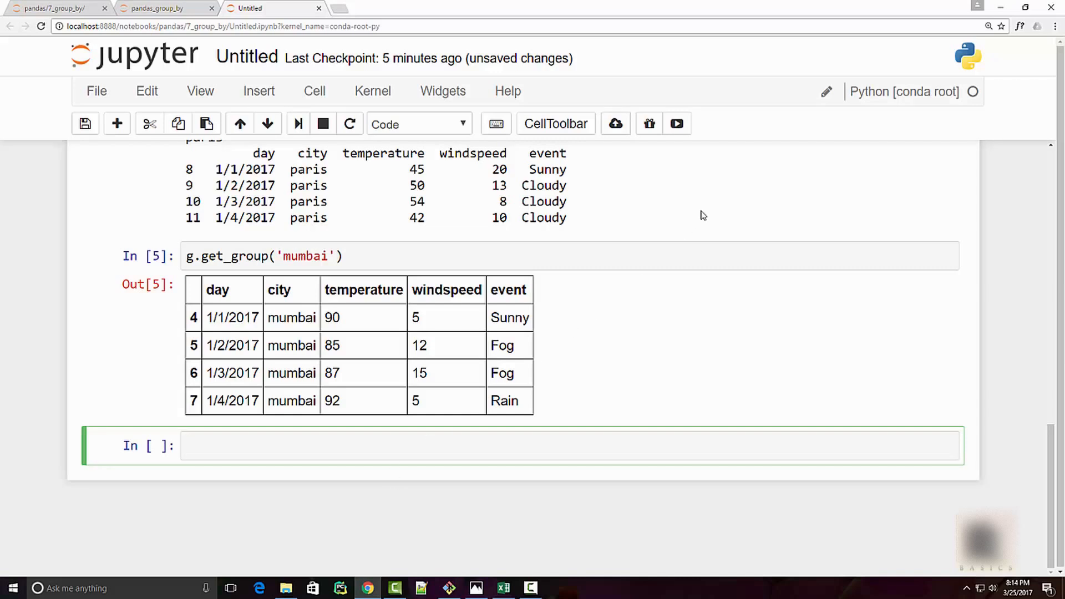
{"action": "mouse_move", "coordinate": [678, 228]}
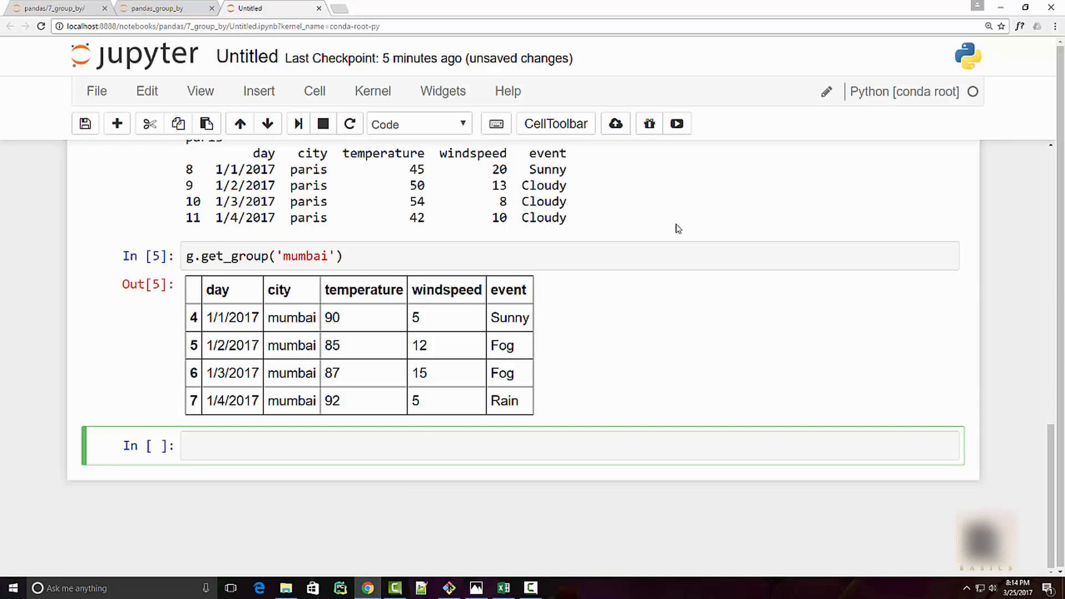
Run g.max() and highlight mumbai's maximum temperature of 92
{"action": "type", "text": "g."}
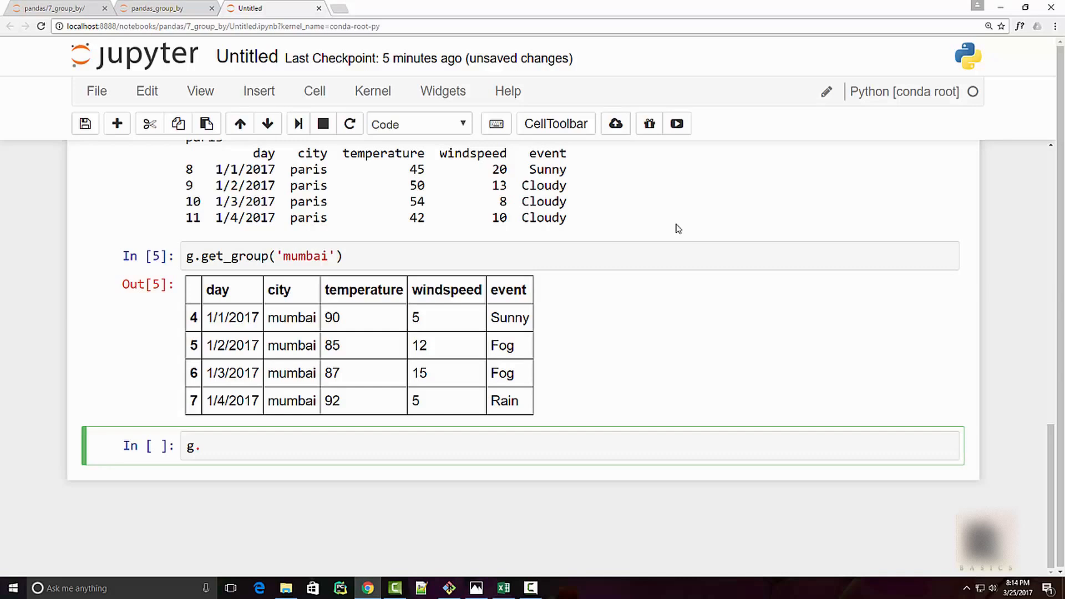
{"action": "type", "text": "max()"}
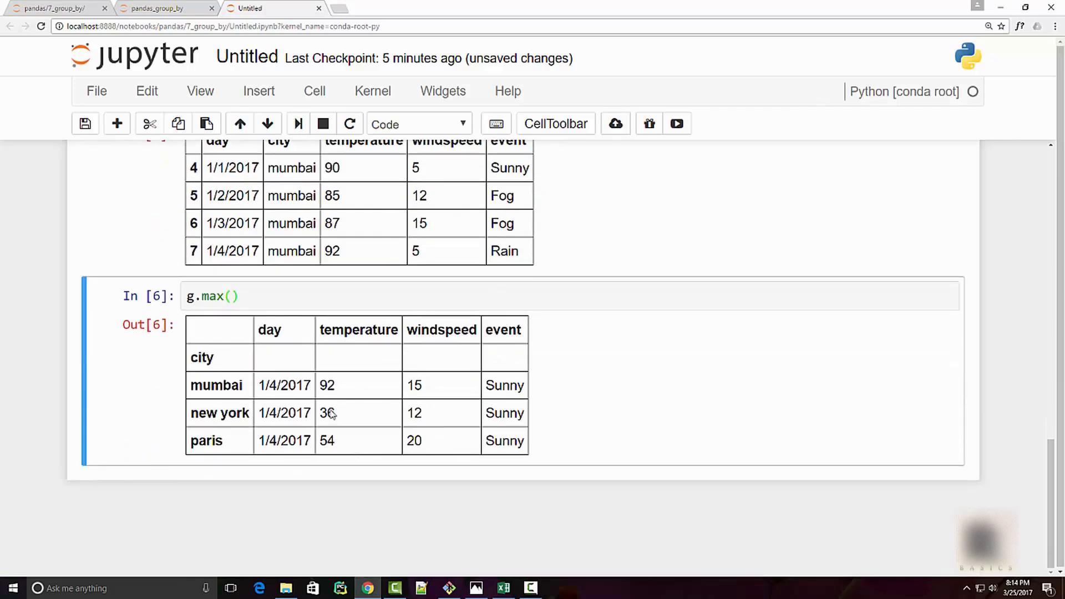
{"action": "double_click", "coordinate": [327, 385]}
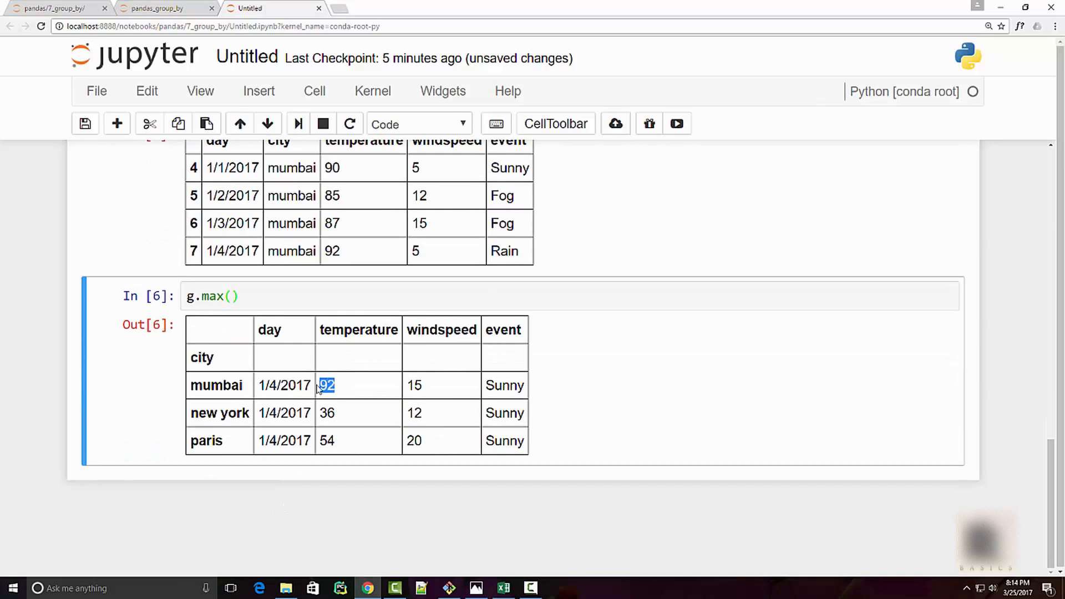
{"action": "mouse_move", "coordinate": [342, 404]}
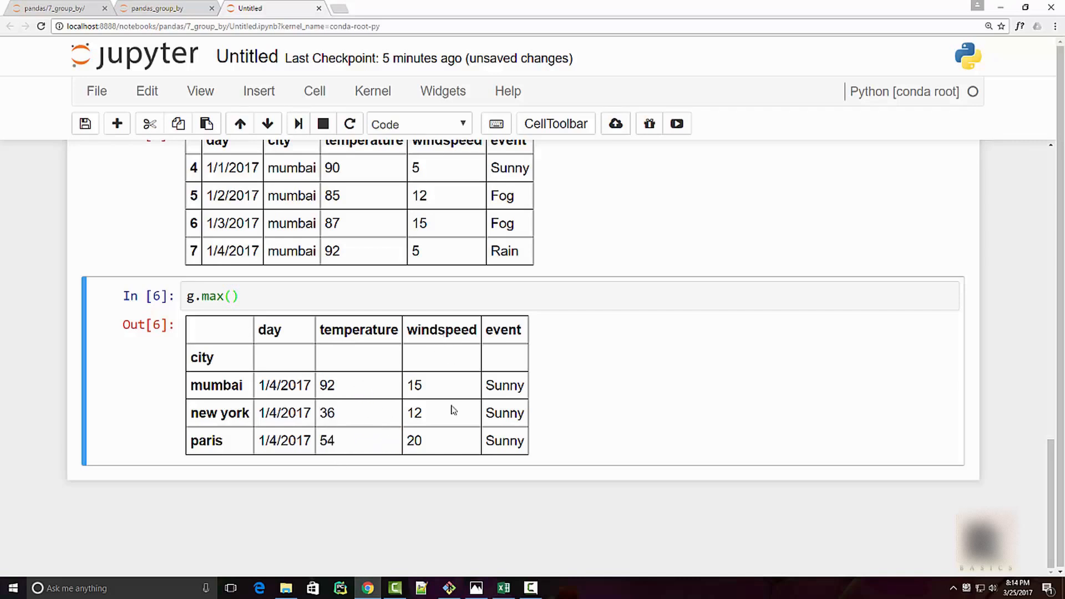
{"action": "mouse_move", "coordinate": [462, 471]}
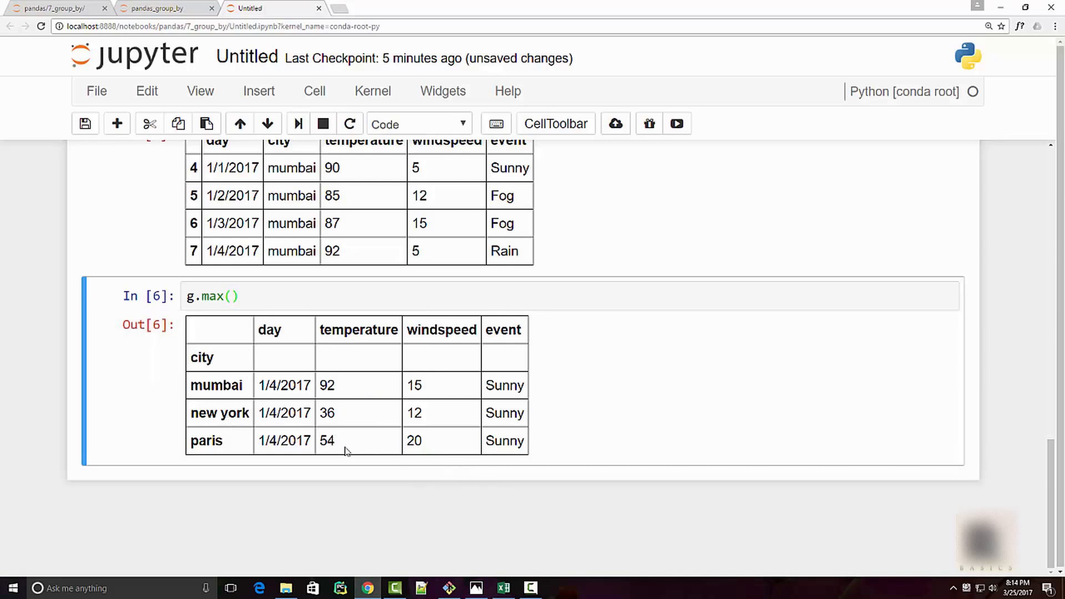
{"action": "left_click", "coordinate": [227, 296]}
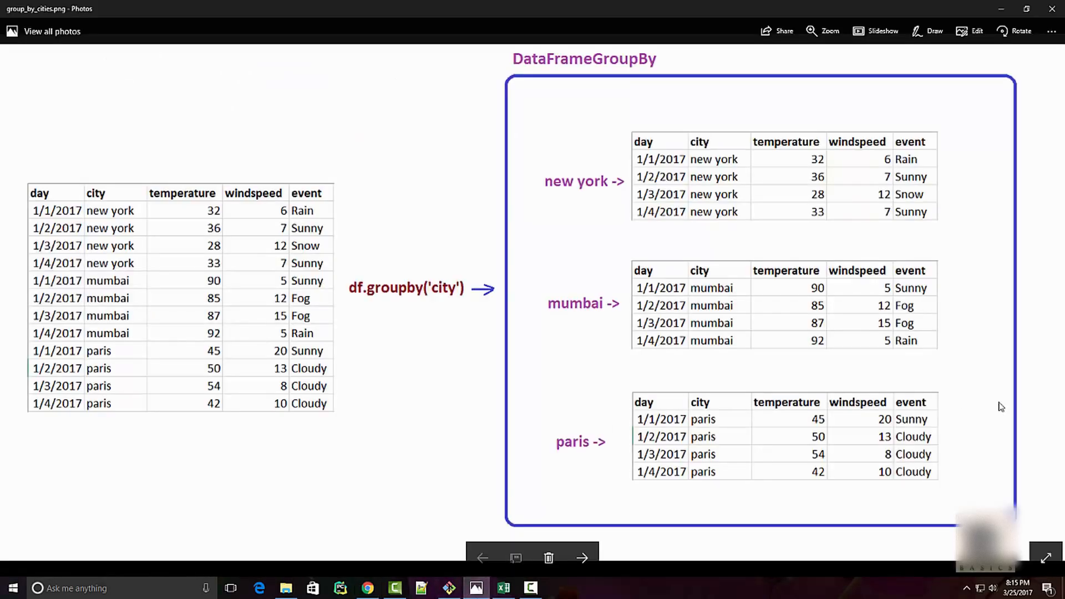
Advance from group_by_cities.png to the split_apply_combine.png diagram
{"action": "left_click", "coordinate": [583, 558]}
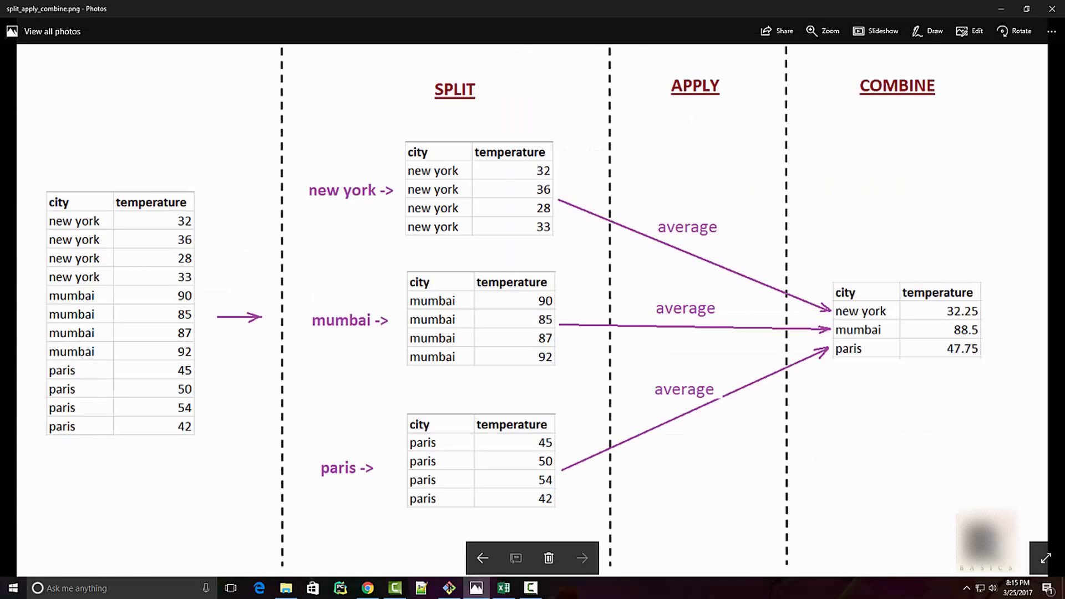
{"action": "mouse_move", "coordinate": [720, 522]}
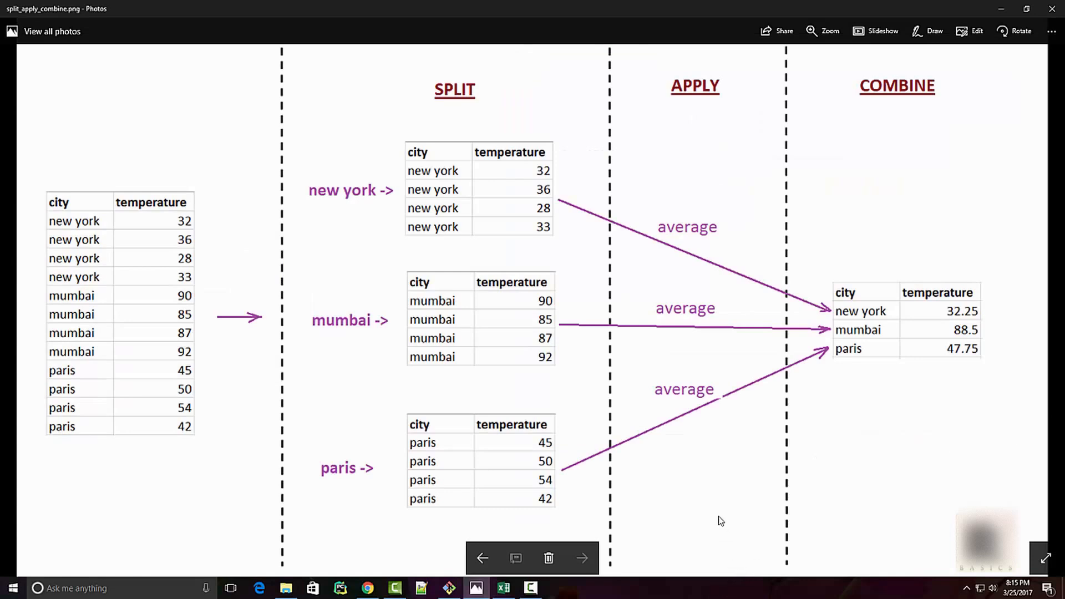
{"action": "mouse_move", "coordinate": [235, 345]}
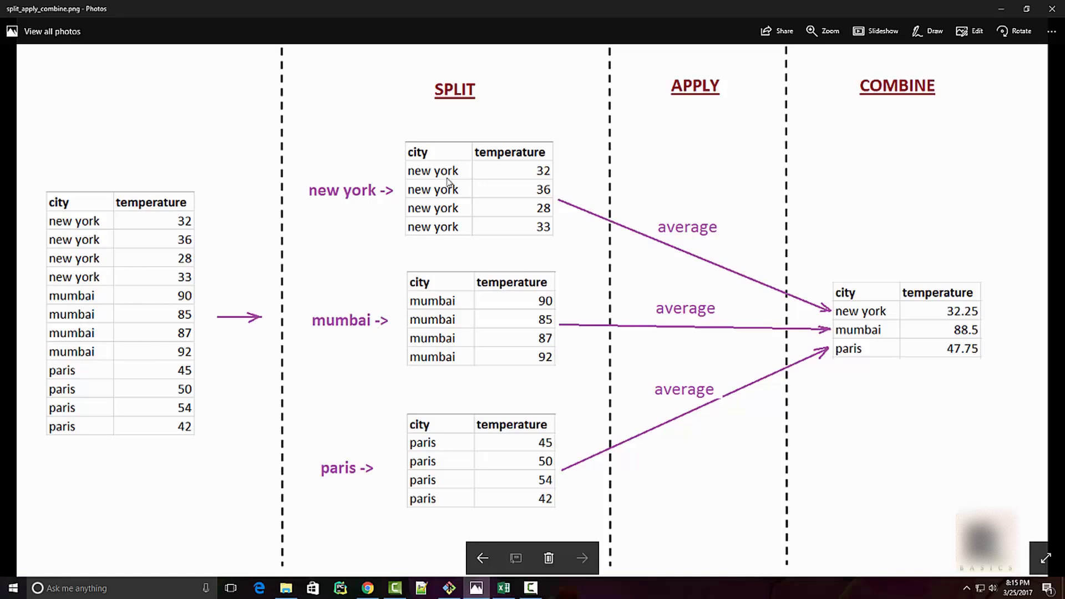
{"action": "mouse_move", "coordinate": [456, 156]}
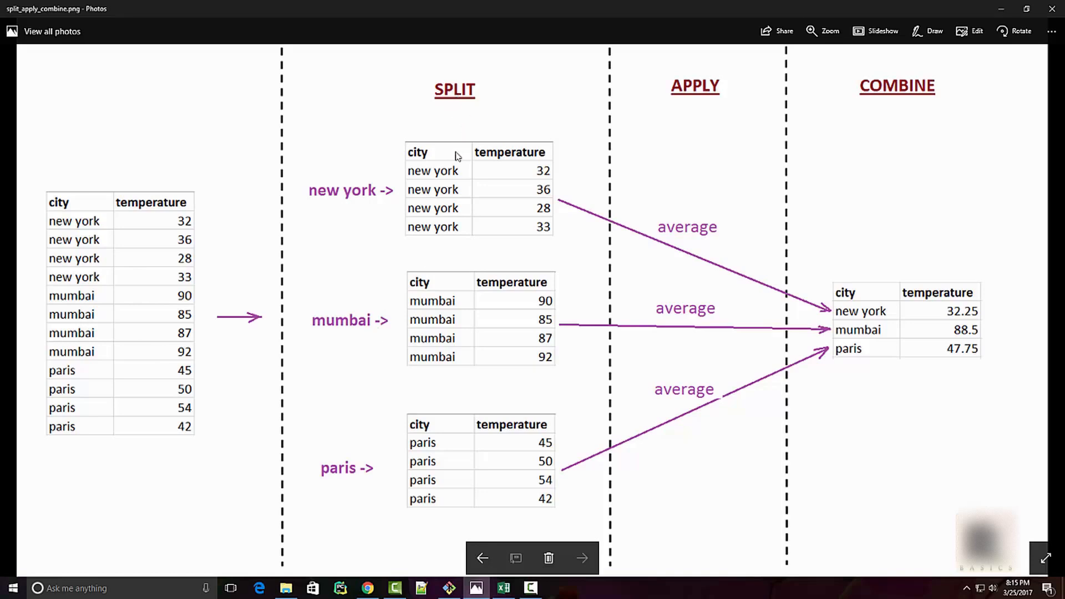
{"action": "mouse_move", "coordinate": [462, 315]}
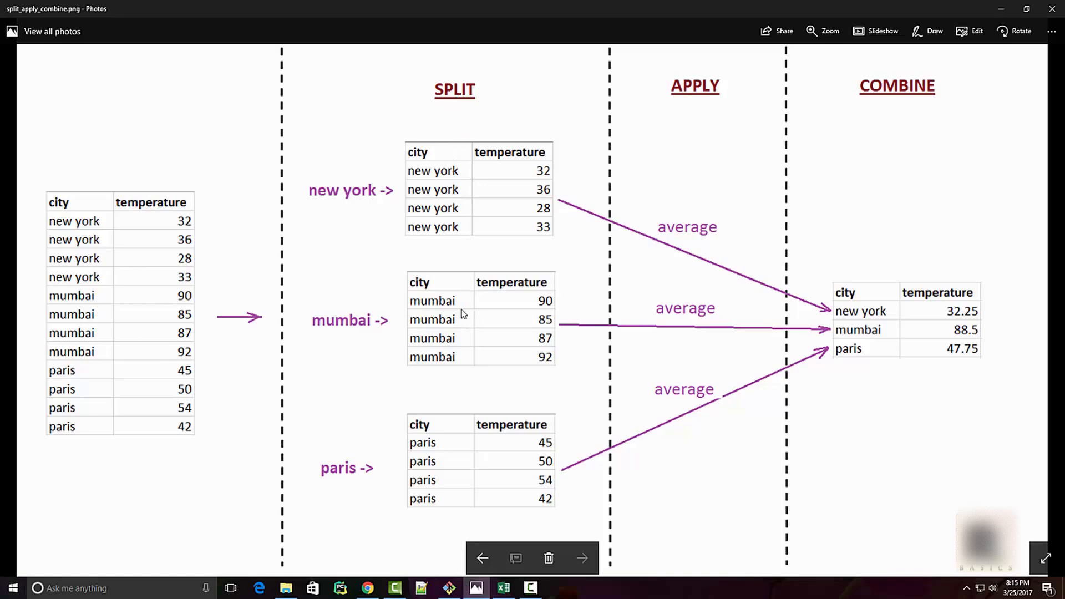
{"action": "mouse_move", "coordinate": [517, 479]}
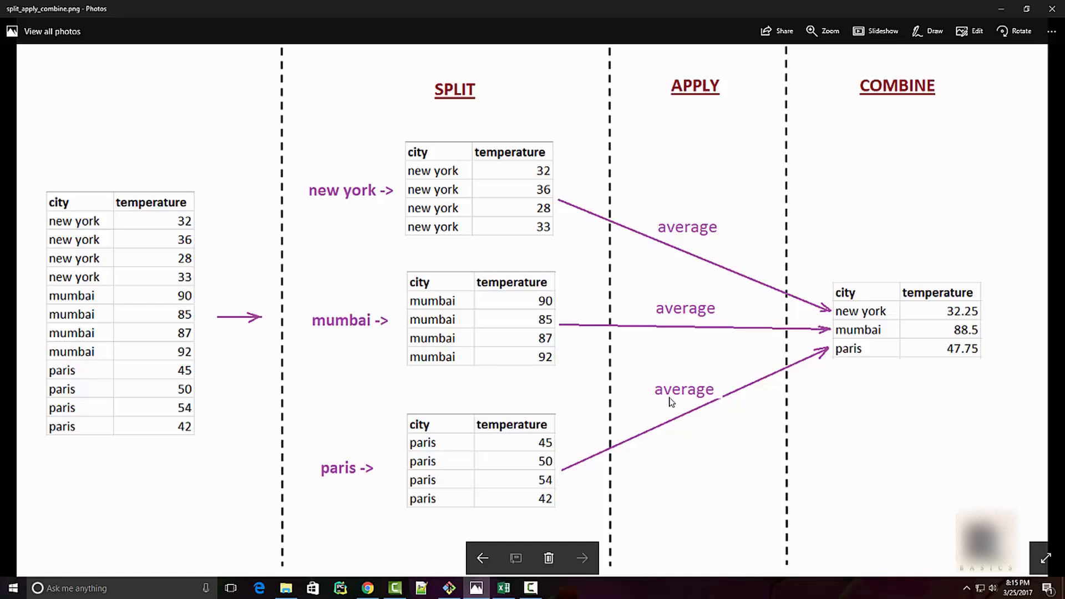
{"action": "mouse_move", "coordinate": [690, 399]}
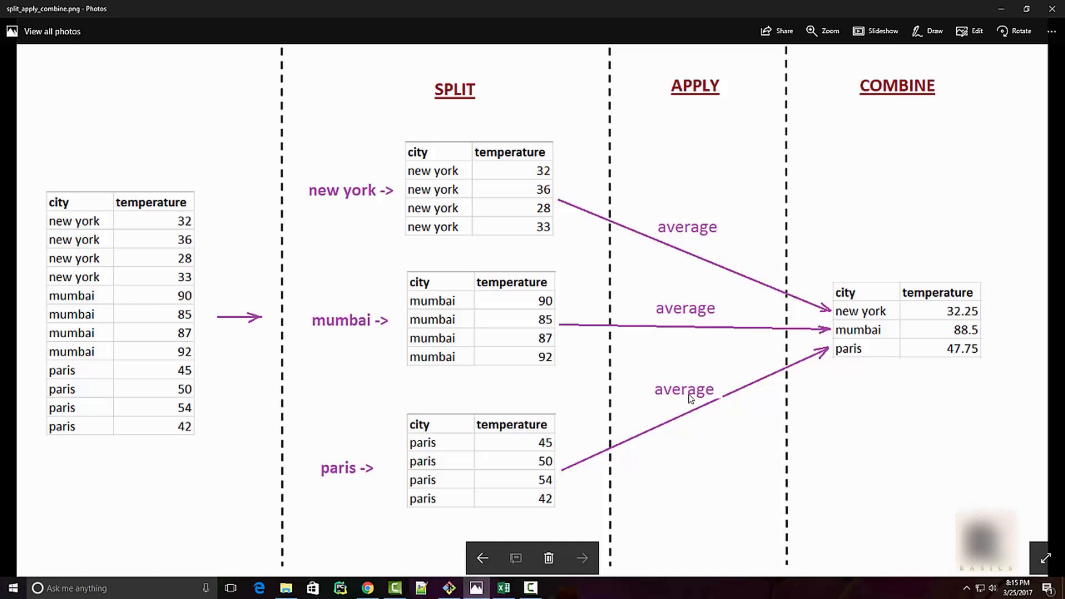
{"action": "mouse_move", "coordinate": [692, 235]}
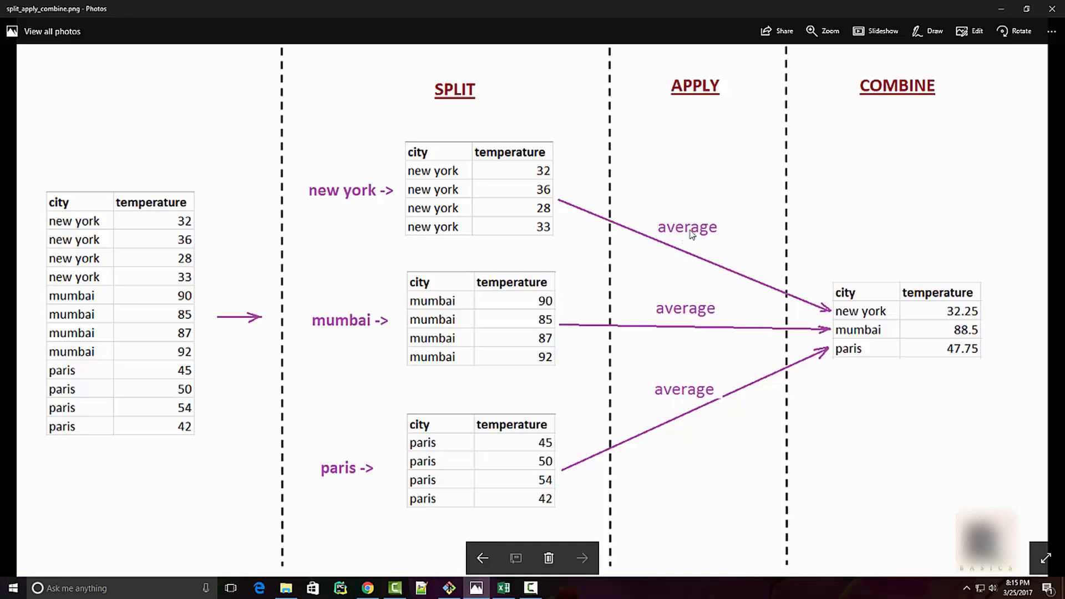
{"action": "mouse_move", "coordinate": [701, 253]}
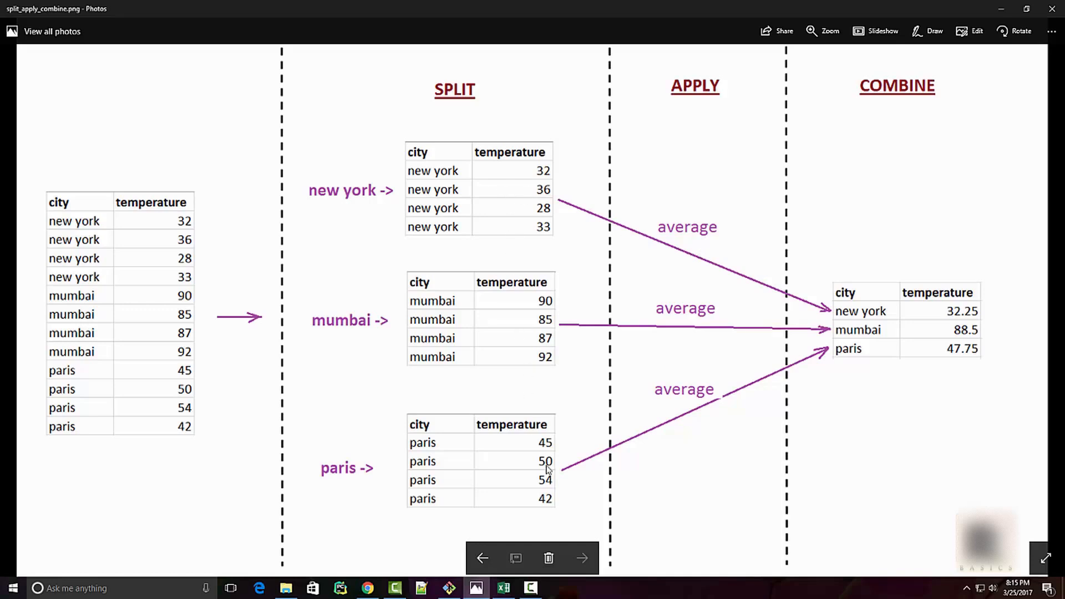
{"action": "mouse_move", "coordinate": [697, 397]}
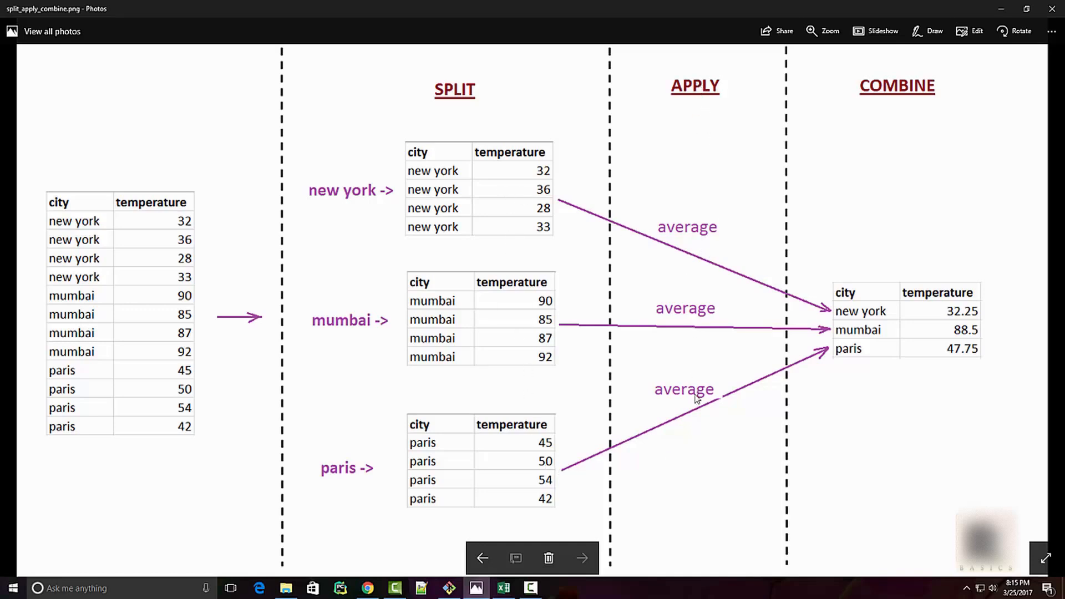
{"action": "mouse_move", "coordinate": [703, 392]}
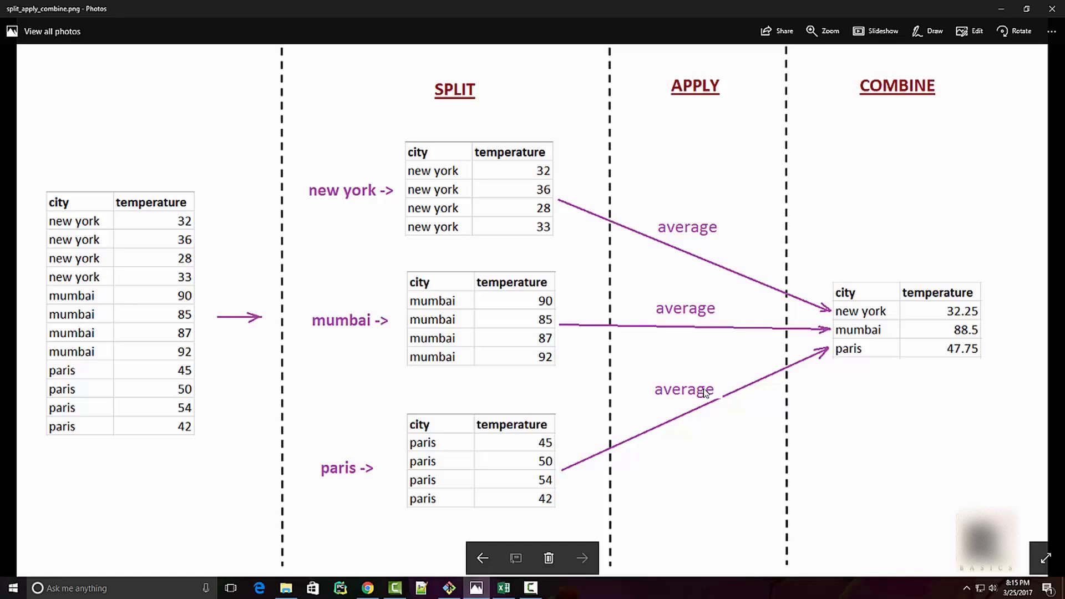
{"action": "mouse_move", "coordinate": [519, 182]}
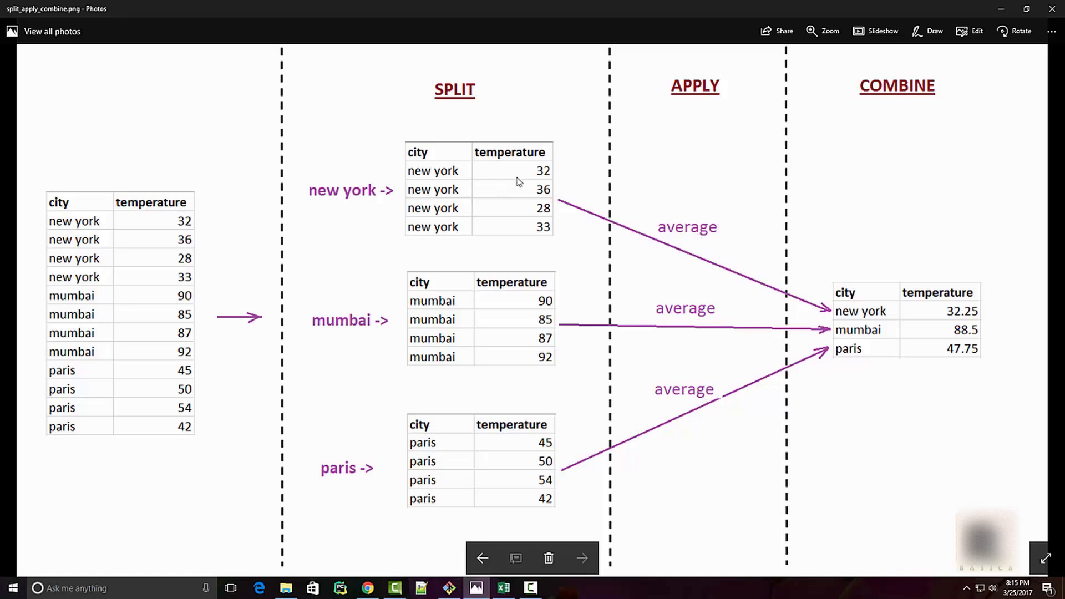
{"action": "mouse_move", "coordinate": [967, 305]}
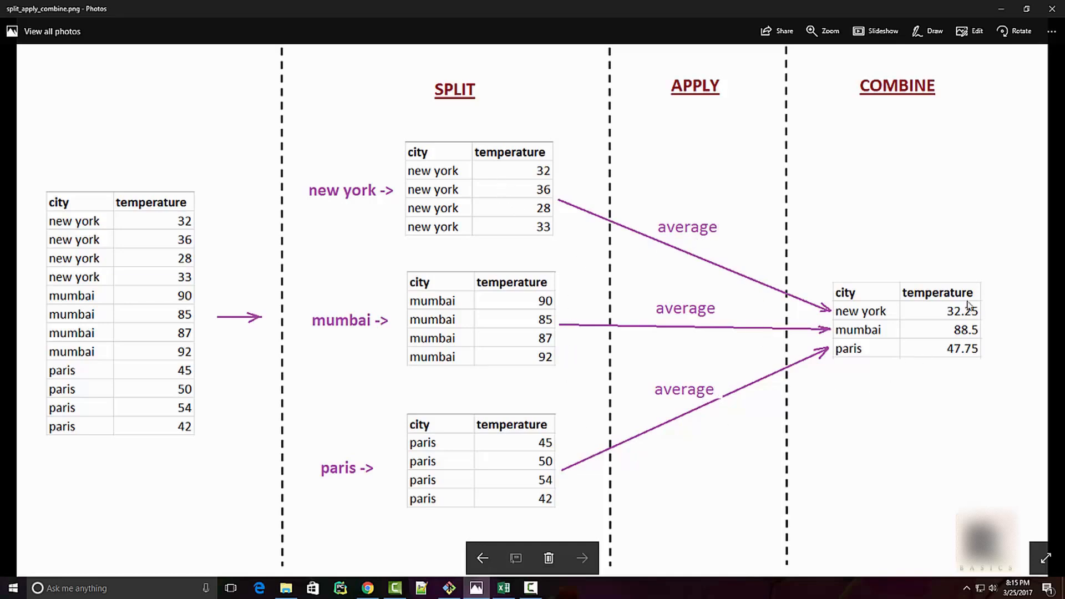
{"action": "mouse_move", "coordinate": [850, 356]}
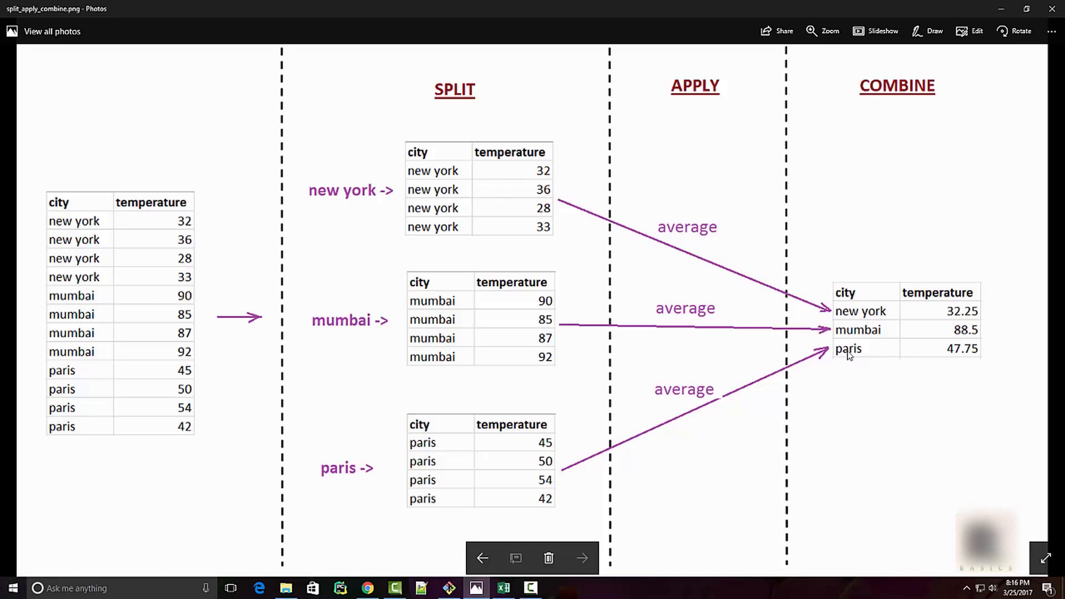
{"action": "mouse_move", "coordinate": [830, 172]}
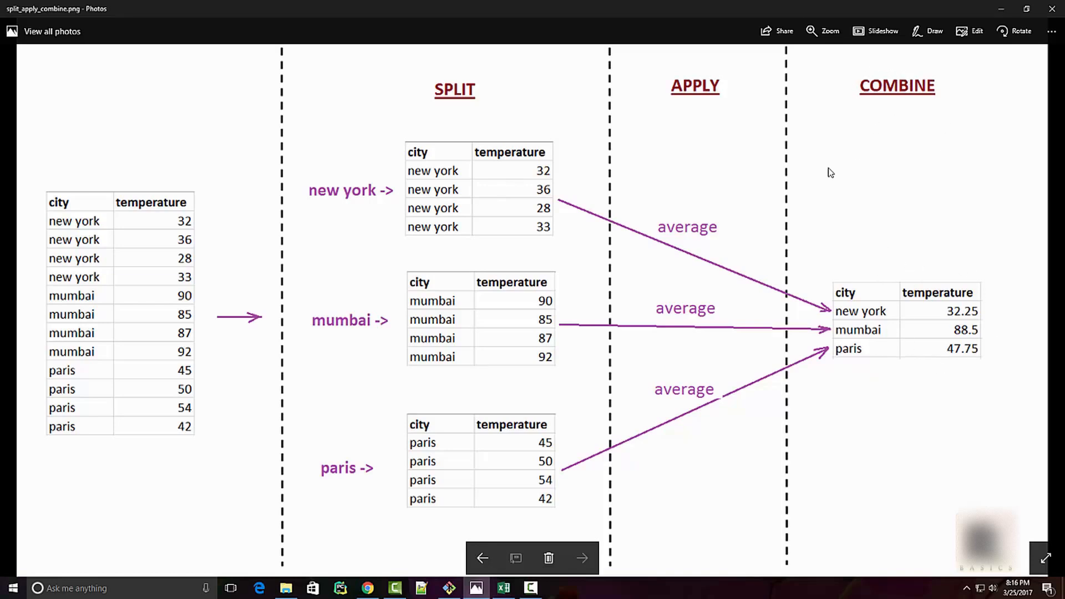
{"action": "mouse_move", "coordinate": [577, 210]}
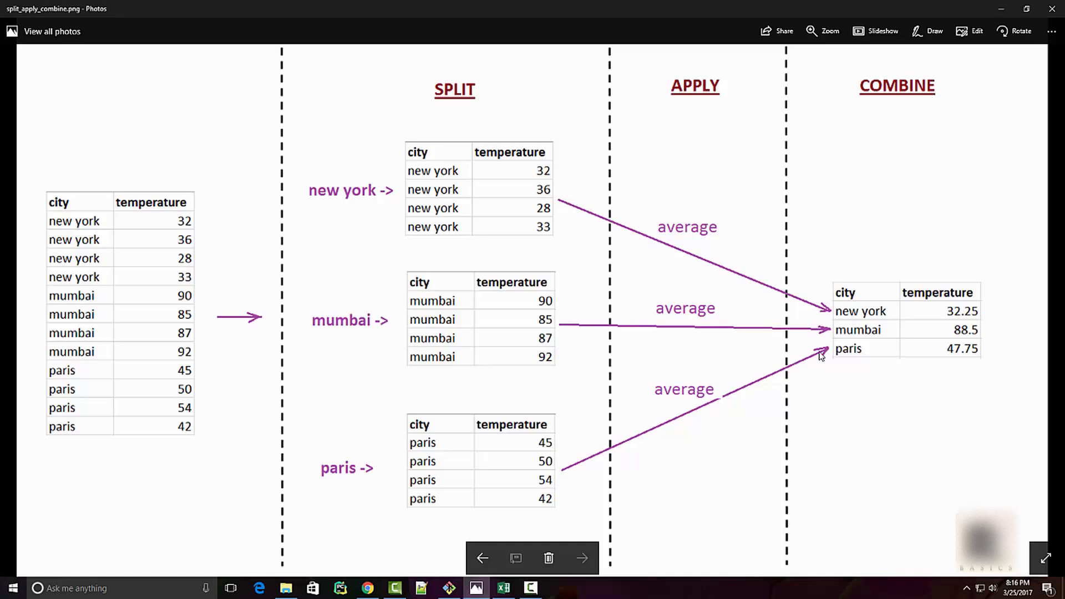
{"action": "mouse_move", "coordinate": [737, 421]}
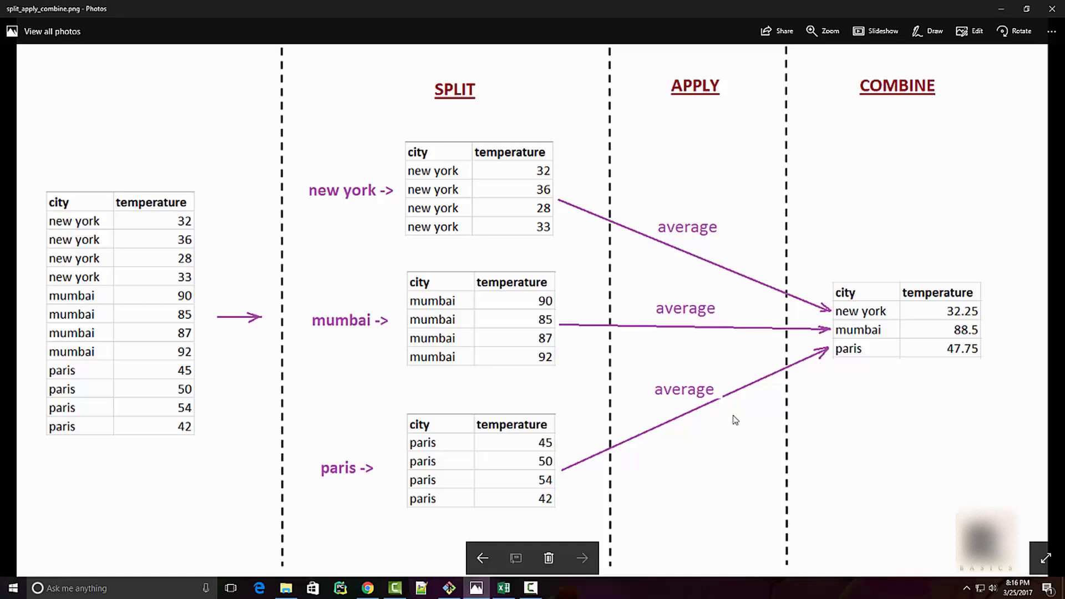
Back in the notebook, run g.mean() in a new cell and highlight the mumbai row
{"action": "left_click", "coordinate": [370, 588]}
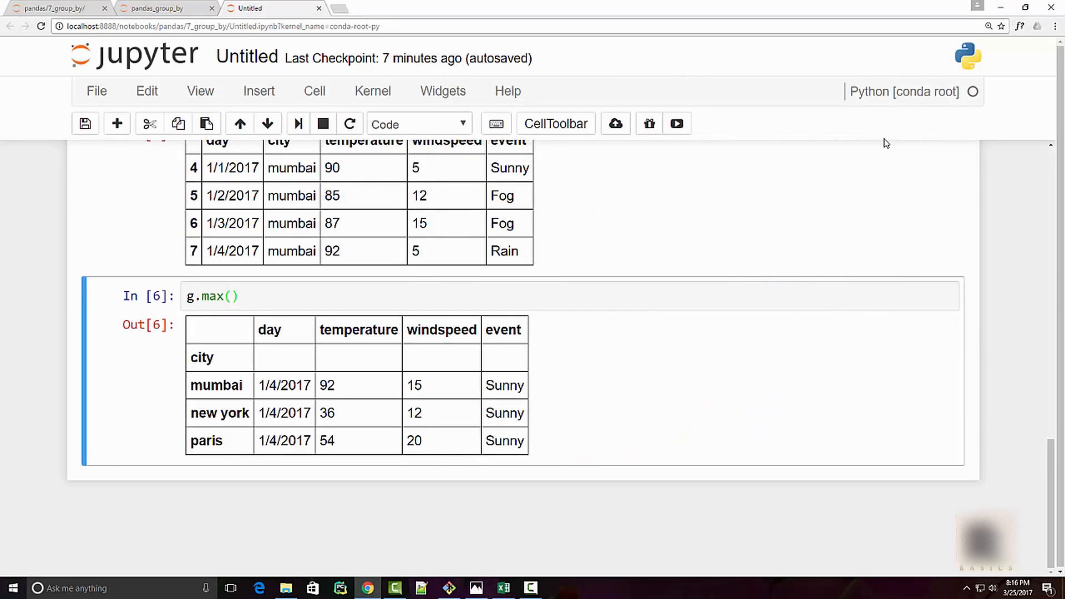
{"action": "left_click", "coordinate": [124, 332]}
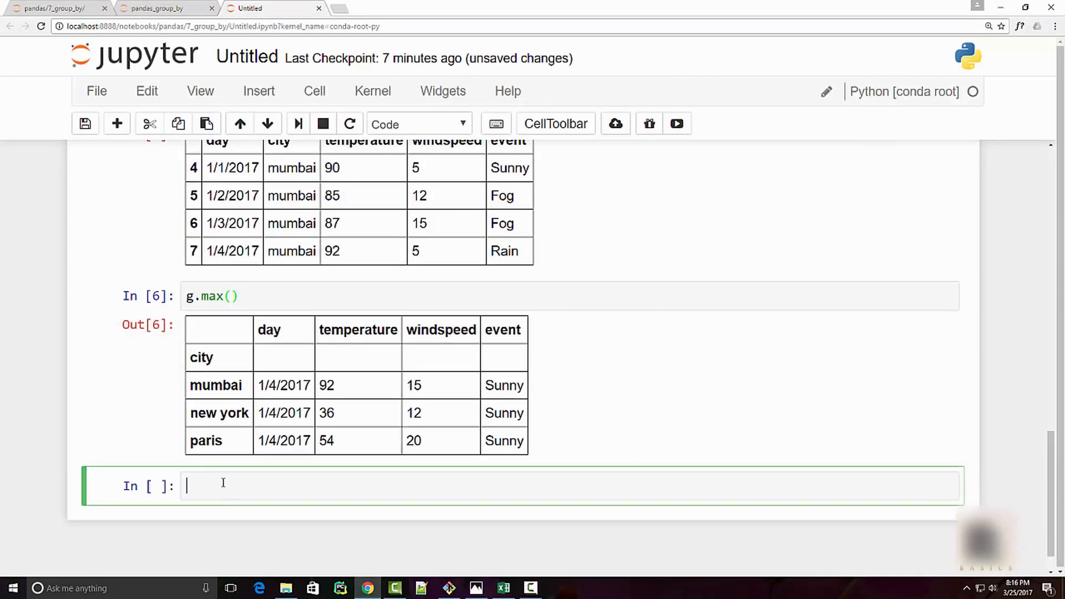
{"action": "type", "text": "g."}
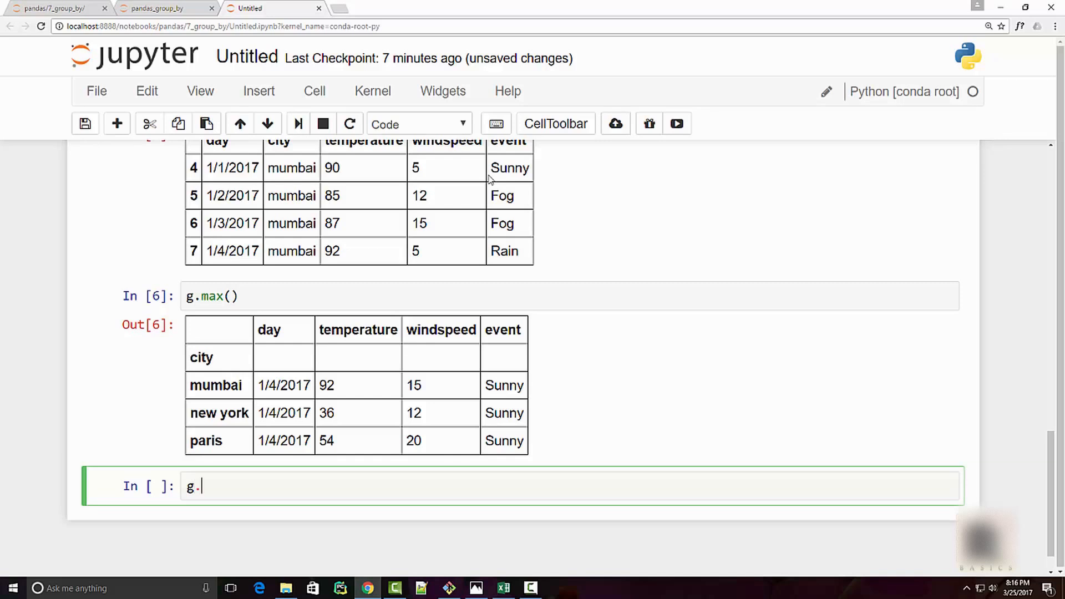
{"action": "type", "text": "mean()"}
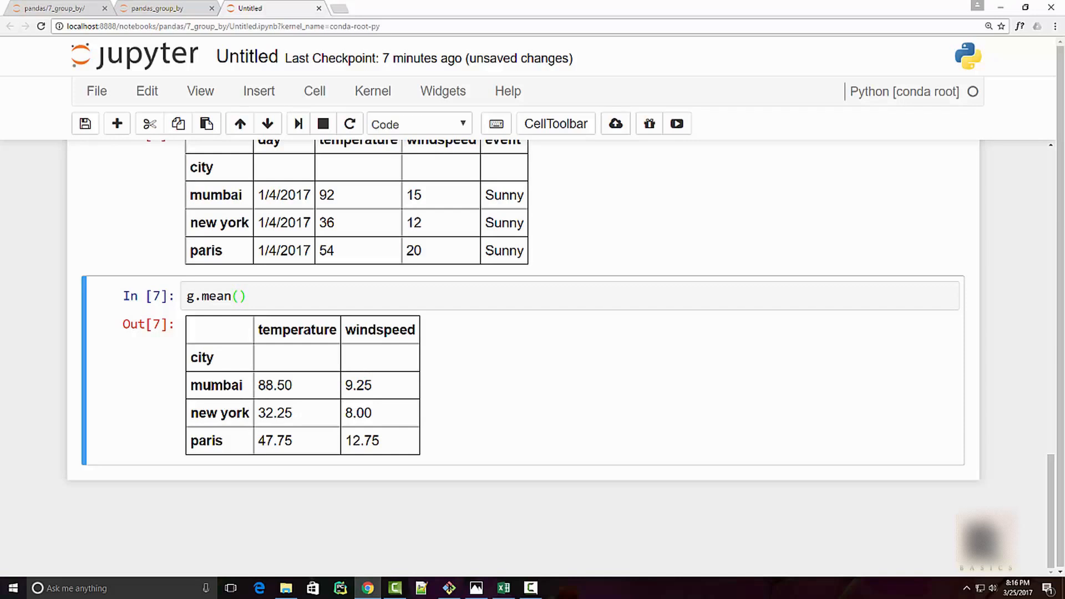
{"action": "double_click", "coordinate": [364, 385]}
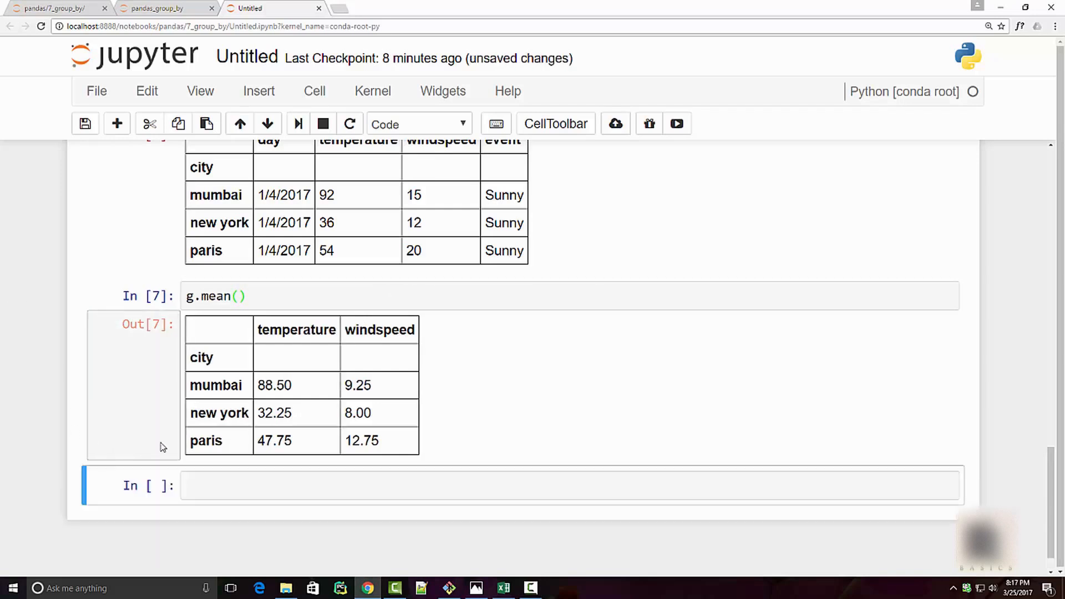
Run g.describe() and scroll through the per-city statistics to the last paris row
{"action": "type", "text": "g.dd"}
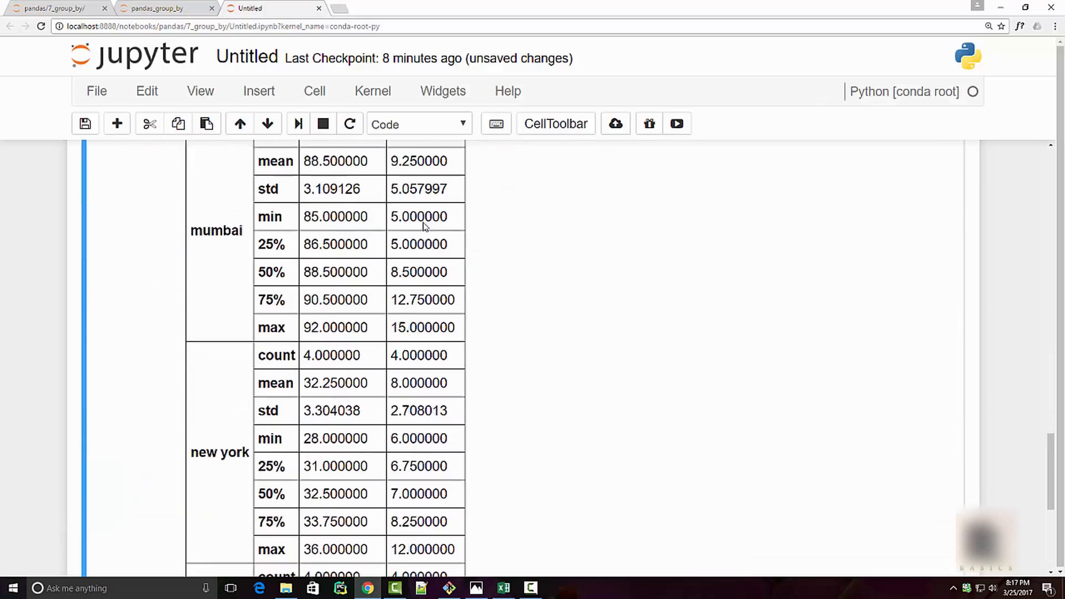
{"action": "scroll", "scroll_direction": "up", "scroll_amount": 3}
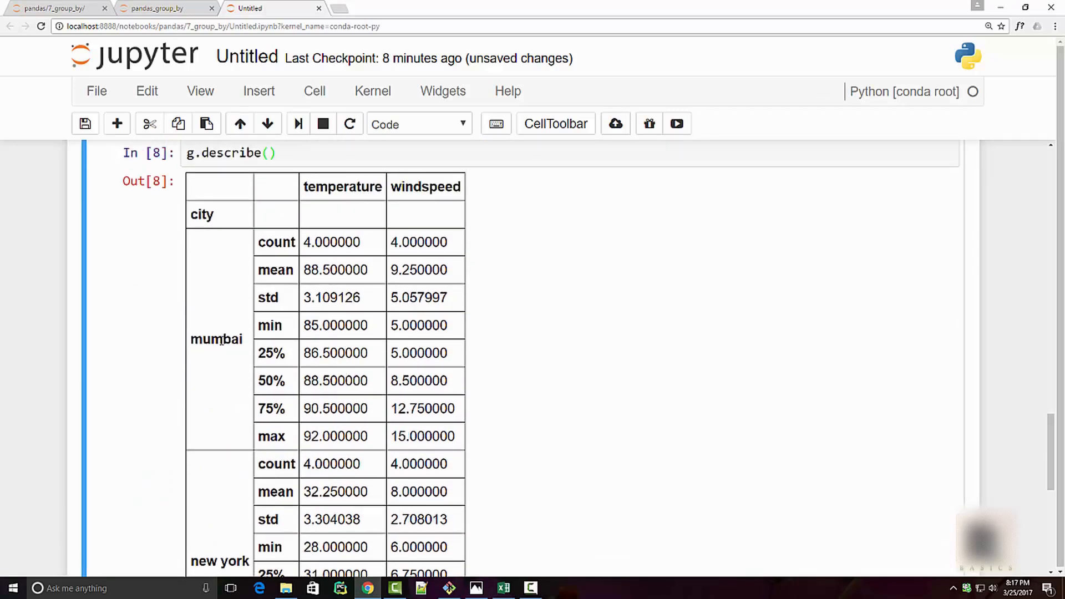
{"action": "double_click", "coordinate": [271, 297]}
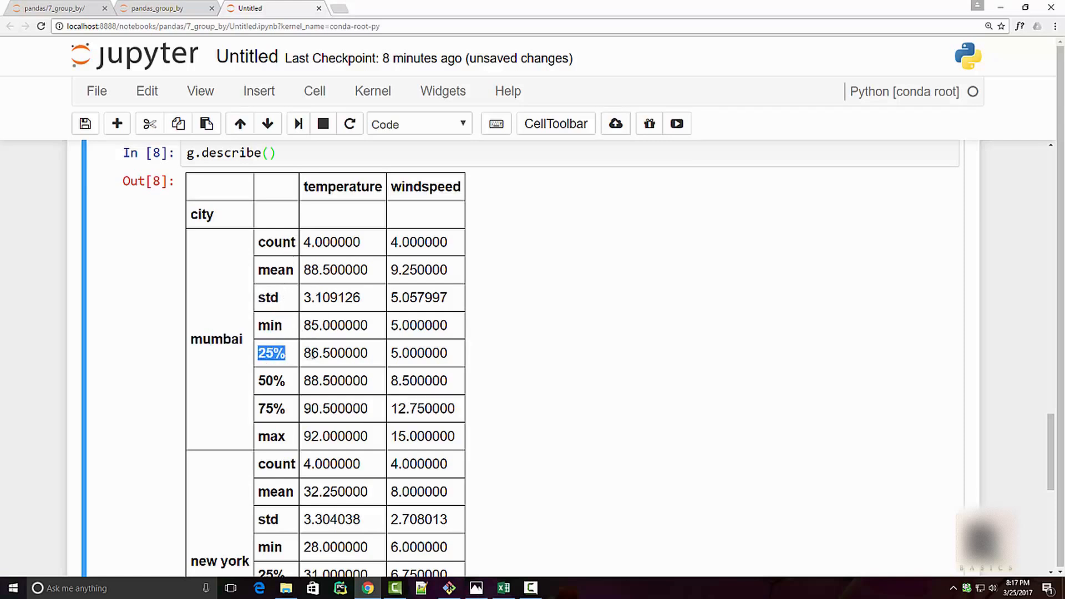
{"action": "scroll", "scroll_direction": "down", "scroll_amount": 3}
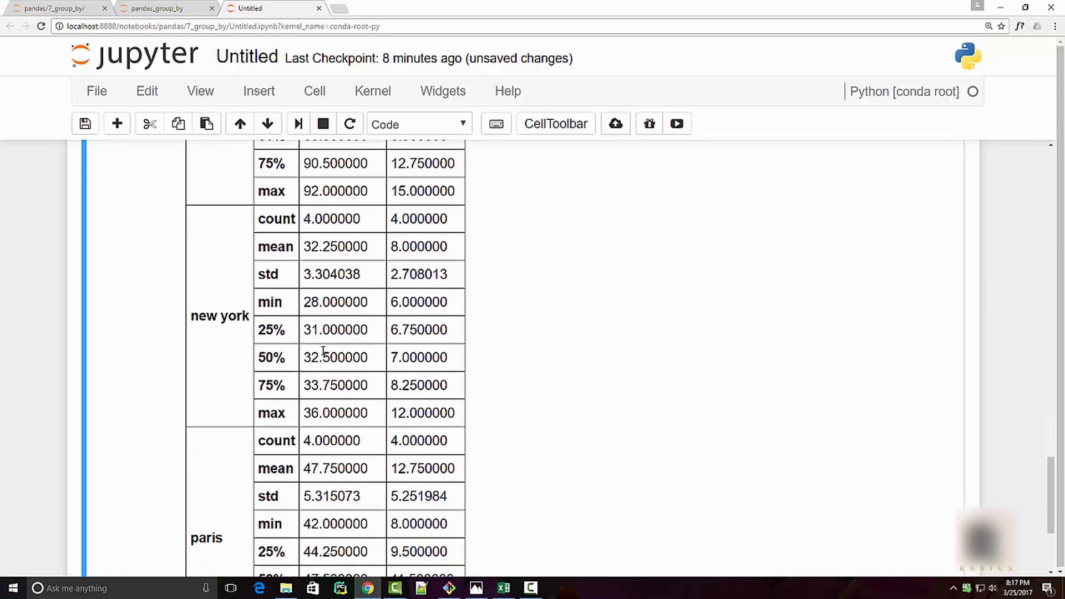
{"action": "scroll", "scroll_direction": "down", "scroll_amount": 3}
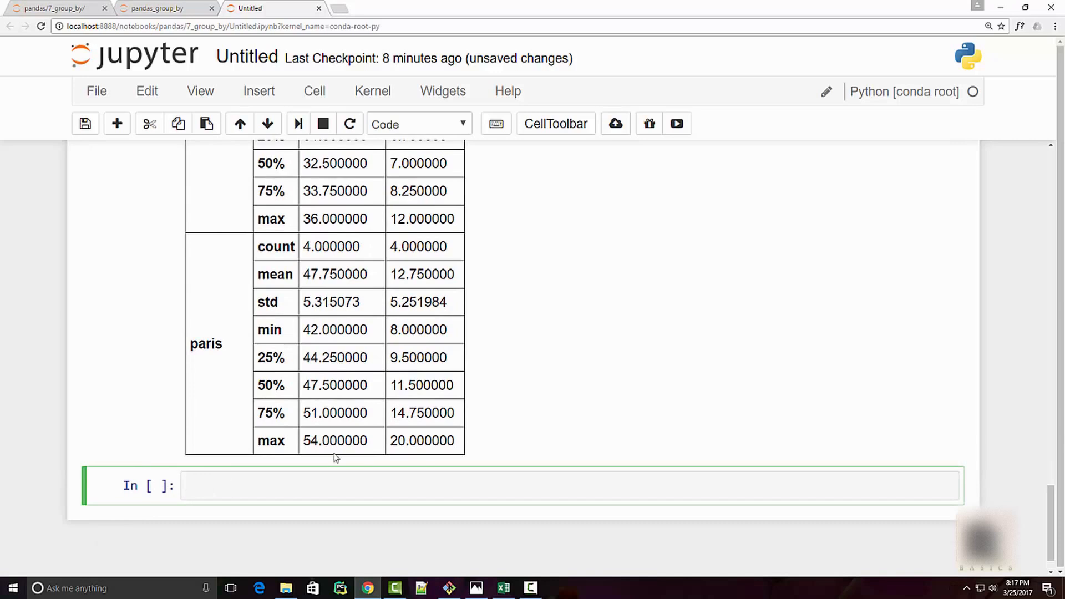
Enable inline plotting by running %matplotlib inline
{"action": "type", "text": "%m"}
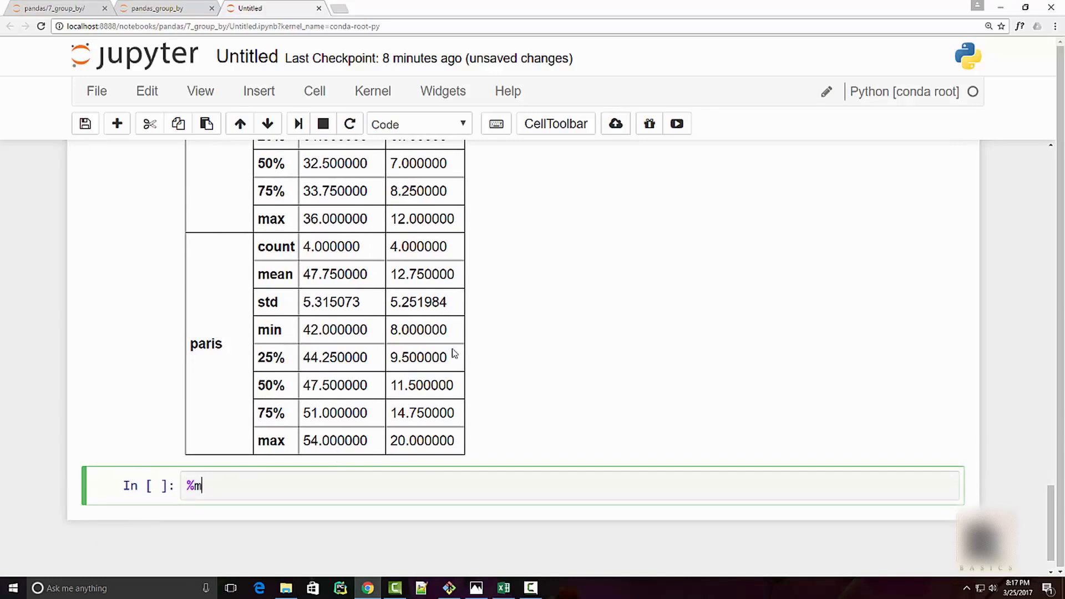
{"action": "type", "text": "atpl"}
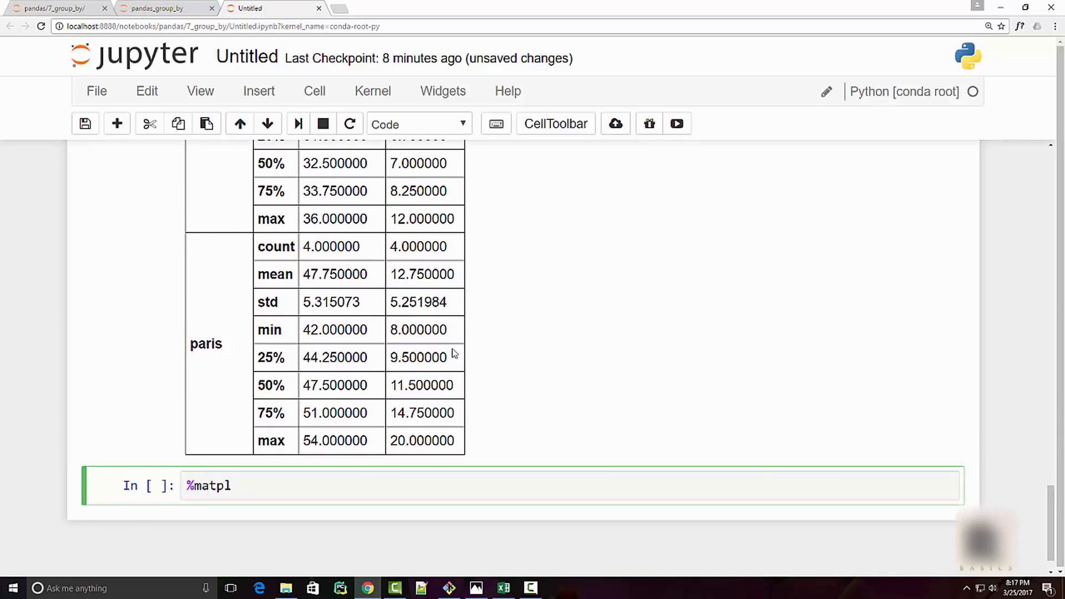
{"action": "type", "text": "otlib"}
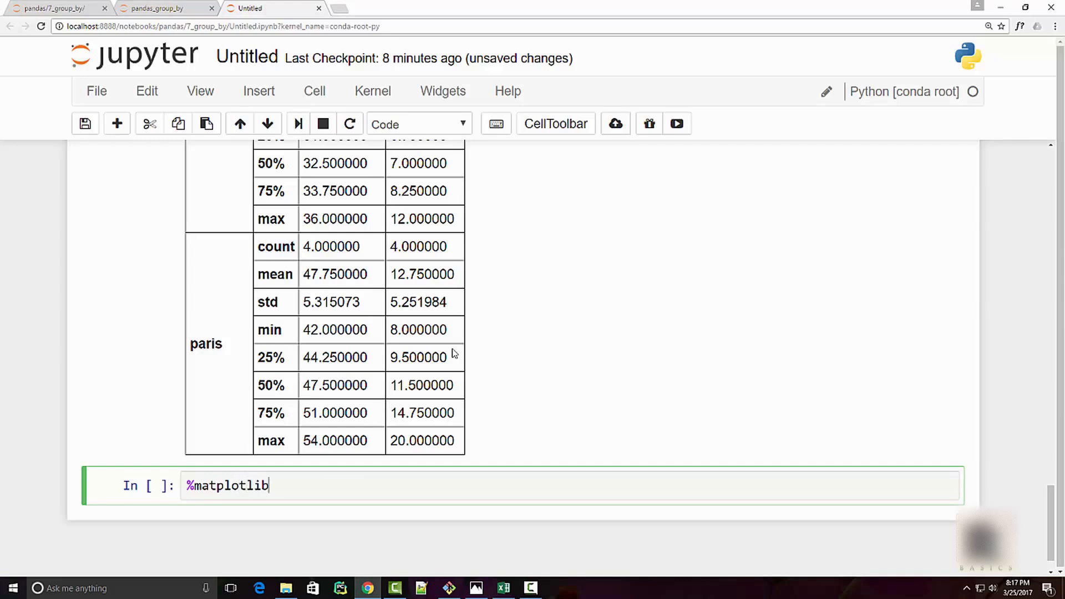
{"action": "type", "text": "inline"}
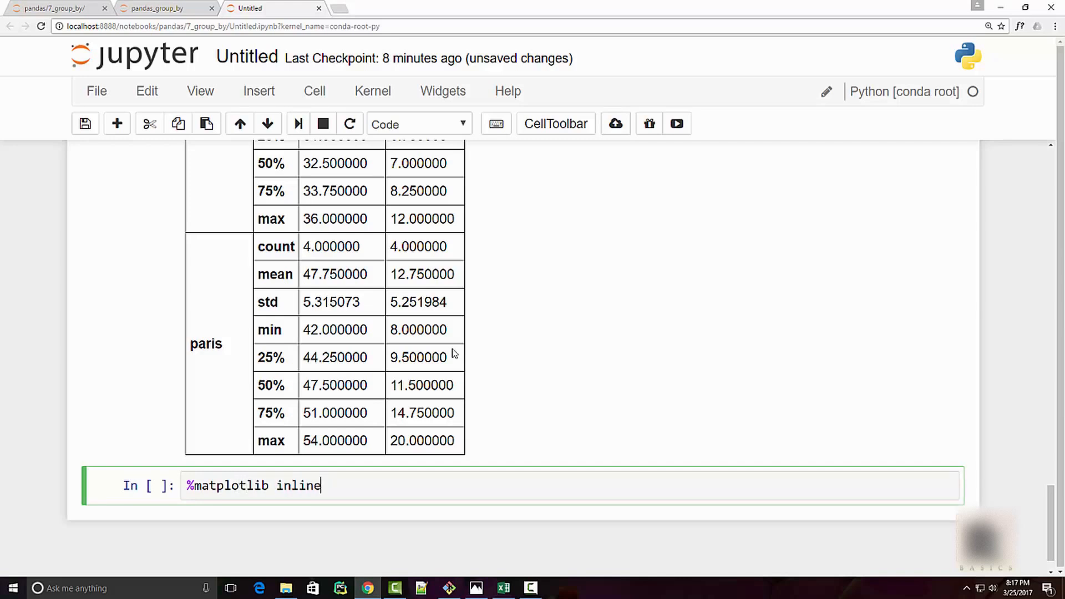
{"action": "key", "text": "Shift+Enter"}
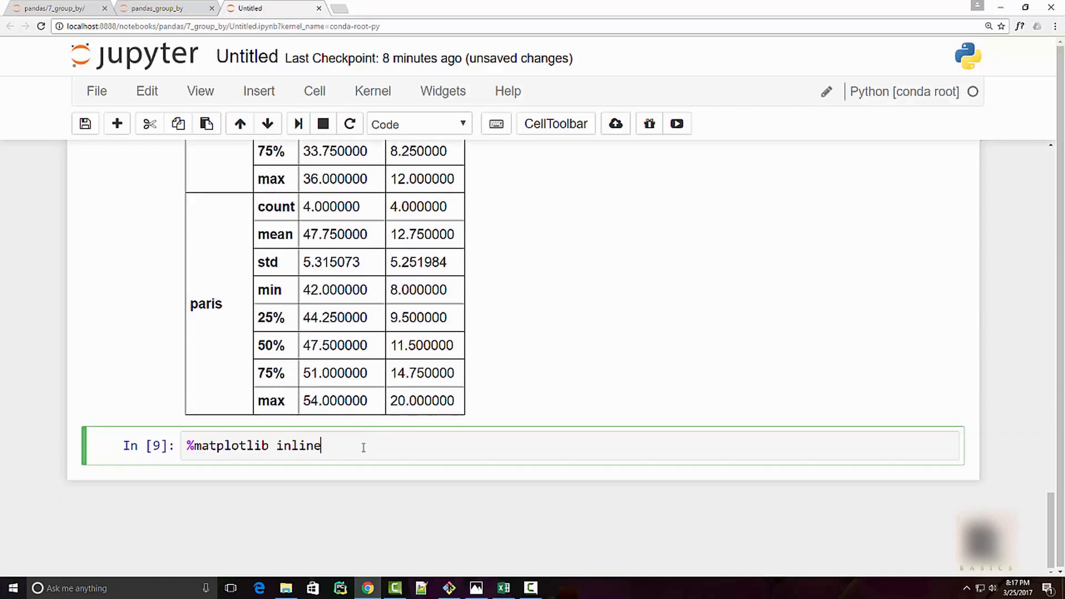
Run g.plot() and review the temperature and windspeed charts drawn for each city
{"action": "type", "text": "g.p"}
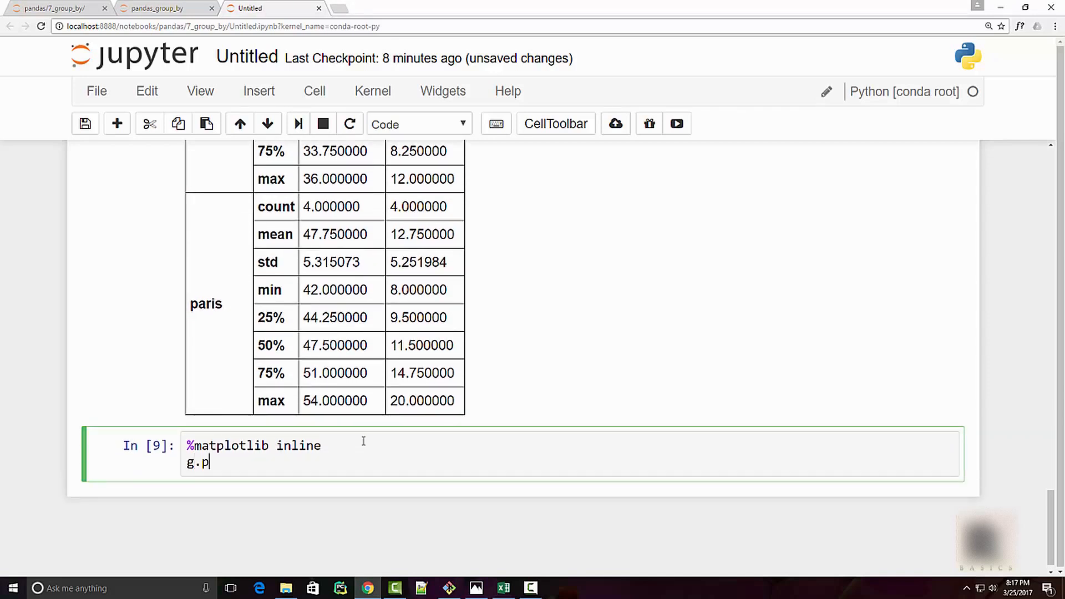
{"action": "type", "text": "lot()"}
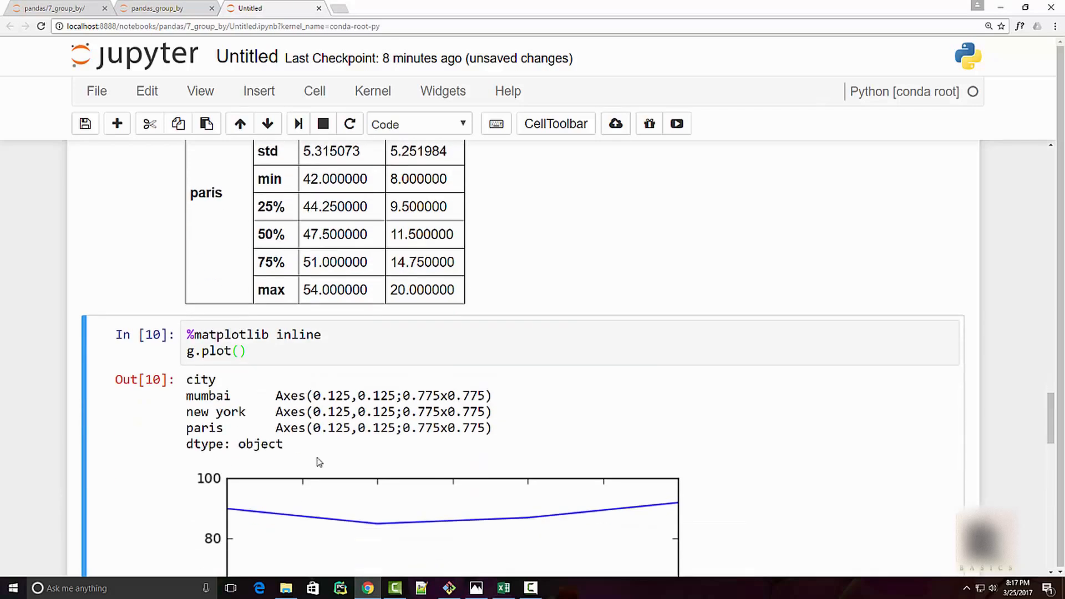
{"action": "scroll", "scroll_direction": "down", "scroll_amount": 3}
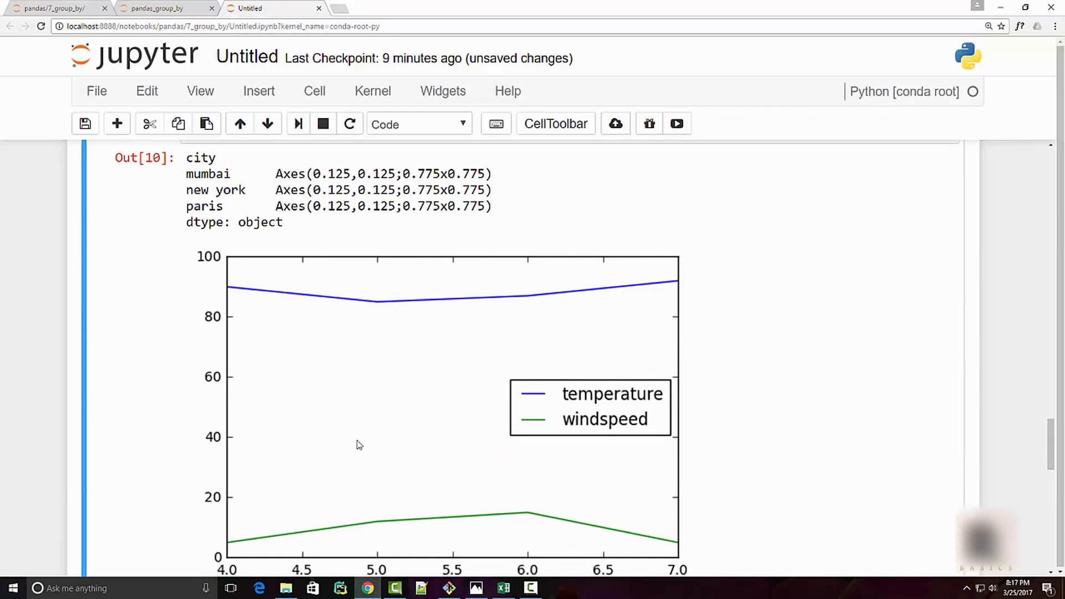
{"action": "scroll", "scroll_direction": "down", "scroll_amount": 3}
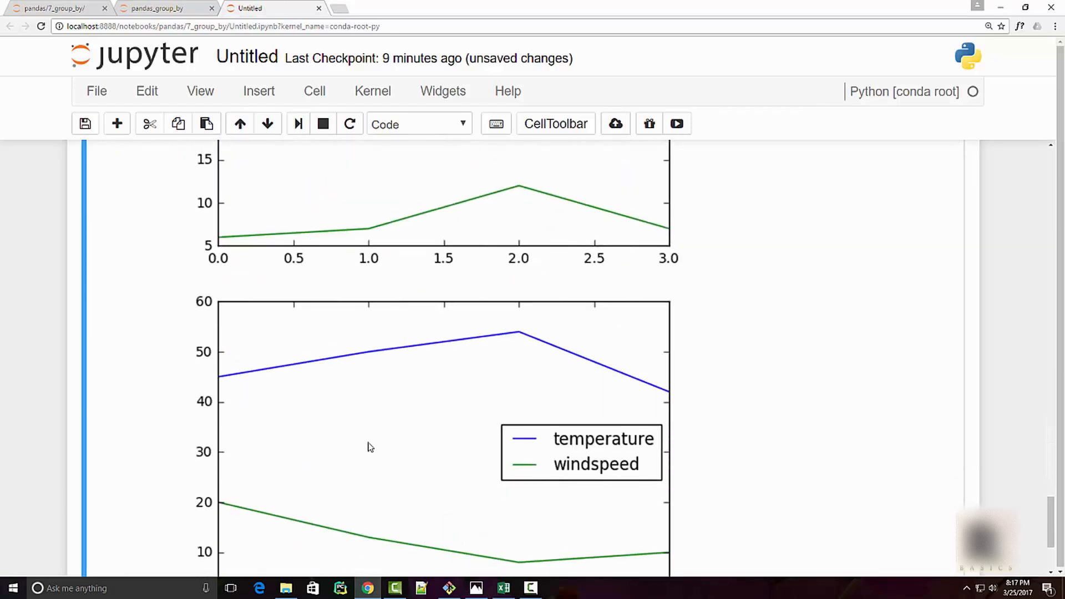
{"action": "scroll", "scroll_direction": "down", "scroll_amount": 3}
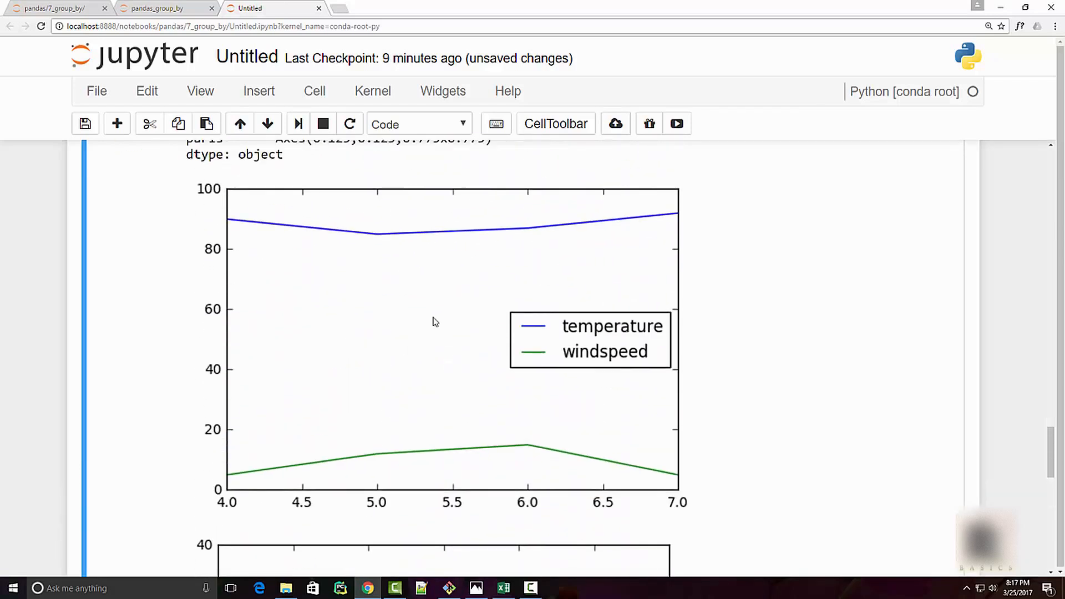
{"action": "mouse_move", "coordinate": [534, 480]}
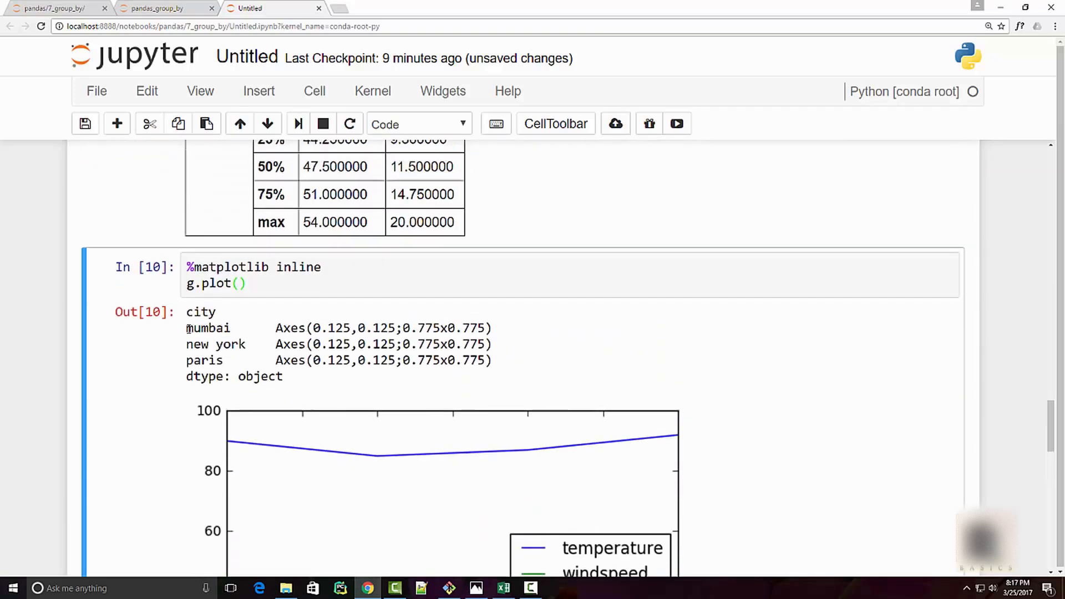
{"action": "scroll", "scroll_direction": "down", "scroll_amount": 3}
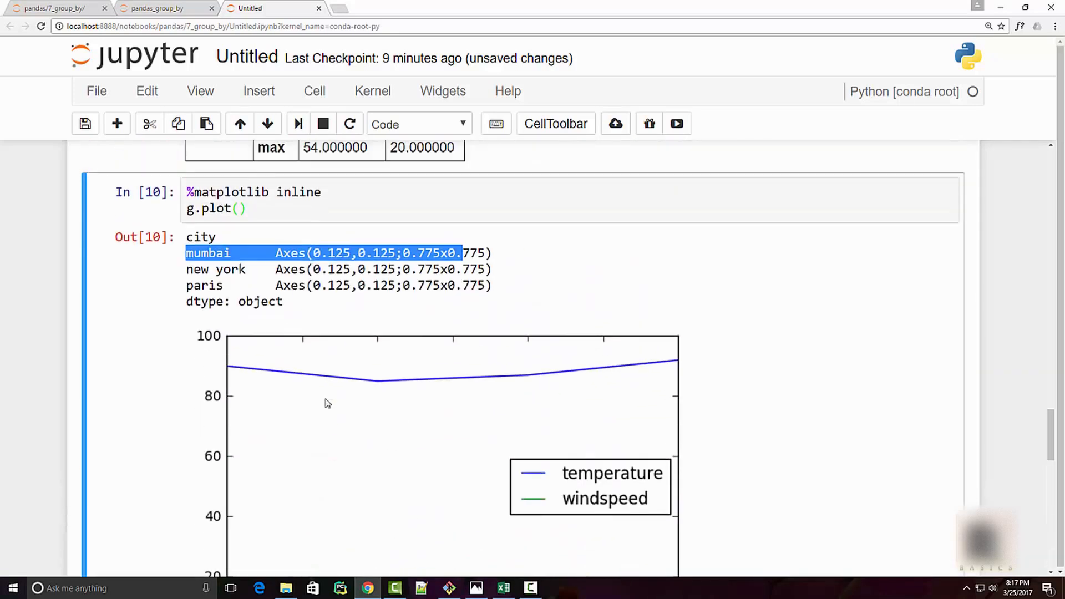
{"action": "left_click", "coordinate": [288, 284]}
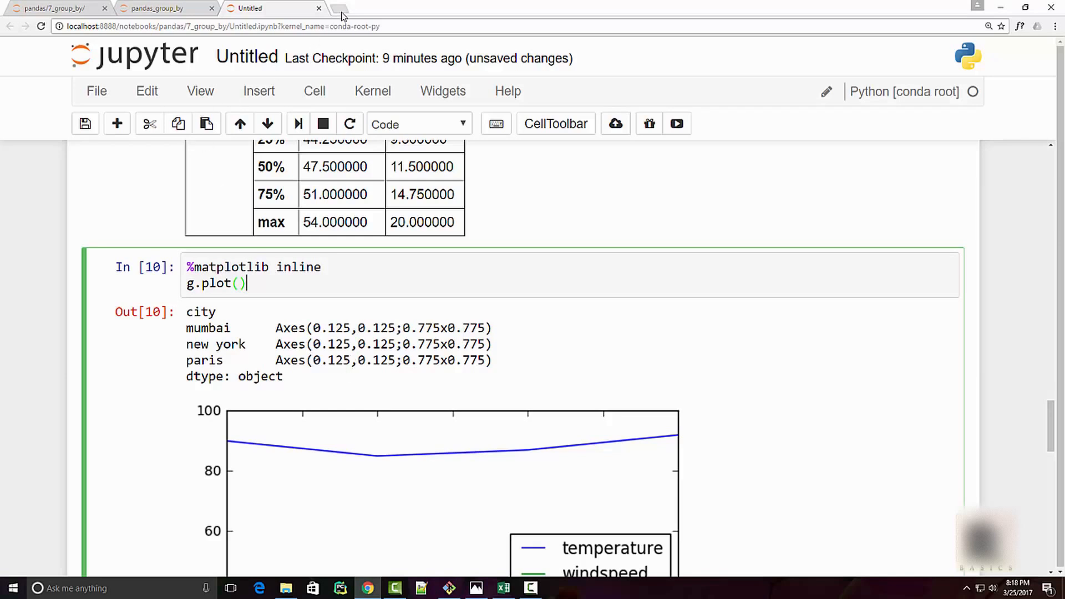
Search 'pandas groupby' in a new tab and reach the pandas documentation home page
{"action": "left_click", "coordinate": [343, 10]}
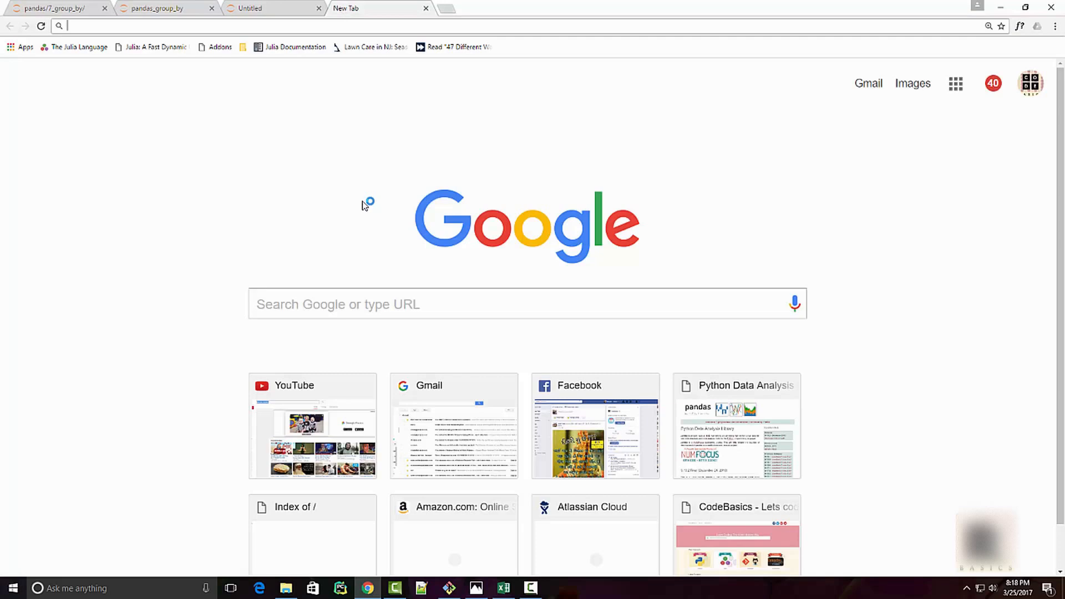
{"action": "type", "text": "pandas groupby"}
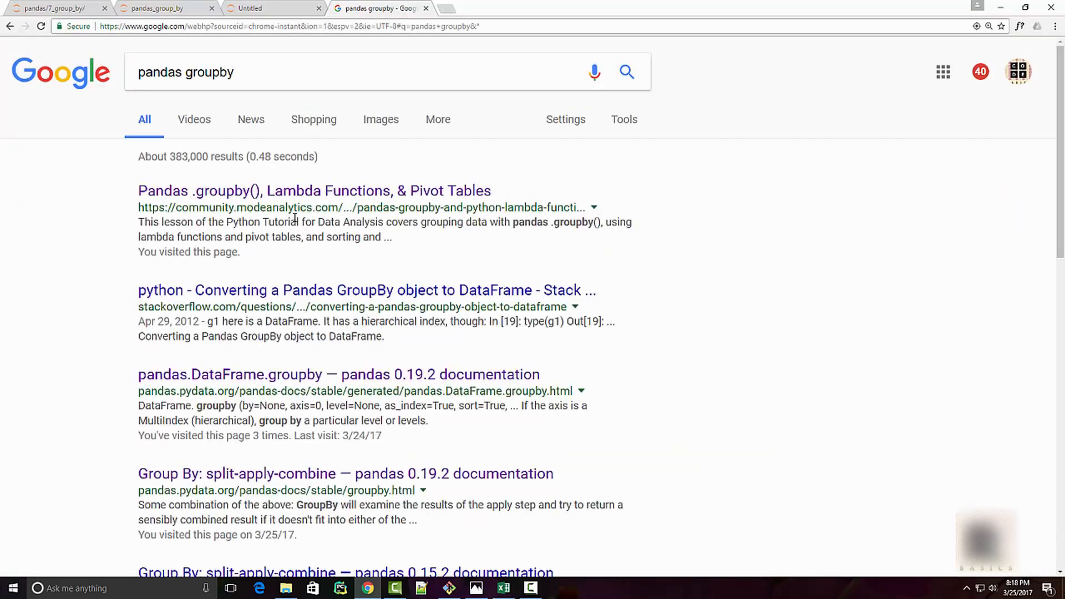
{"action": "mouse_move", "coordinate": [248, 211]}
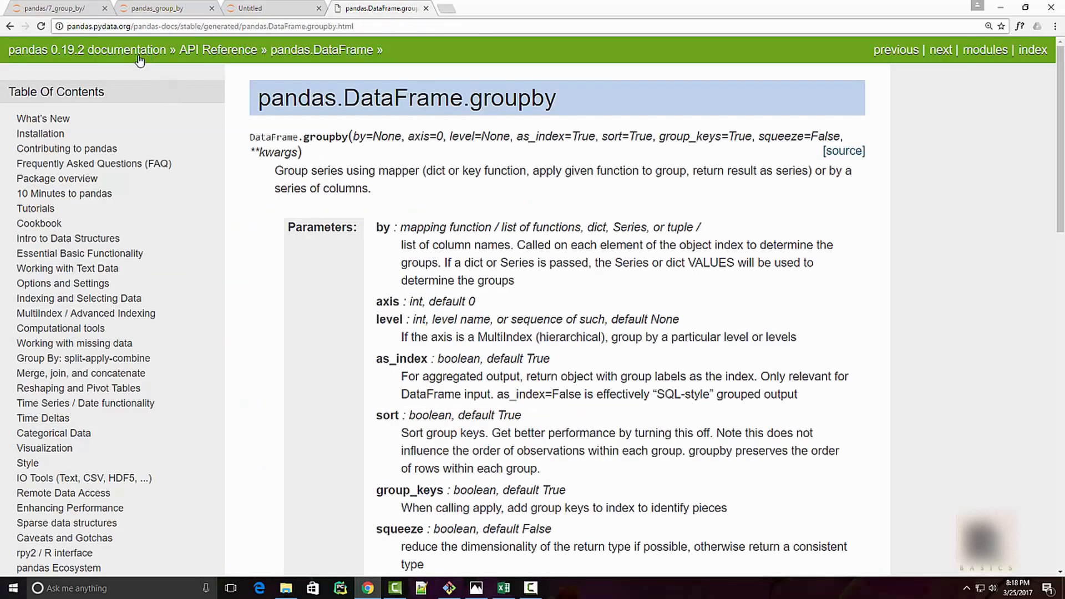
{"action": "left_click", "coordinate": [84, 50]}
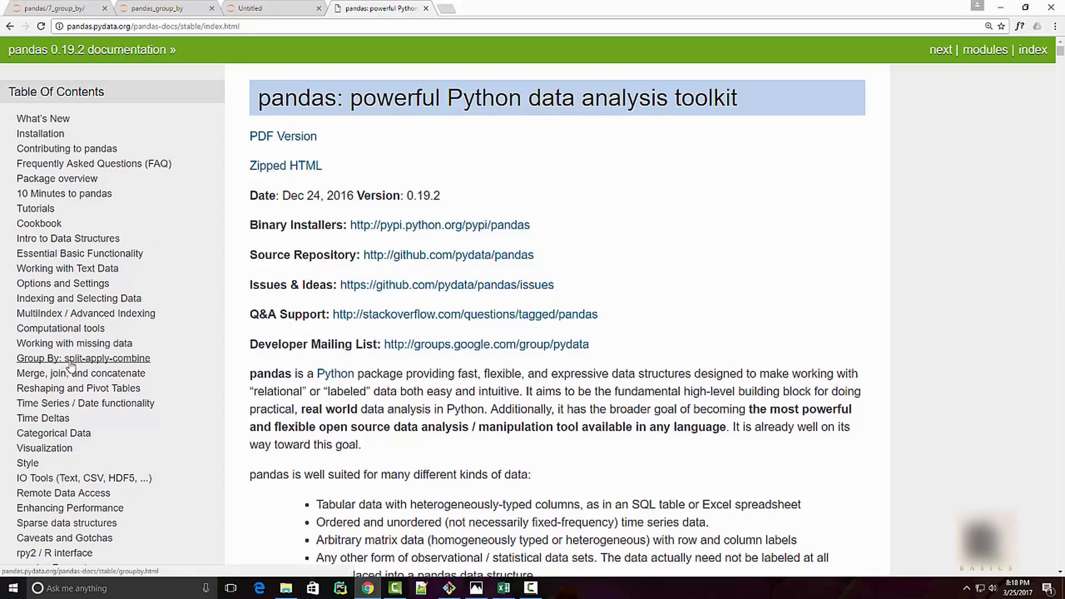
Read through the Group By: split-apply-combine guide's overview of splitting, applying and combining
{"action": "left_click", "coordinate": [83, 357]}
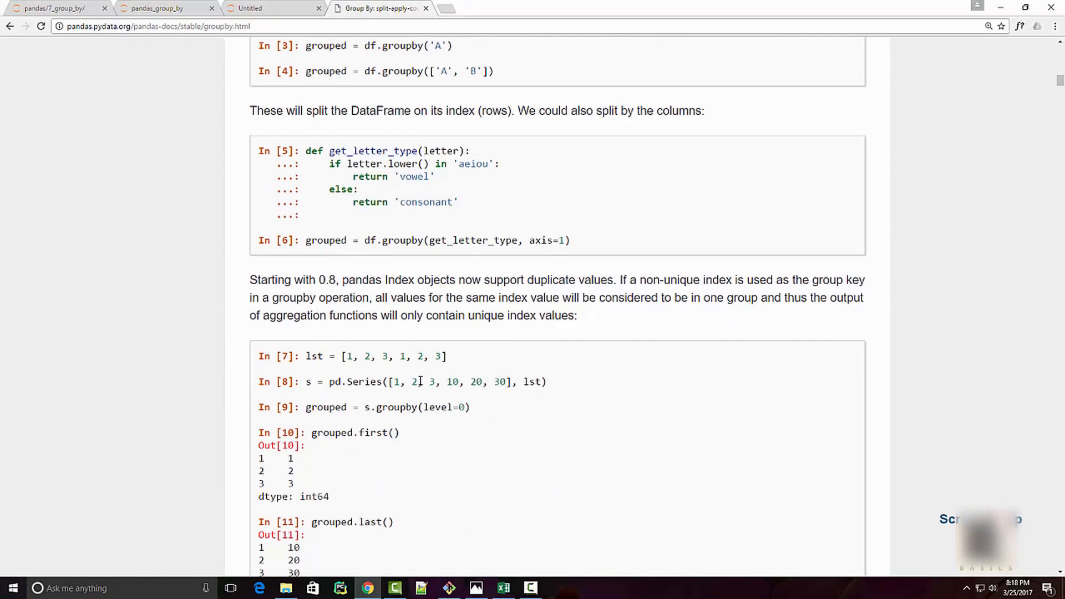
{"action": "scroll", "scroll_direction": "down", "scroll_amount": 3}
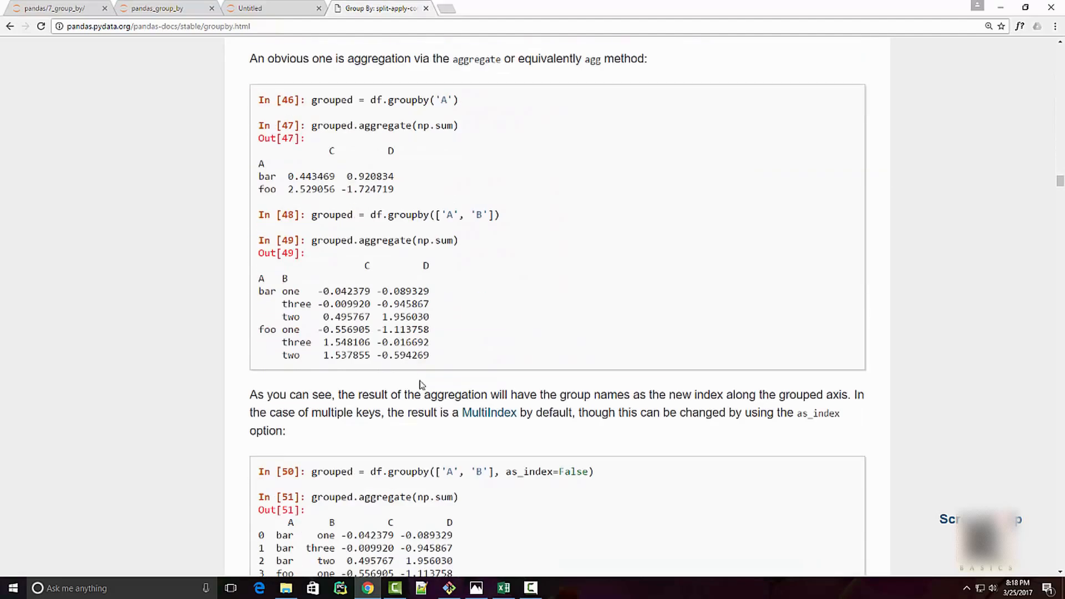
{"action": "scroll", "scroll_direction": "down", "scroll_amount": 3}
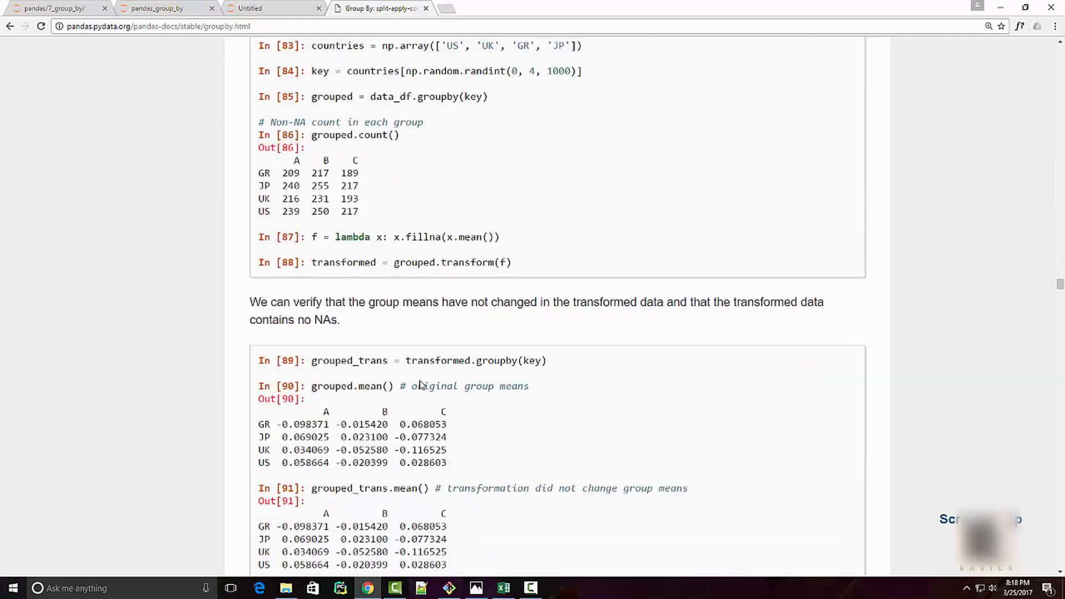
{"action": "scroll", "scroll_direction": "down", "scroll_amount": 3}
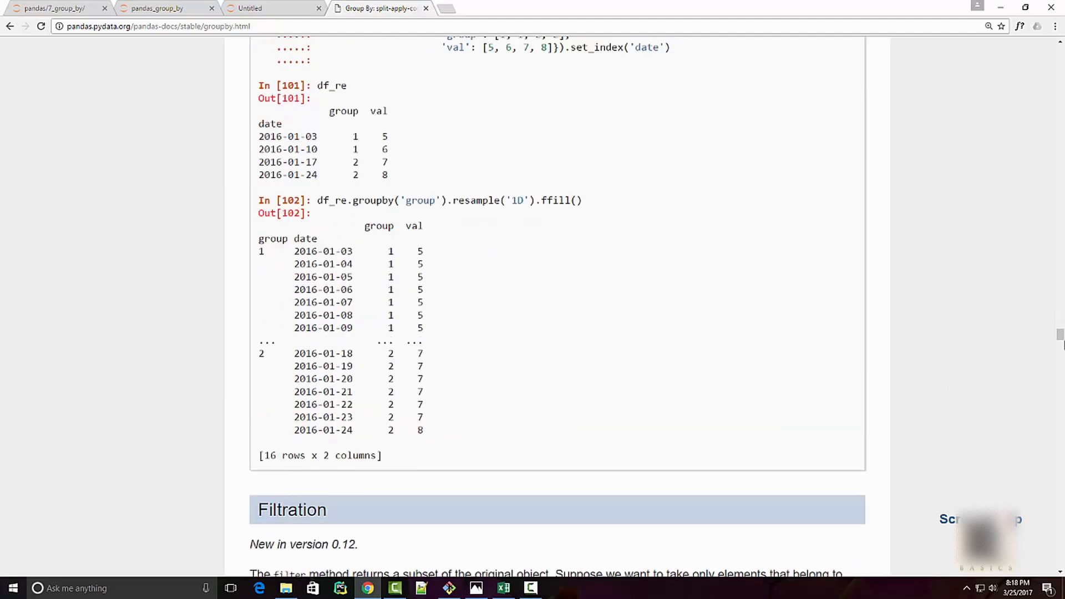
{"action": "scroll", "scroll_direction": "down", "scroll_amount": 3}
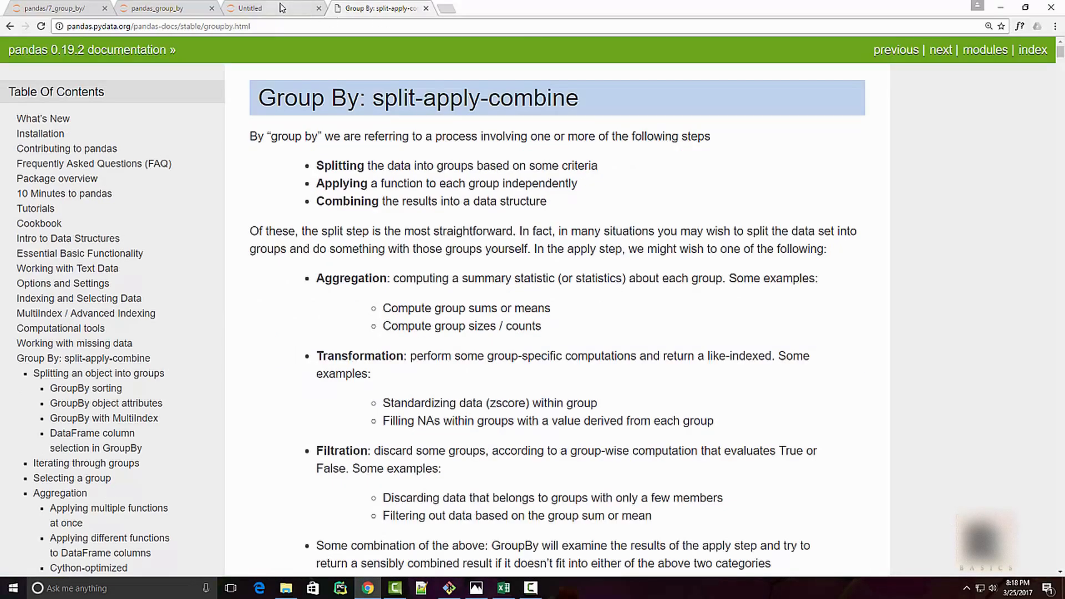
{"action": "left_click", "coordinate": [254, 8]}
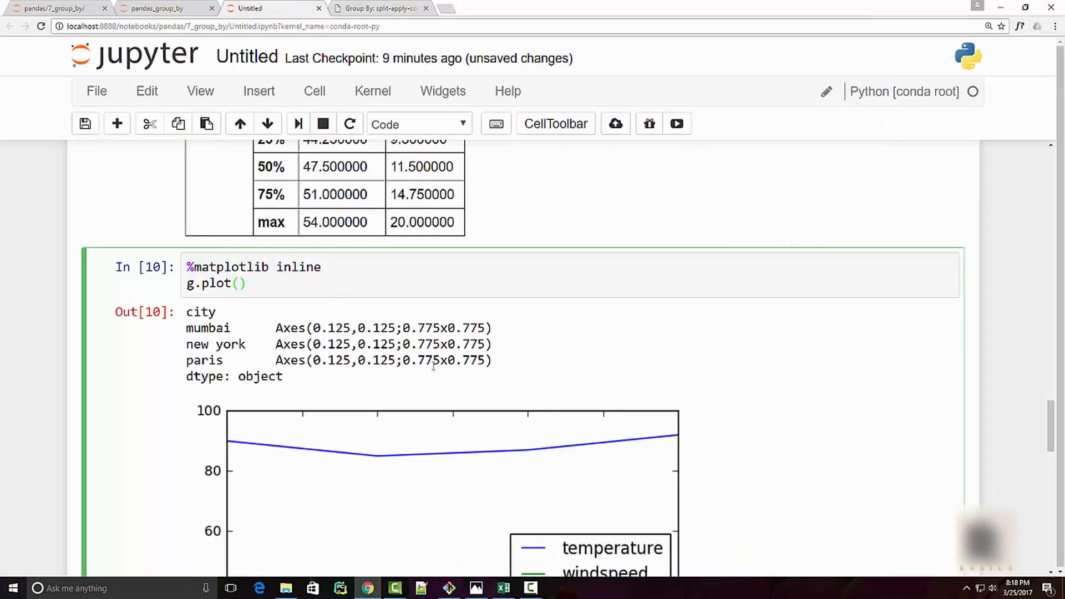
{"action": "mouse_move", "coordinate": [462, 399]}
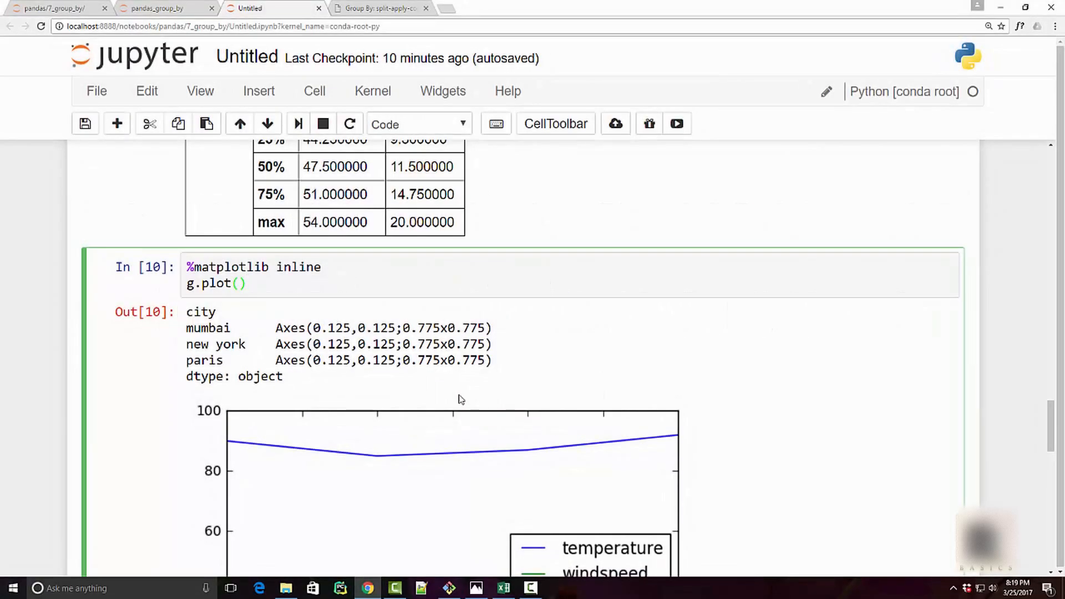
{"action": "left_click", "coordinate": [246, 284]}
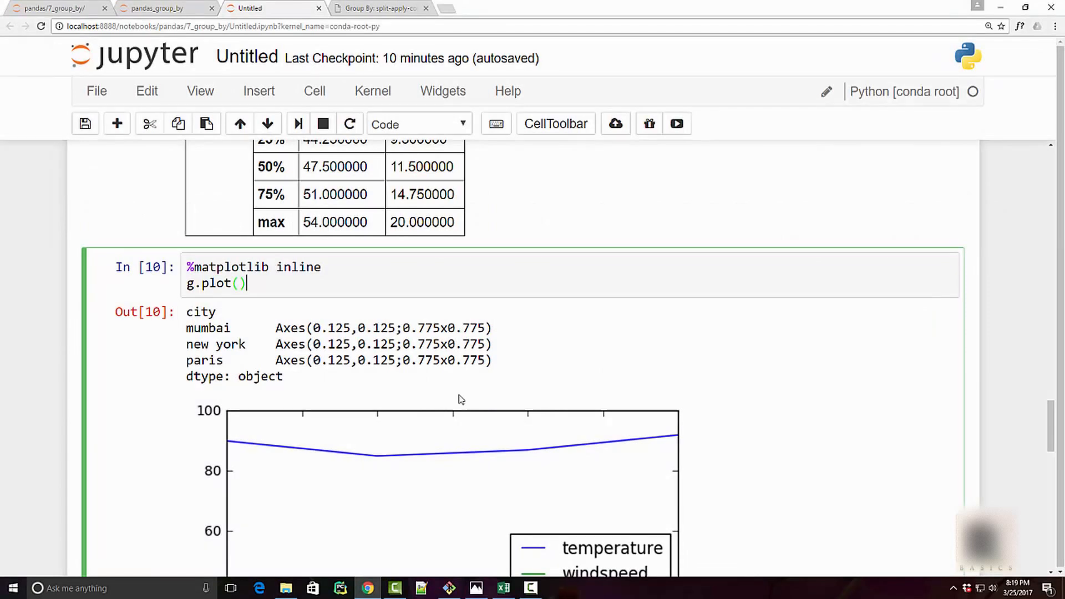